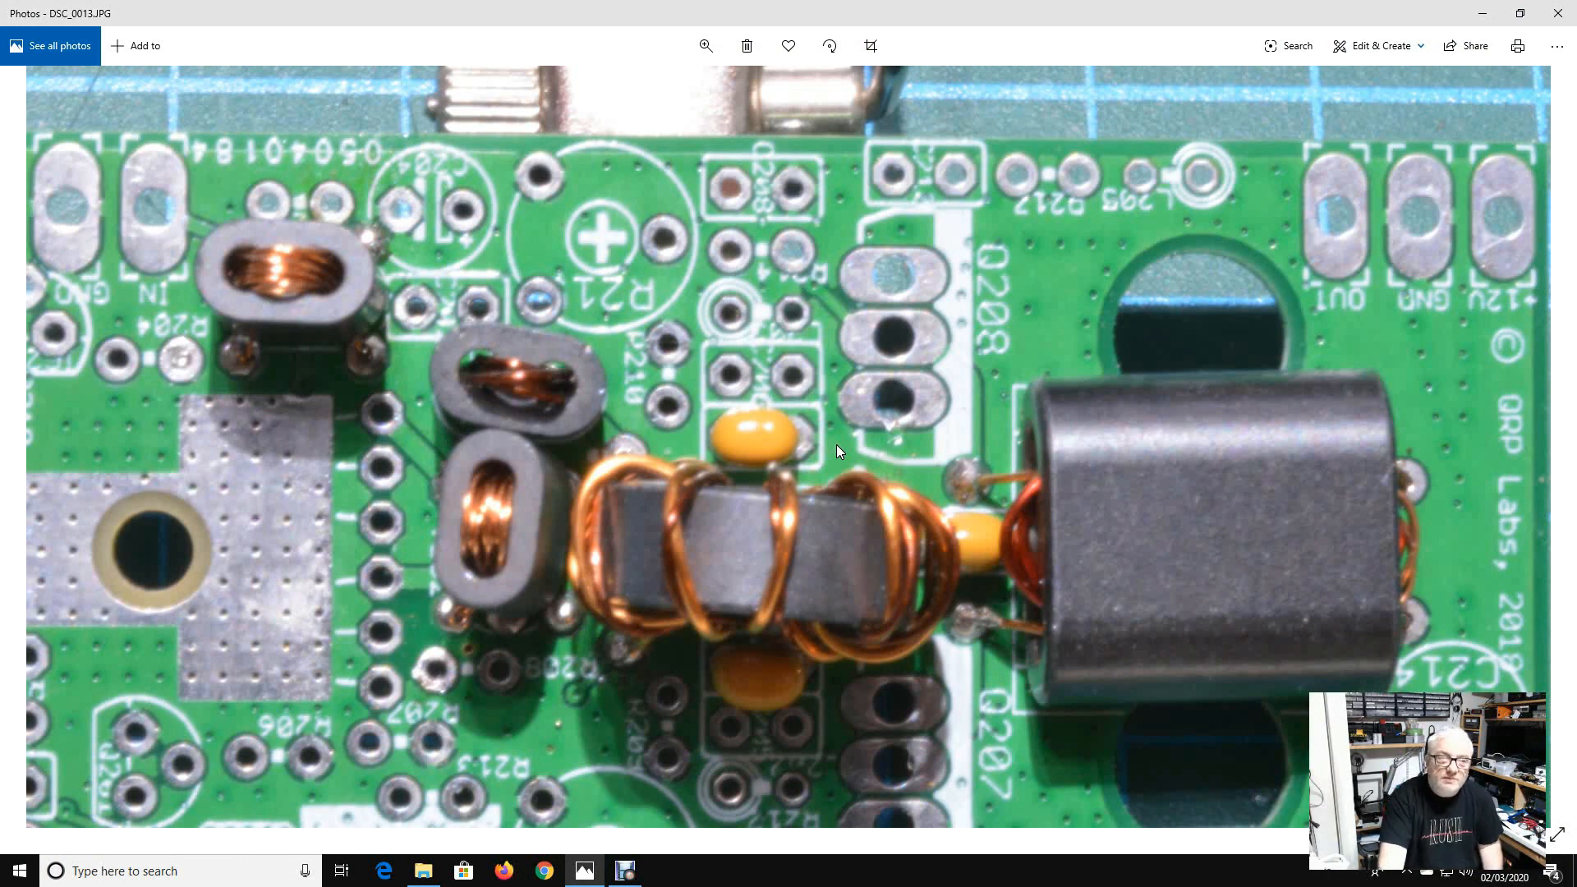
pyautogui.moveTo(870, 541)
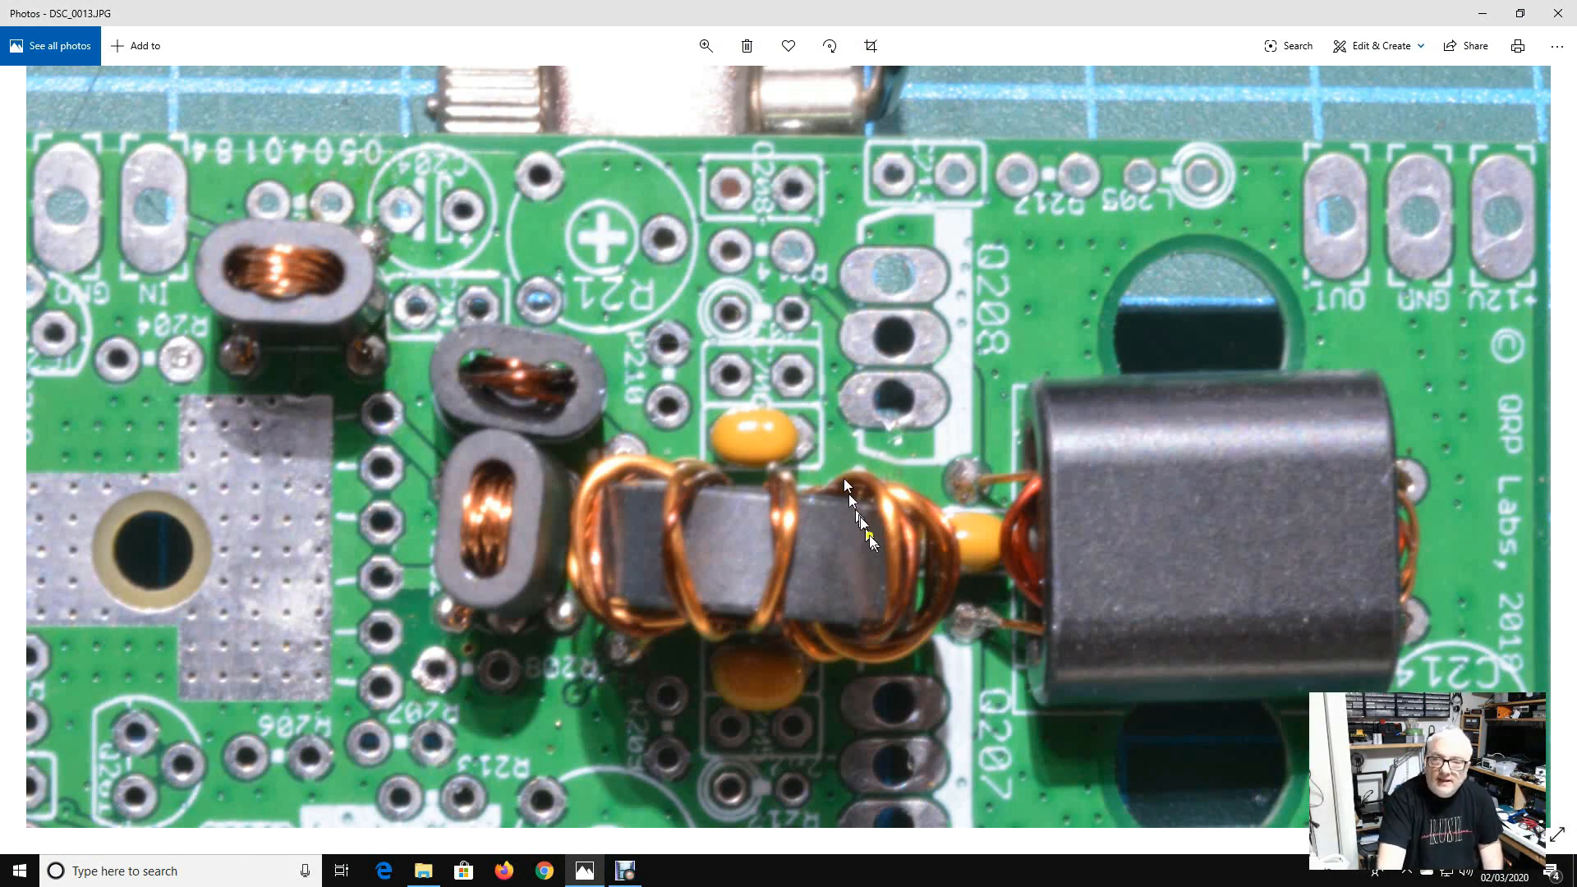
pyautogui.moveTo(1106, 593)
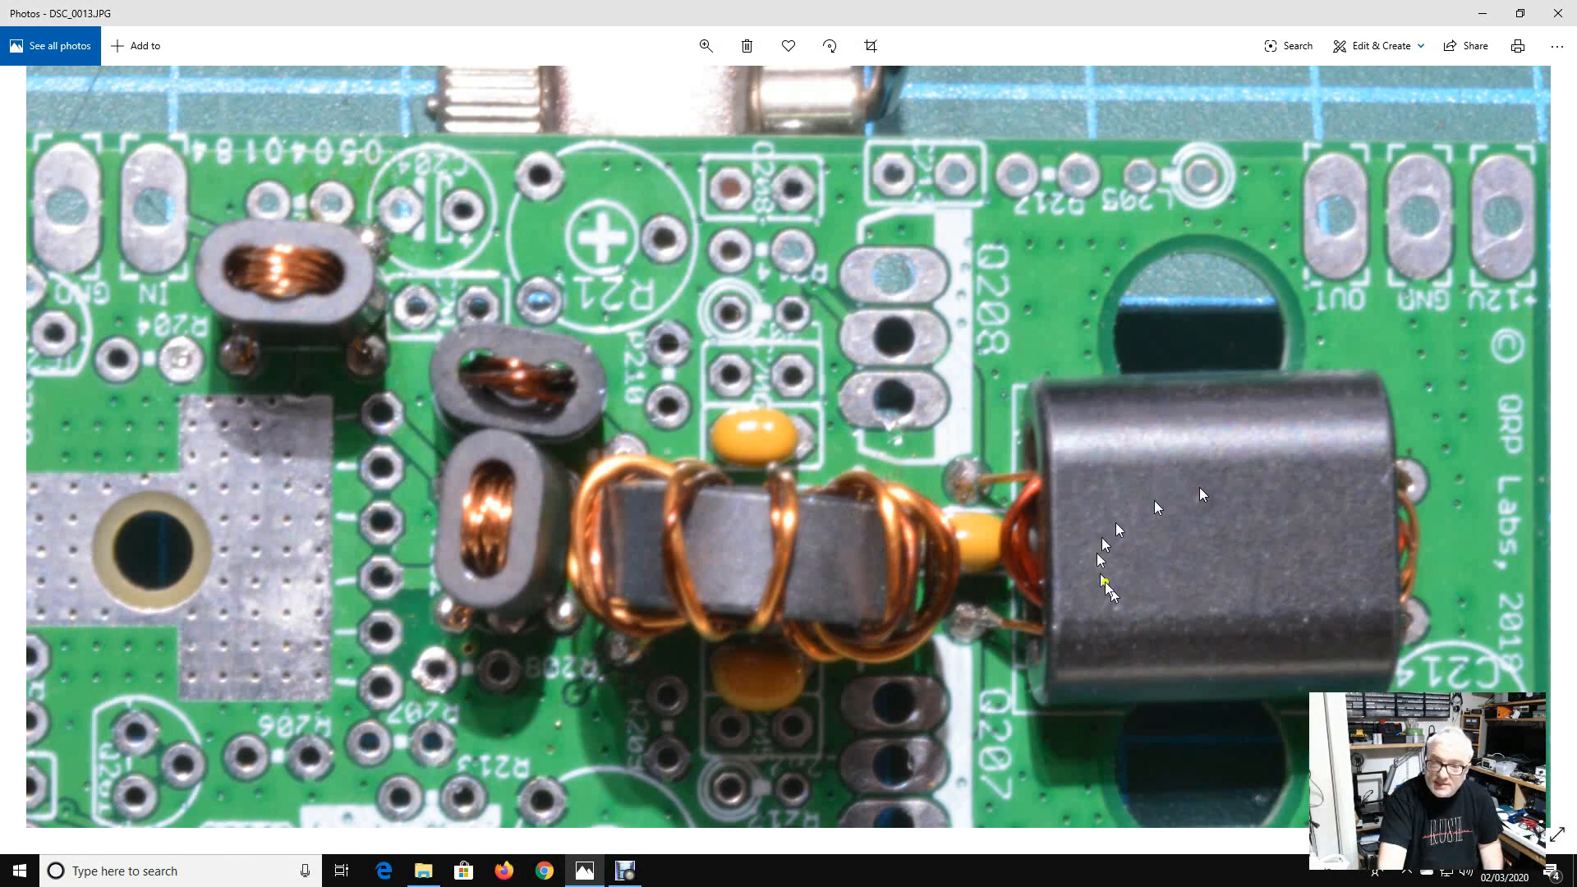
pyautogui.moveTo(1166, 574)
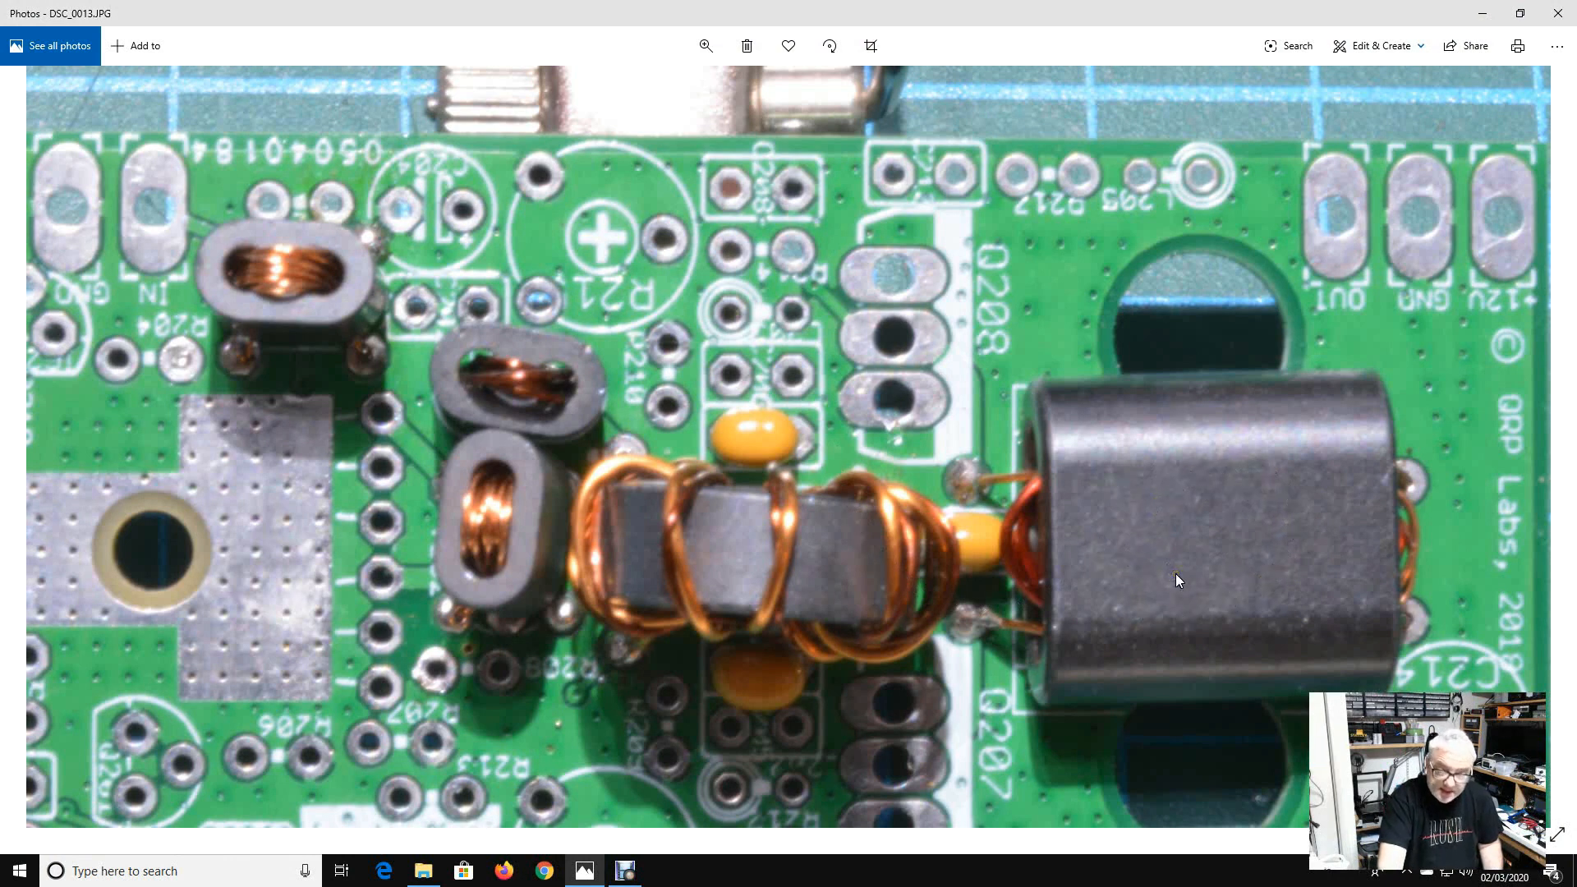
pyautogui.moveTo(1100, 563)
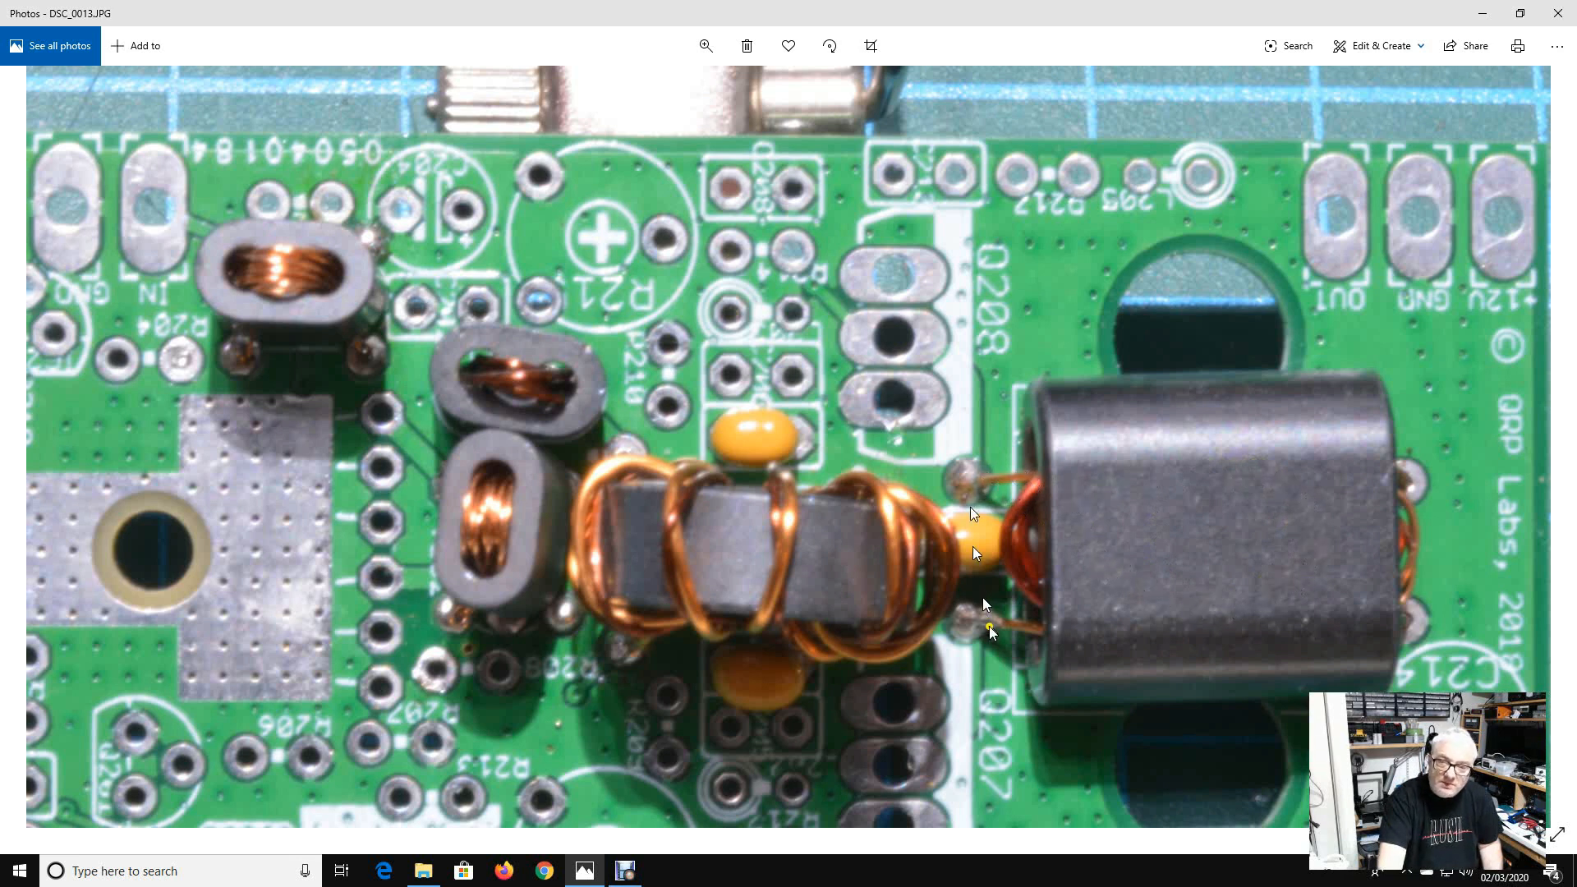
pyautogui.moveTo(1020, 583)
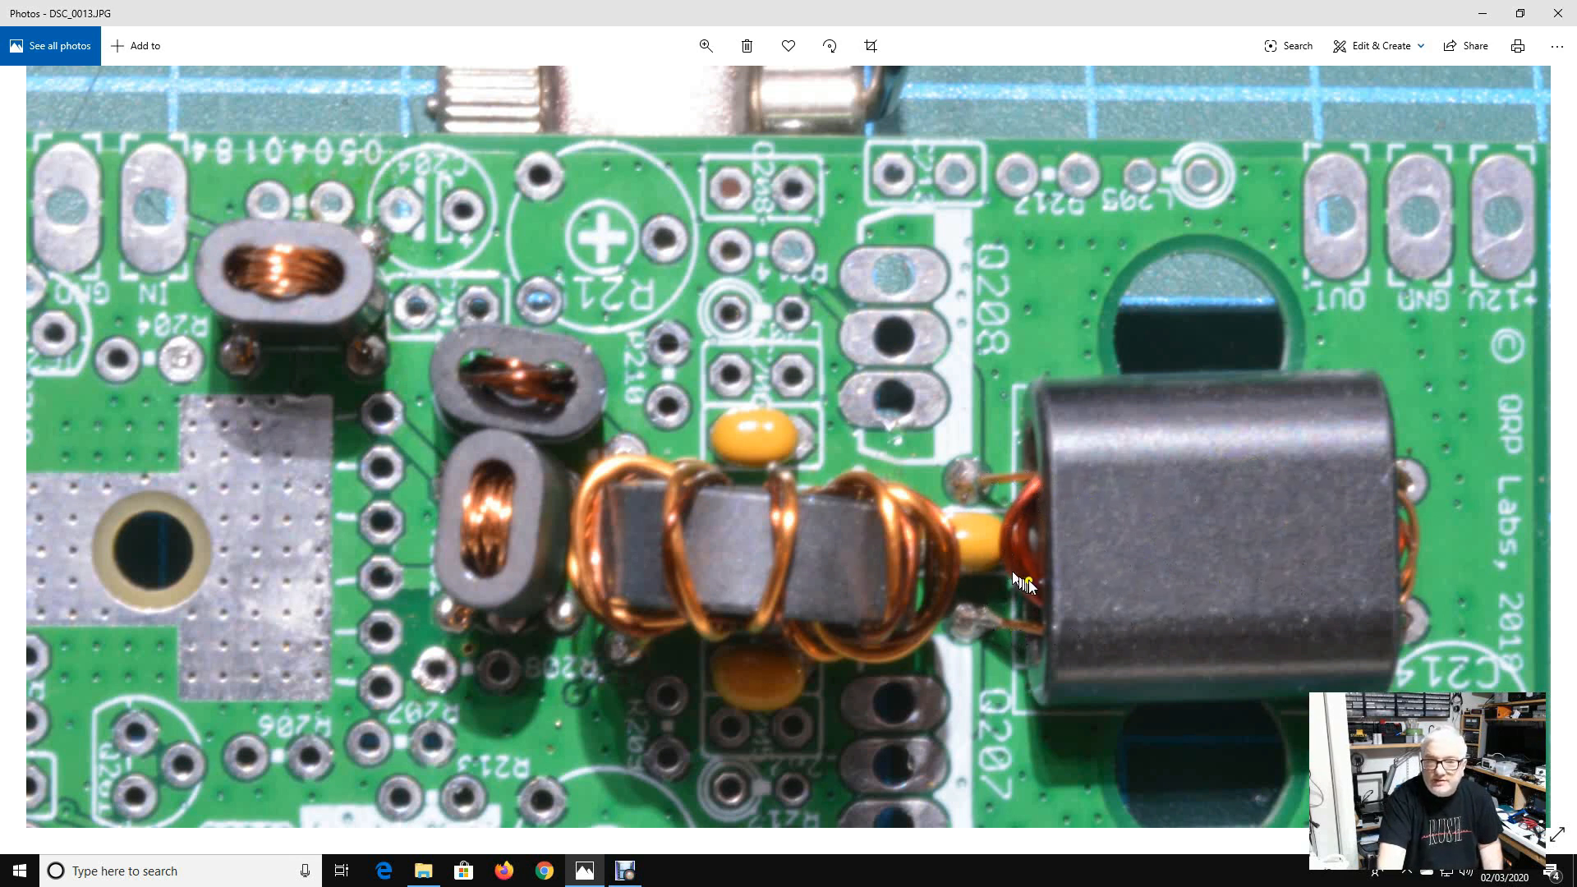
pyautogui.moveTo(1498, 652)
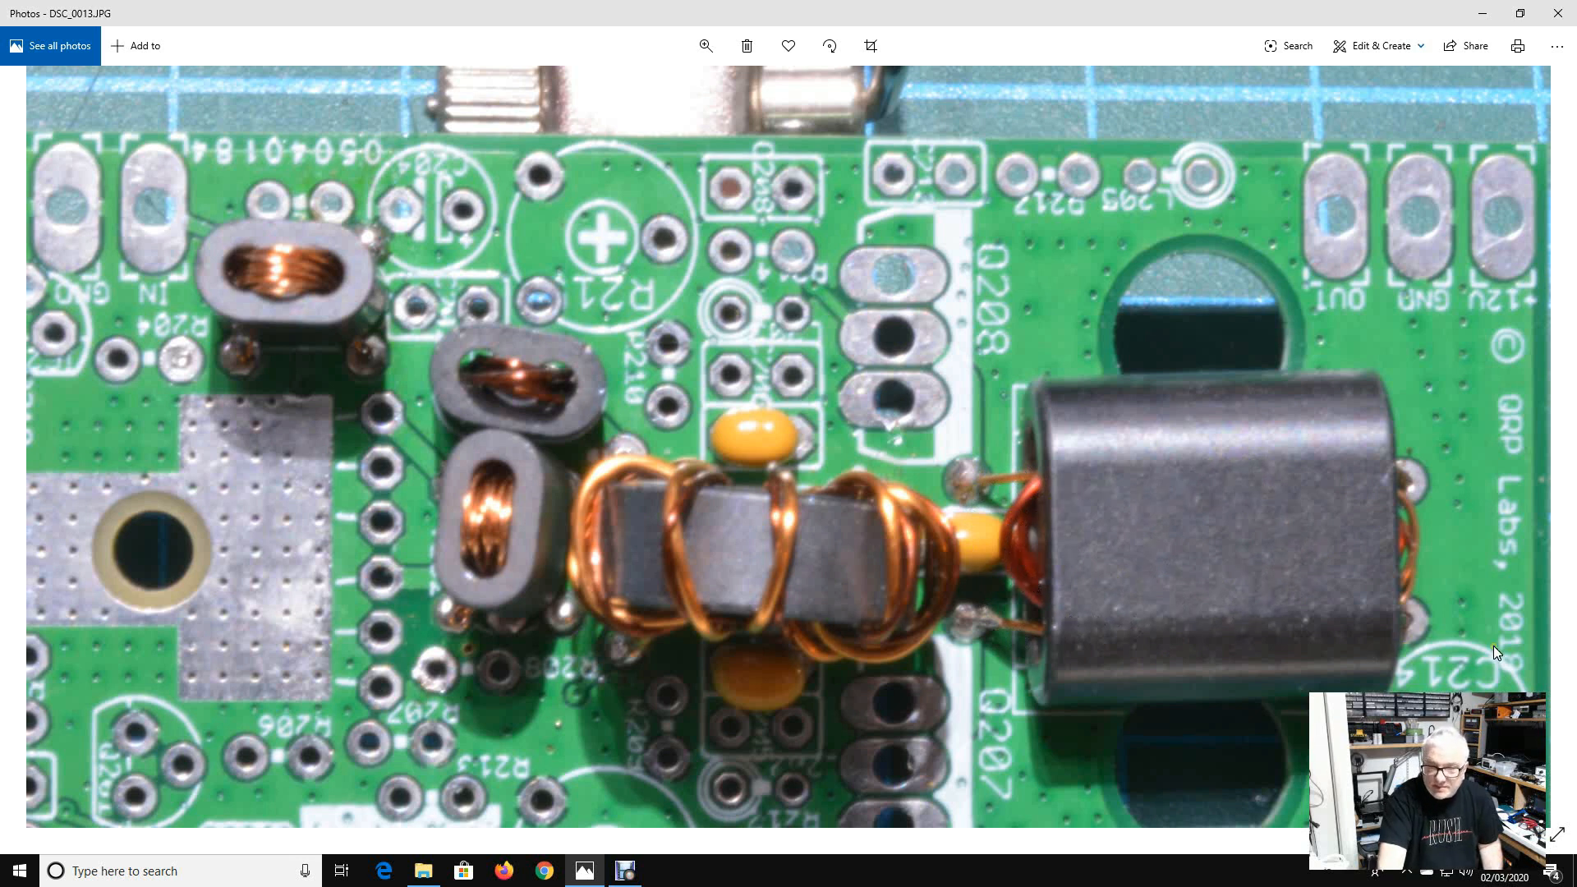
pyautogui.moveTo(1051, 517)
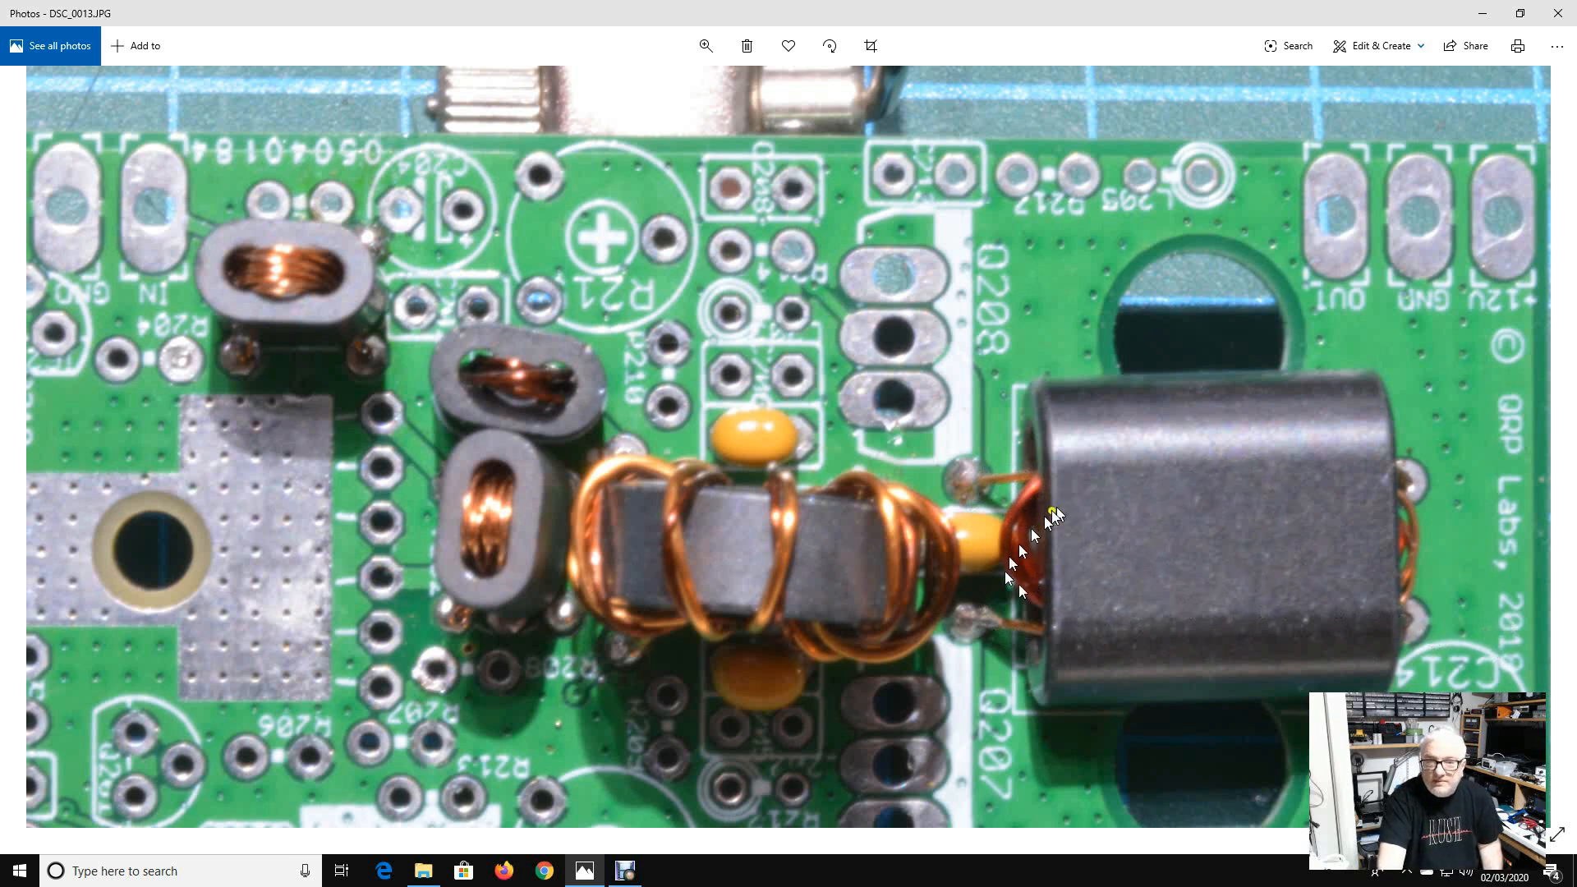
pyautogui.moveTo(974, 483)
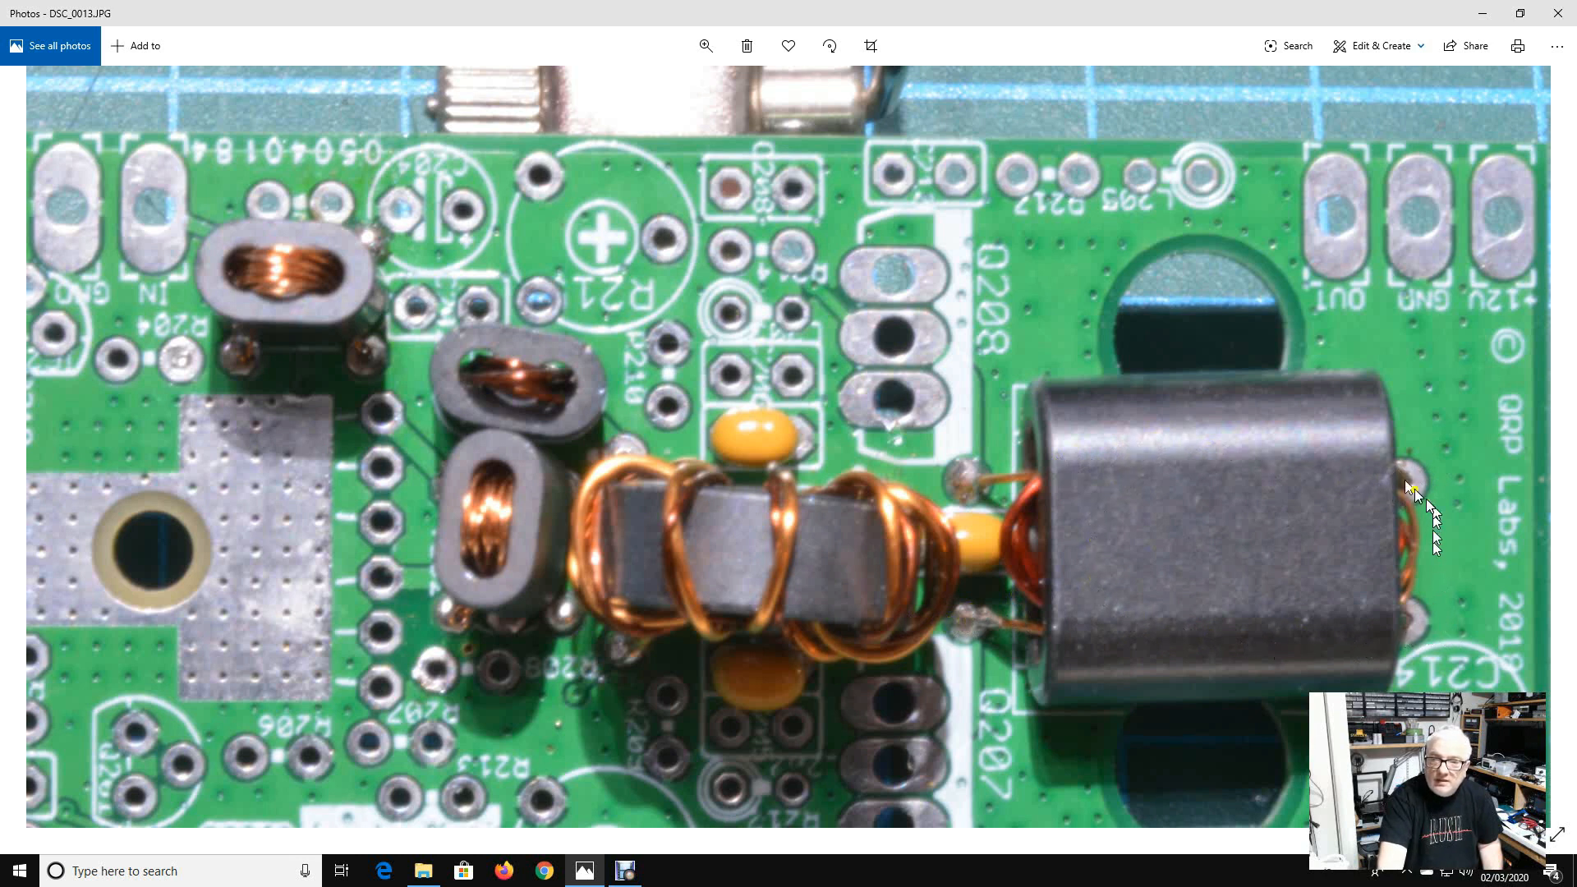
pyautogui.moveTo(1403, 629)
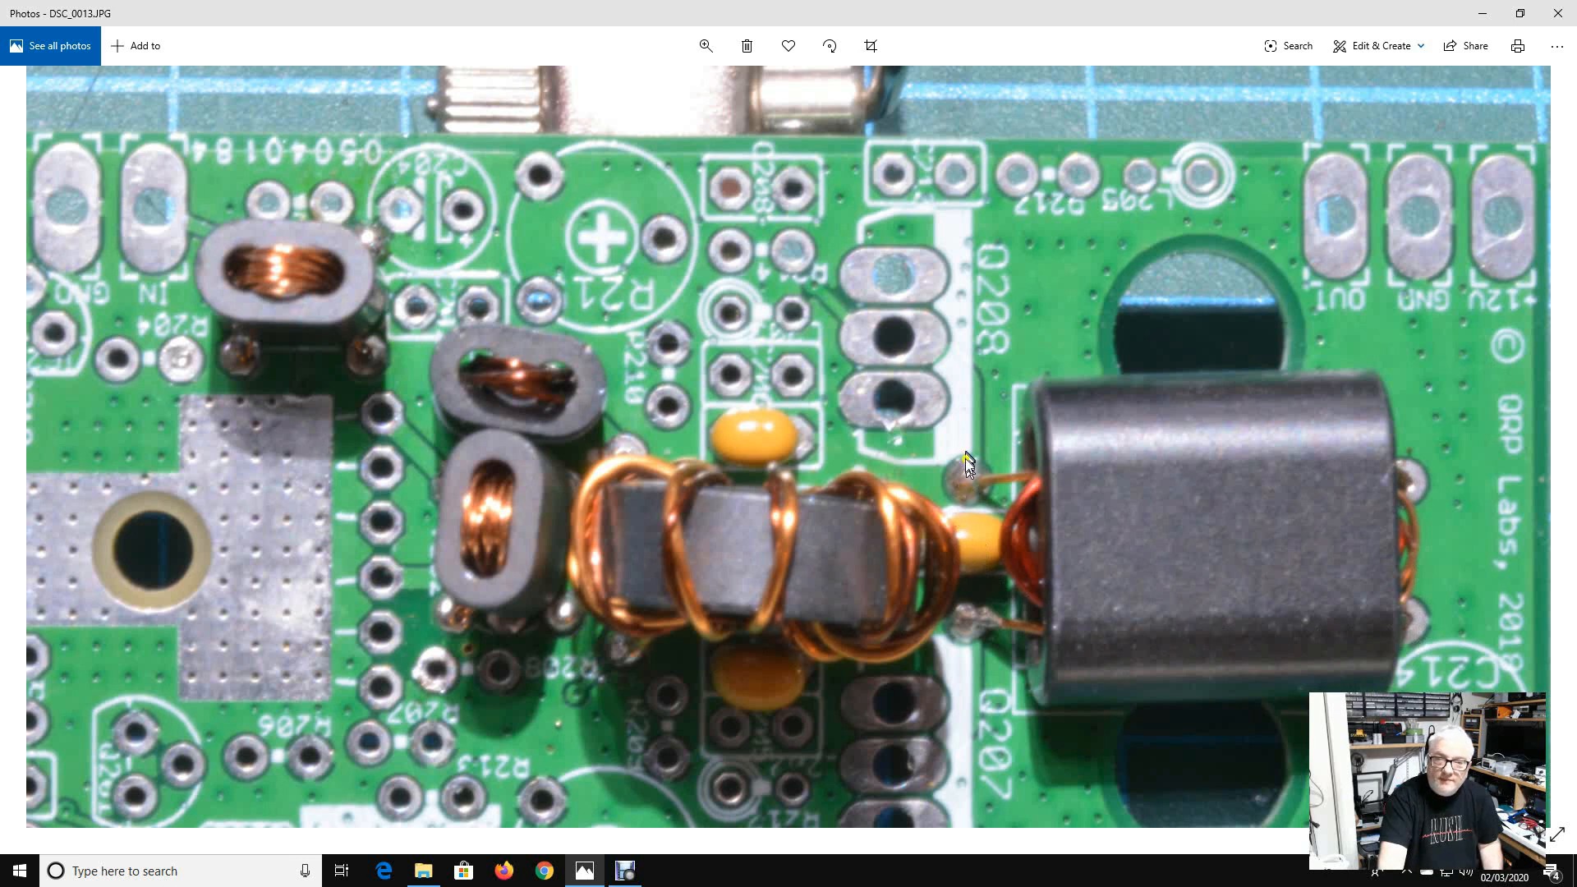
pyautogui.moveTo(890, 588)
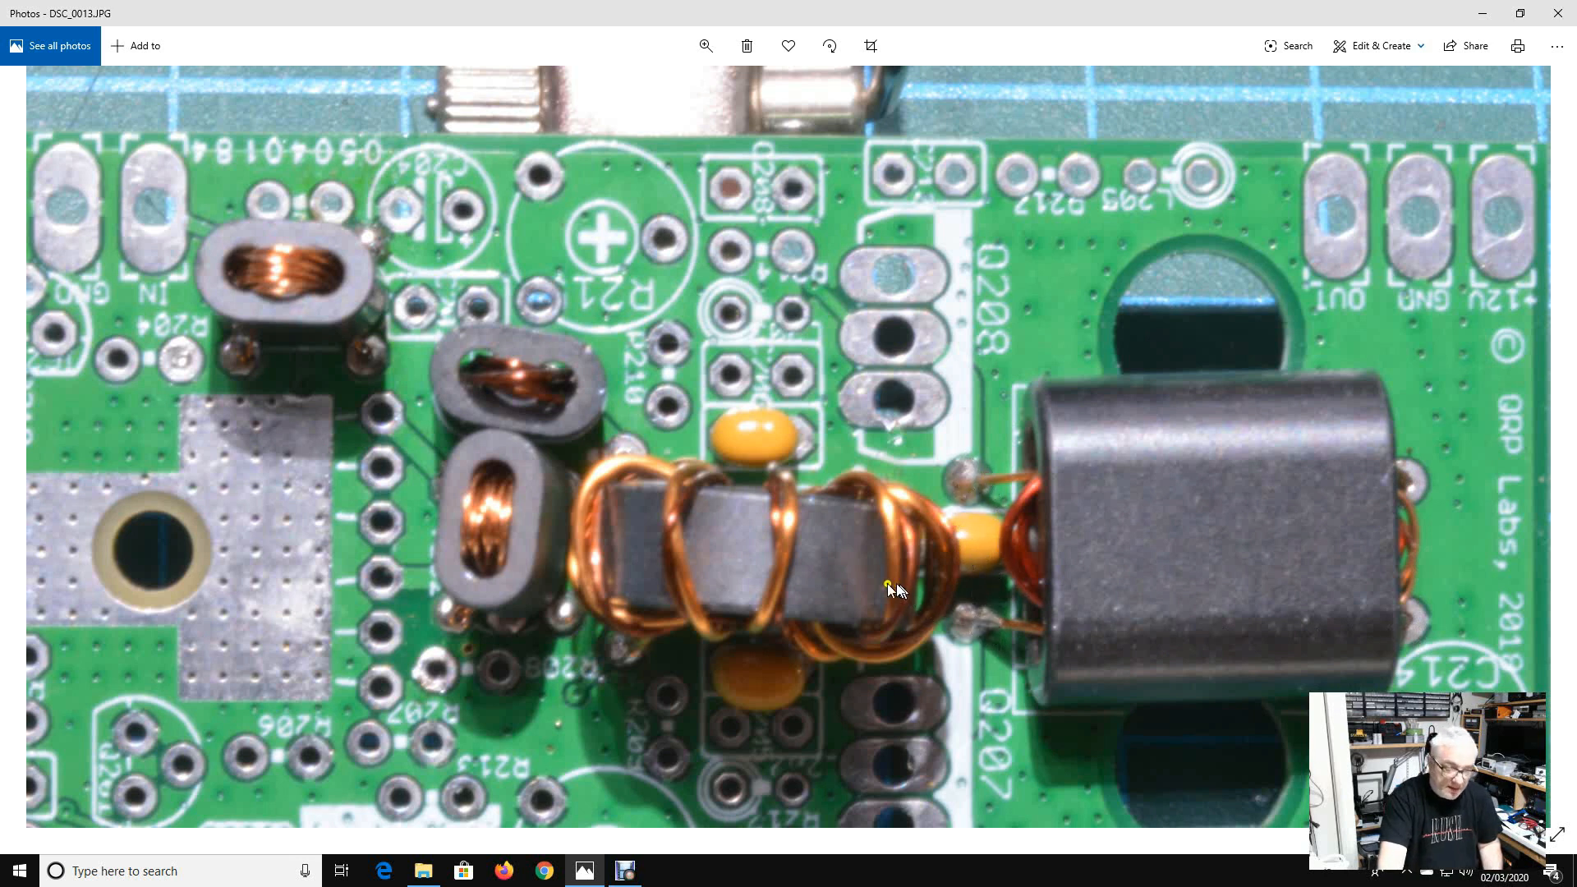
pyautogui.moveTo(714, 574)
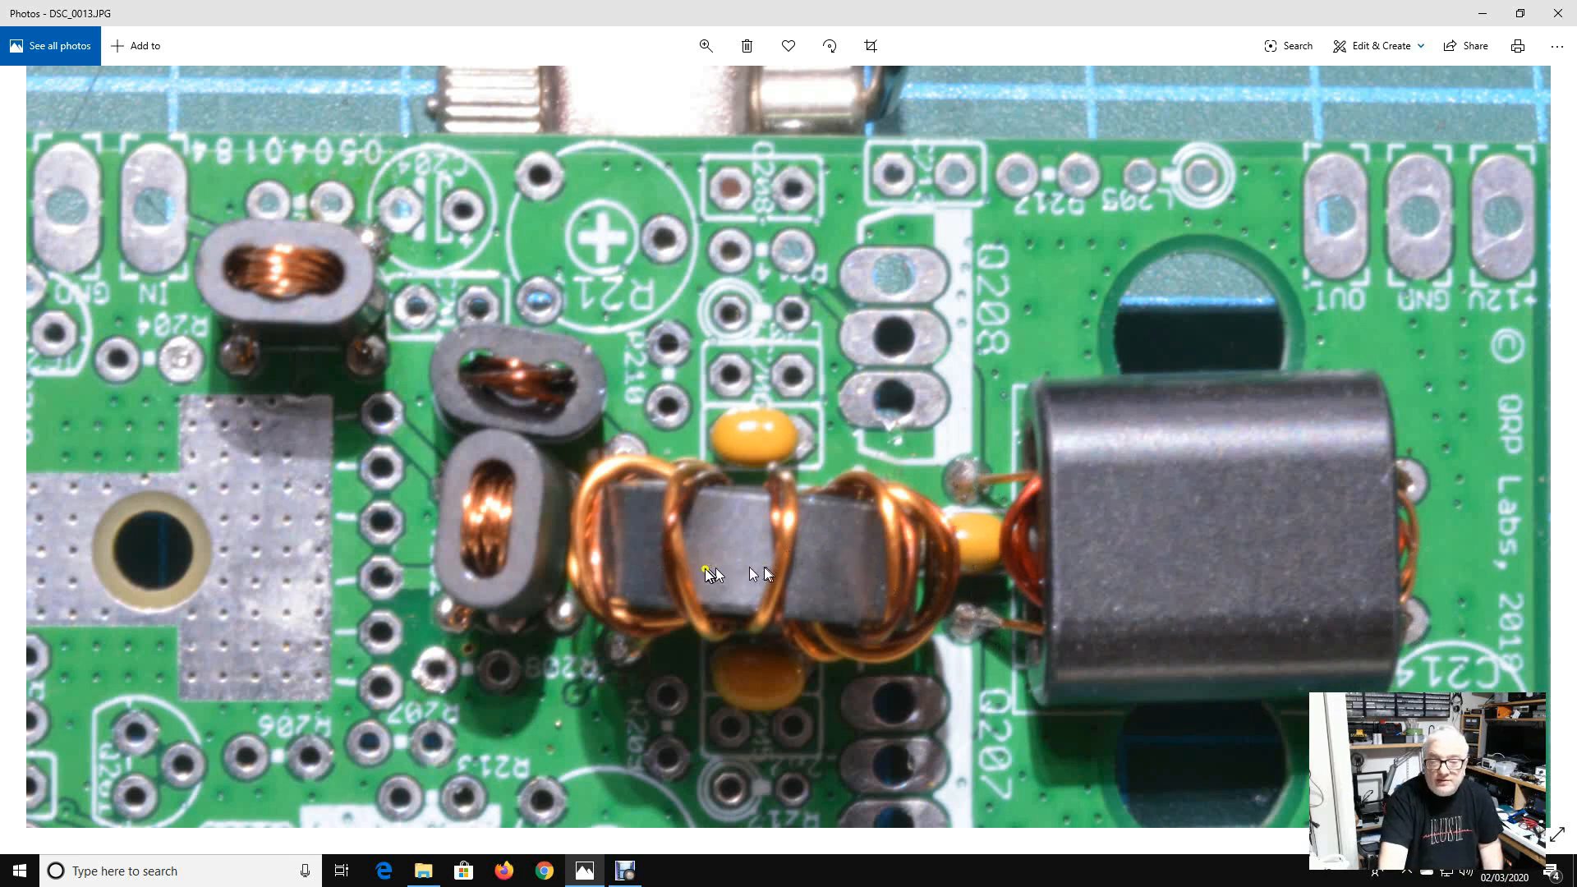
pyautogui.moveTo(573, 552)
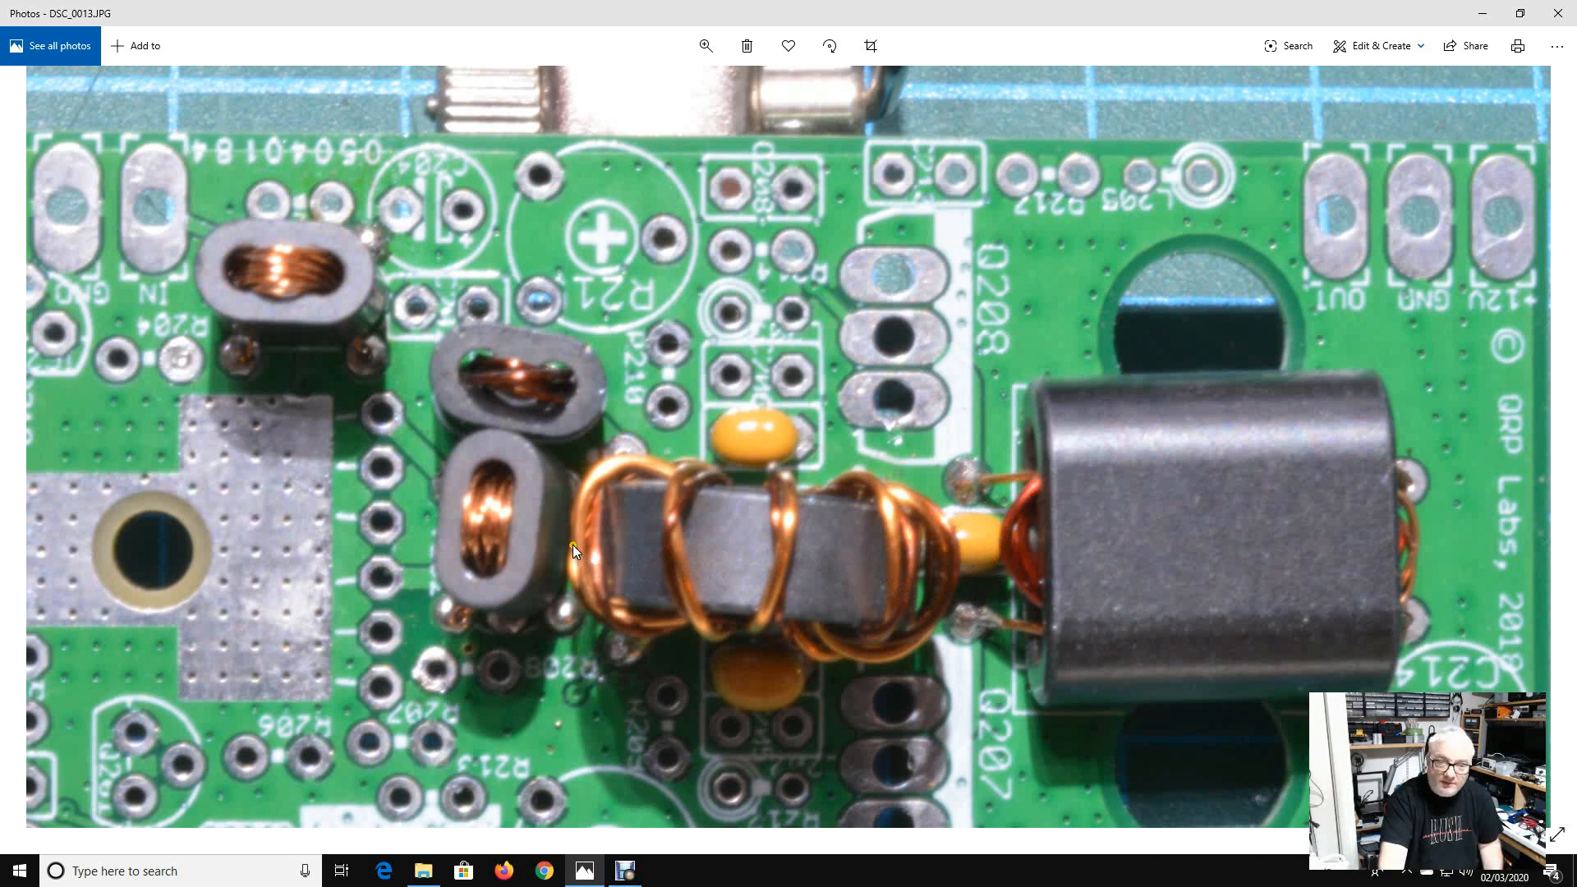
pyautogui.moveTo(820, 555)
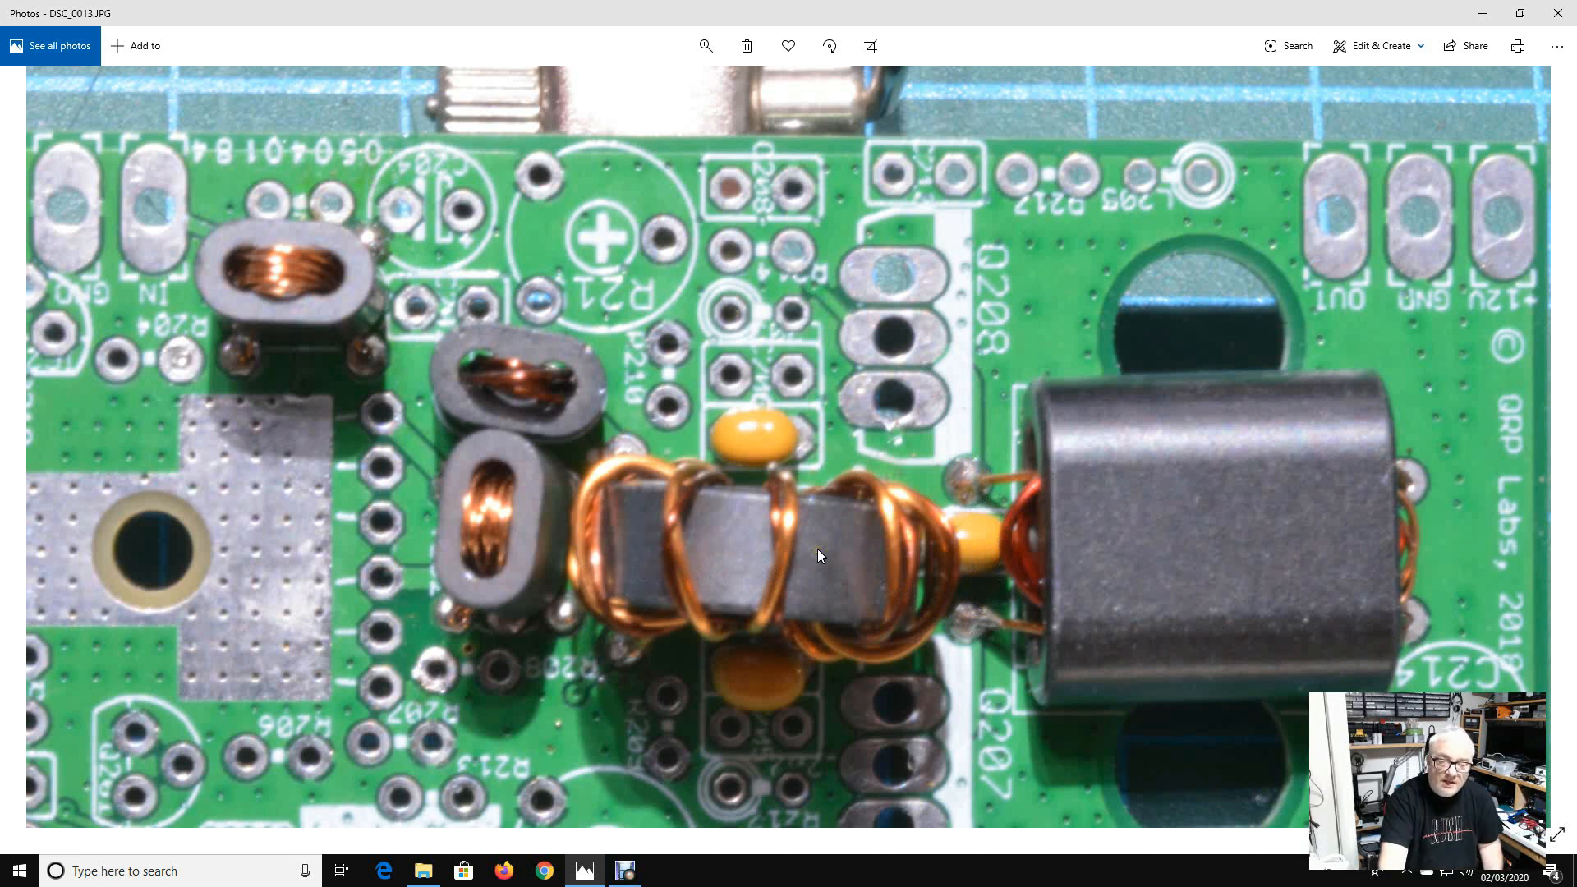
pyautogui.moveTo(694, 483)
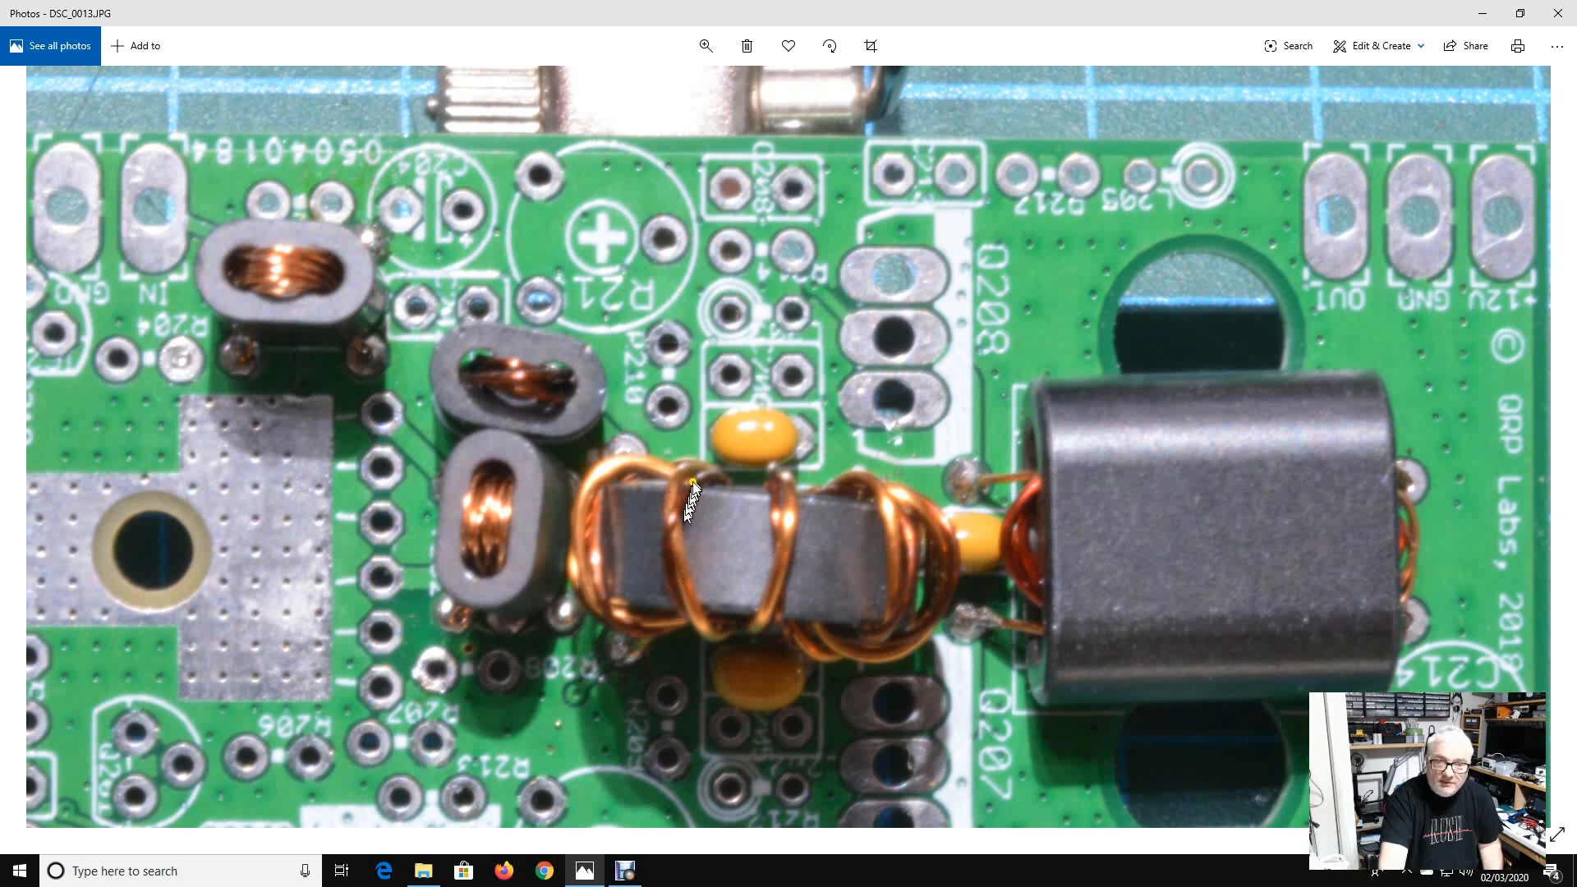
pyautogui.moveTo(697, 483)
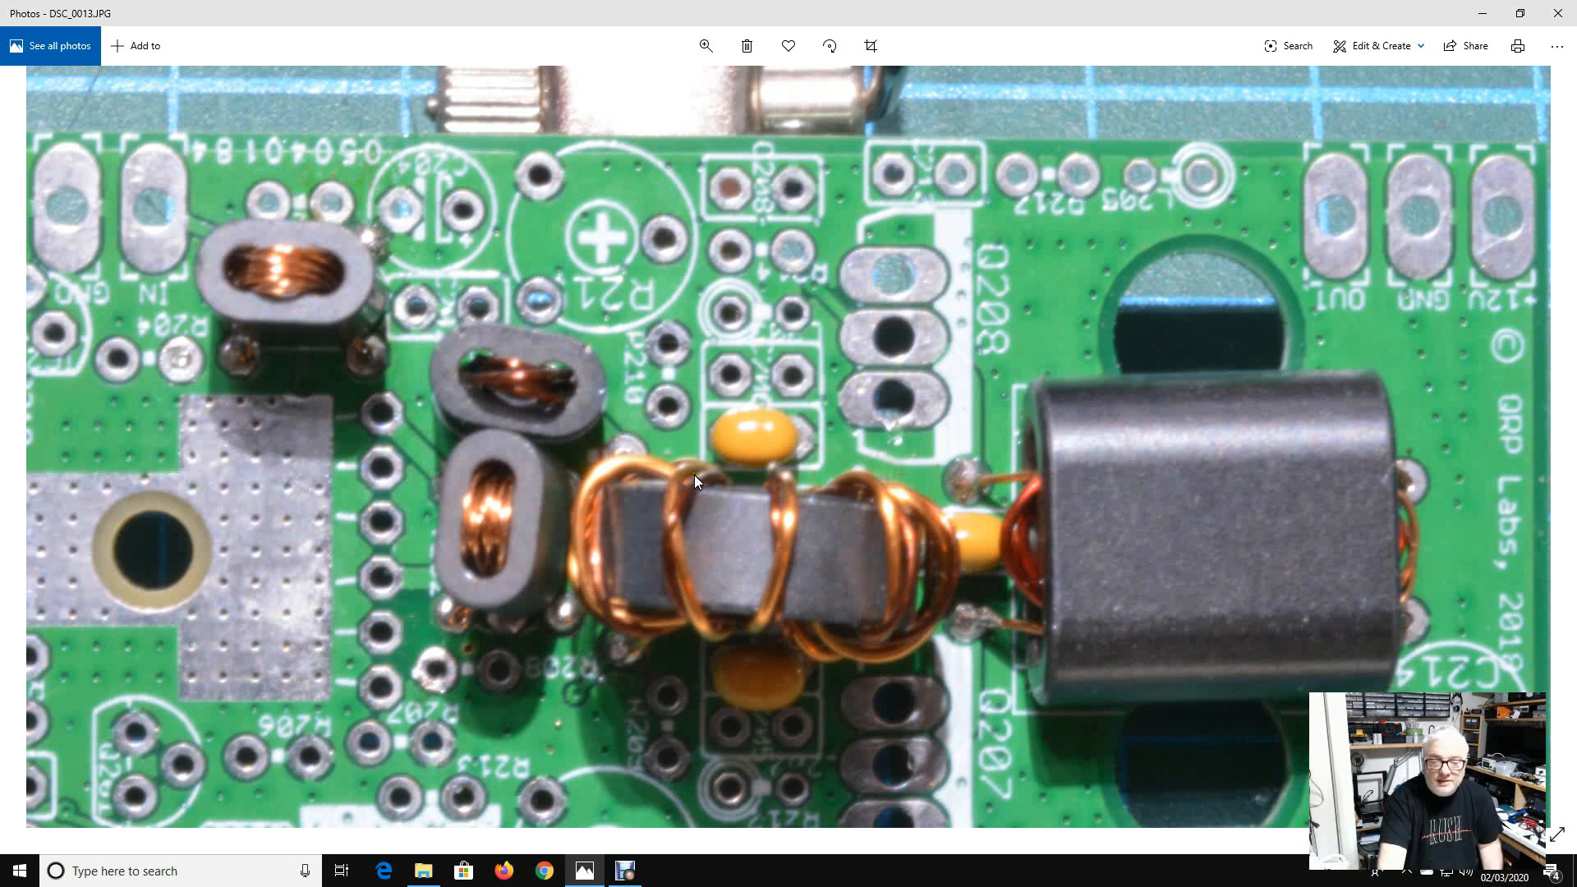
pyautogui.moveTo(667, 565)
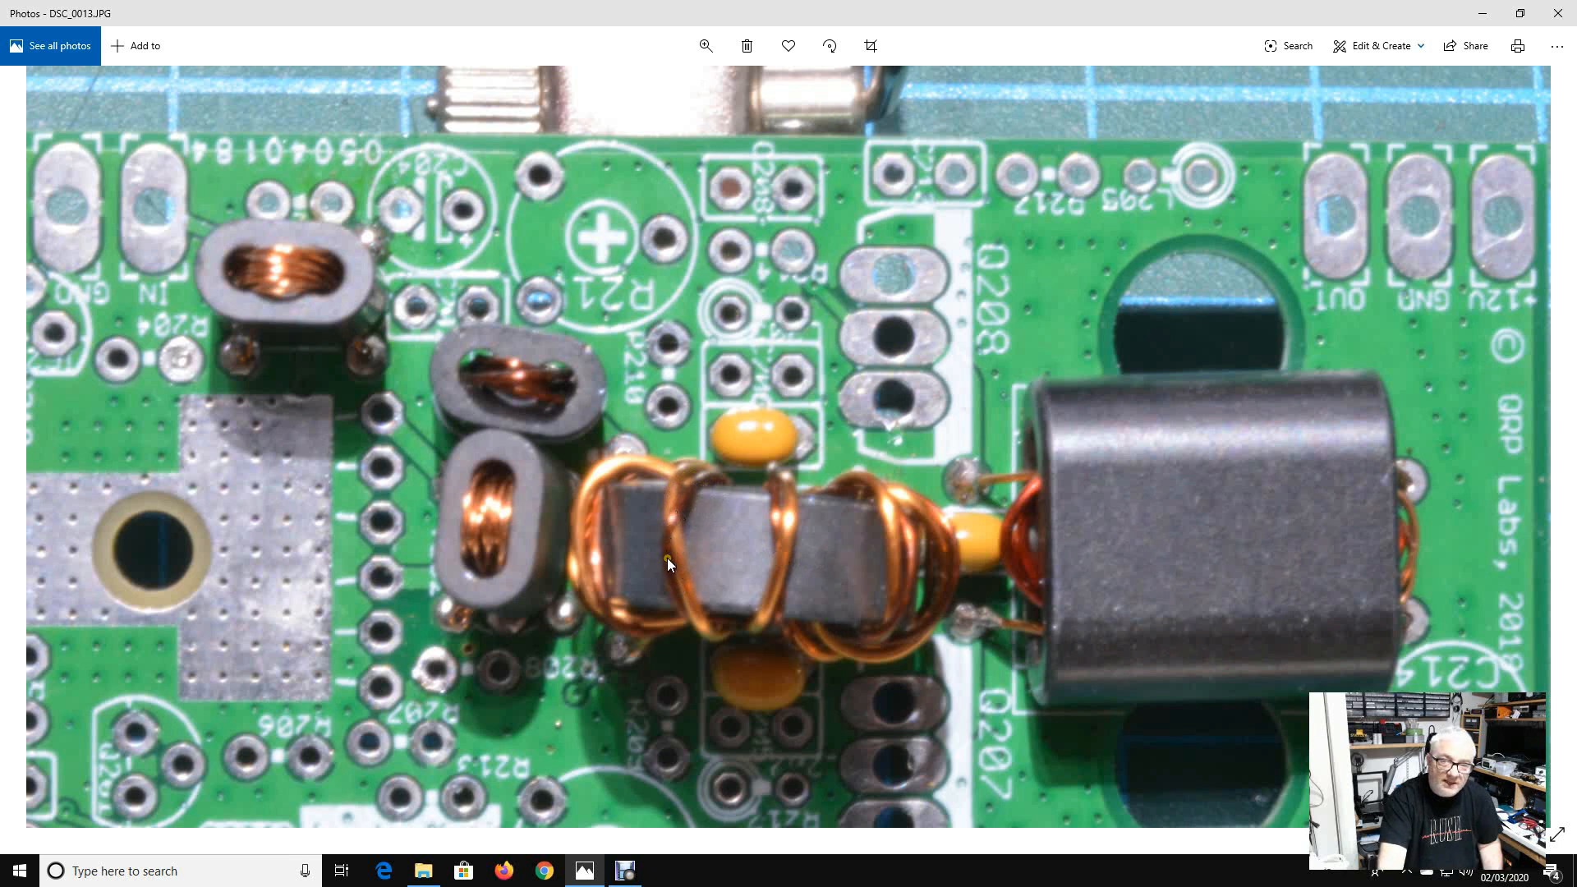
pyautogui.moveTo(679, 508)
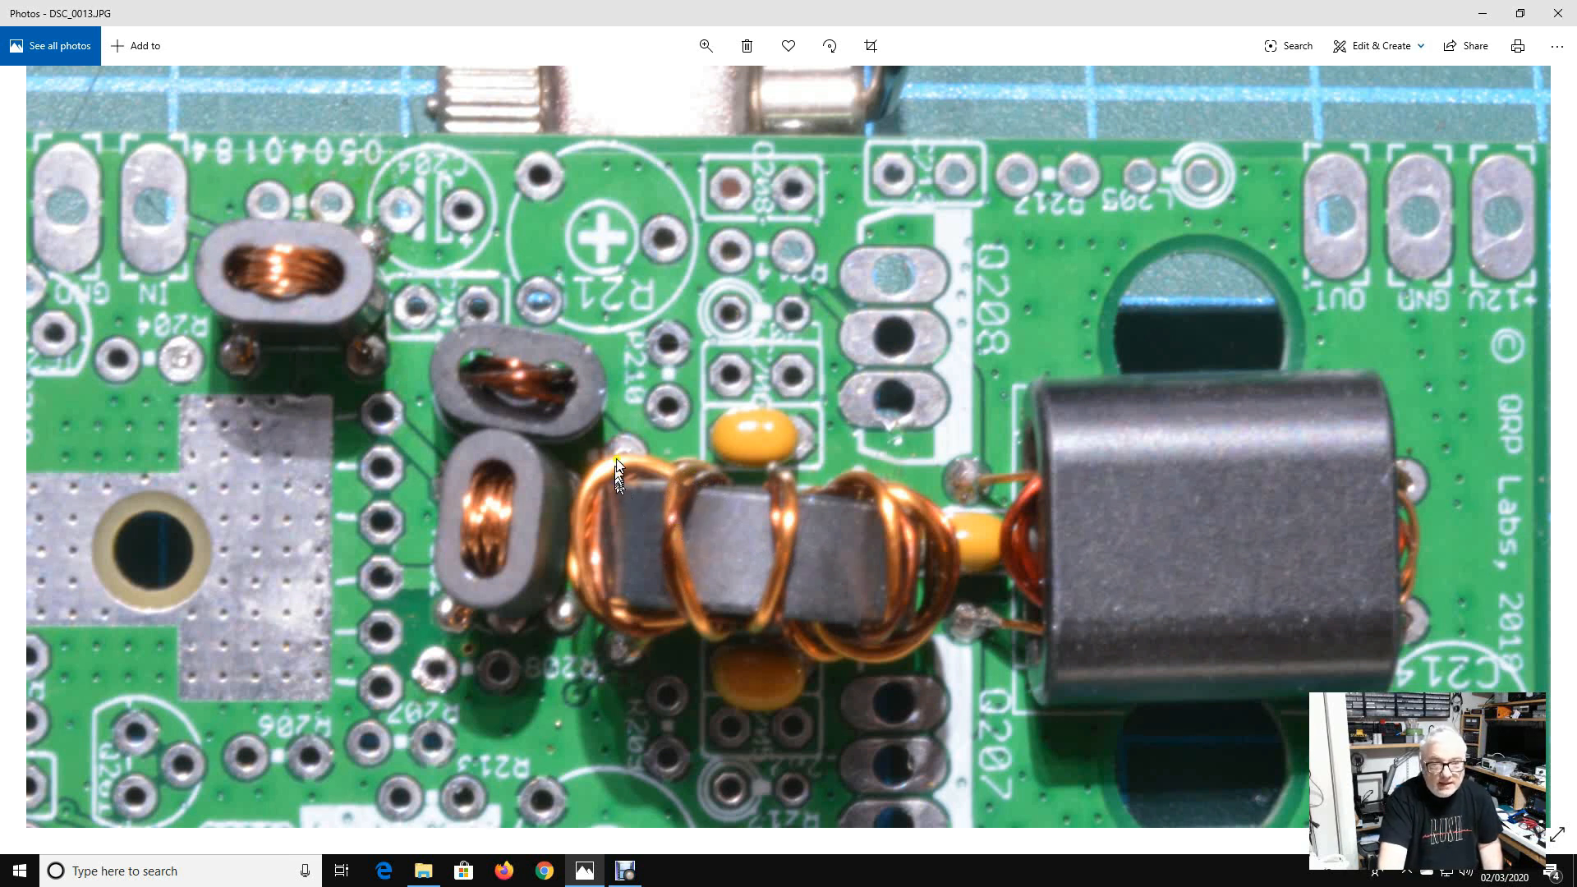
pyautogui.moveTo(629, 454)
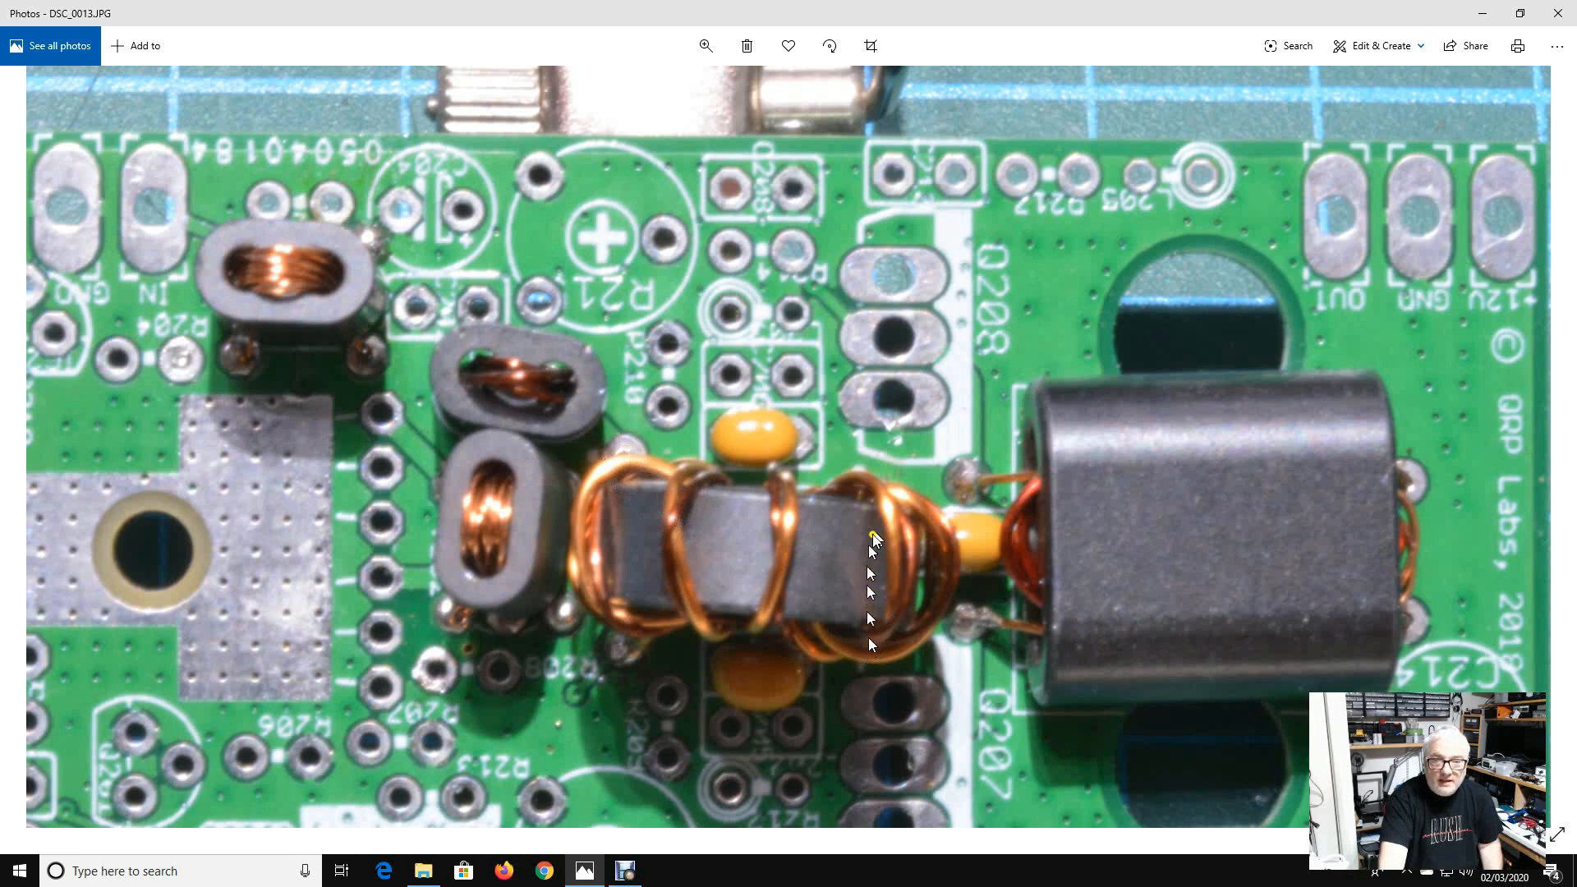
pyautogui.moveTo(624, 654)
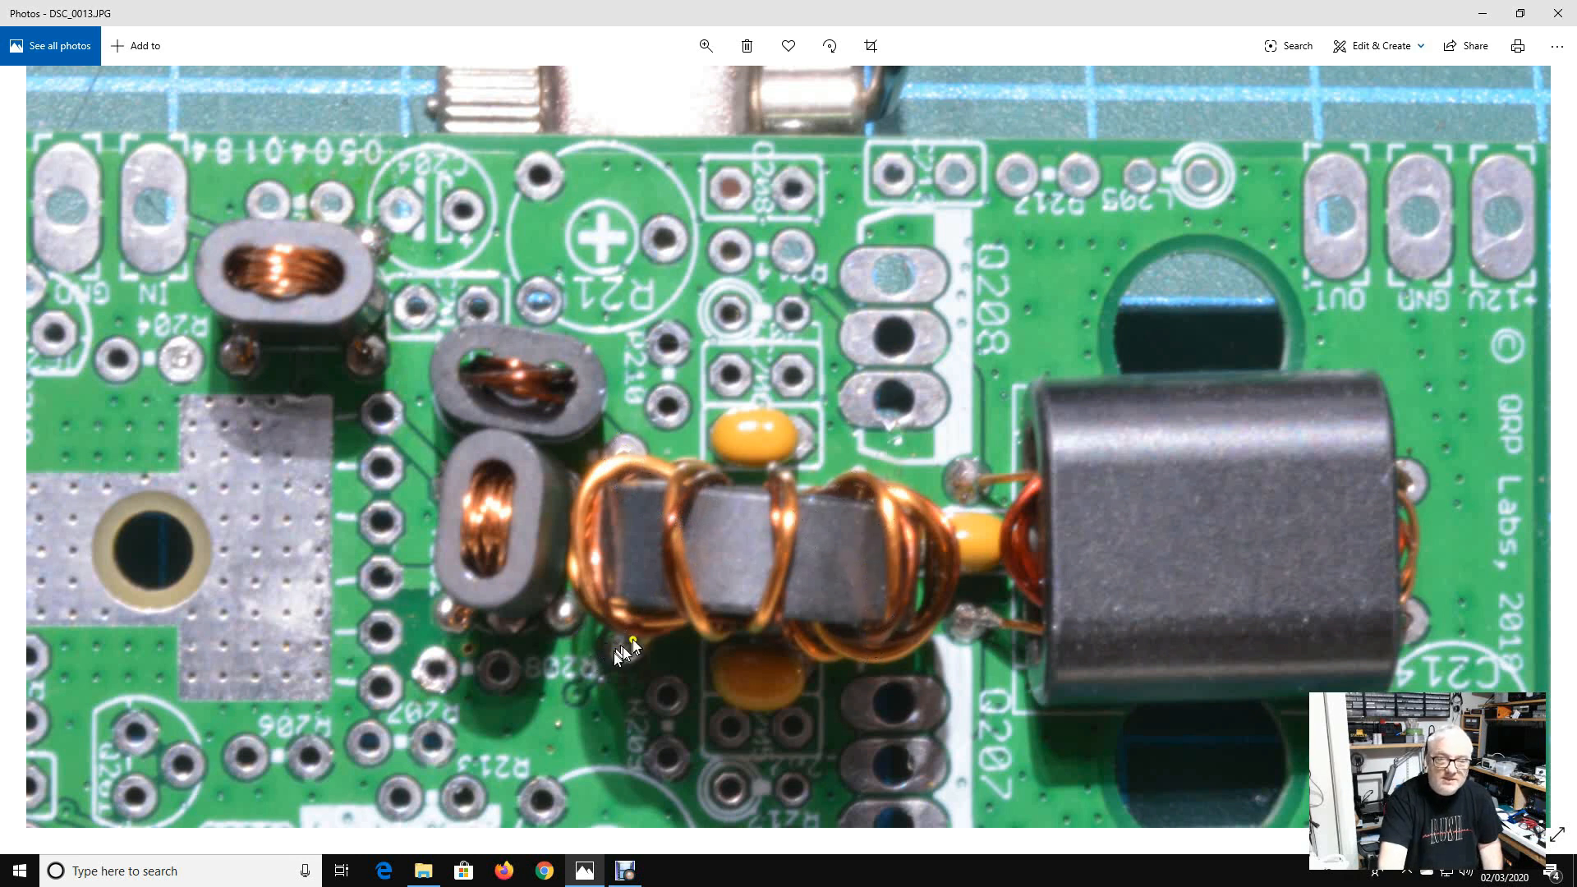
pyautogui.moveTo(583, 468)
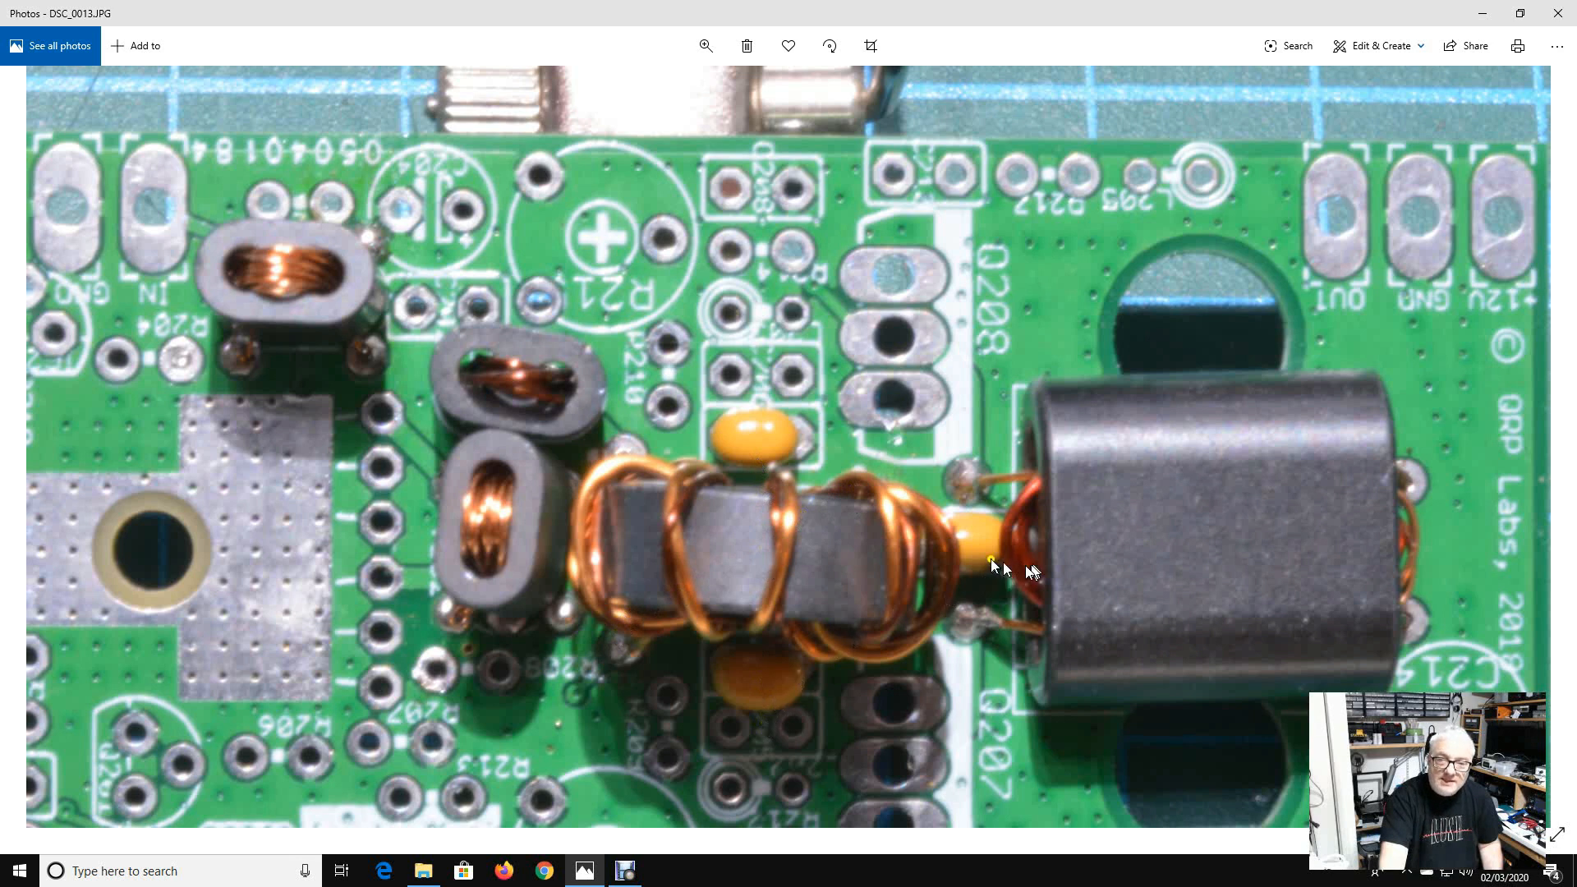
pyautogui.moveTo(971, 561)
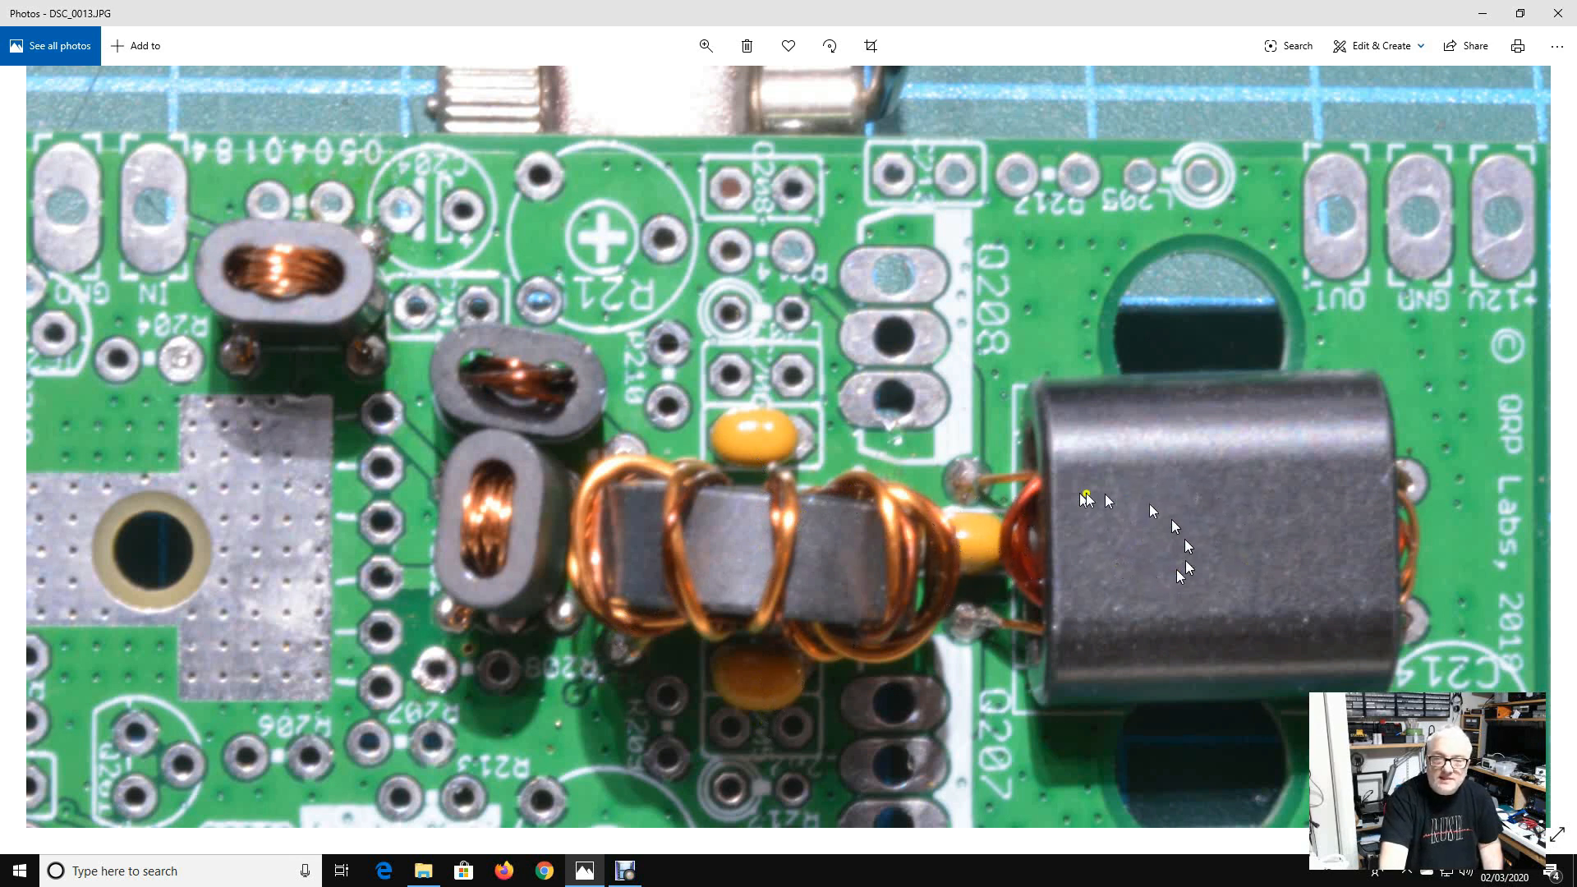
pyautogui.moveTo(1203, 588)
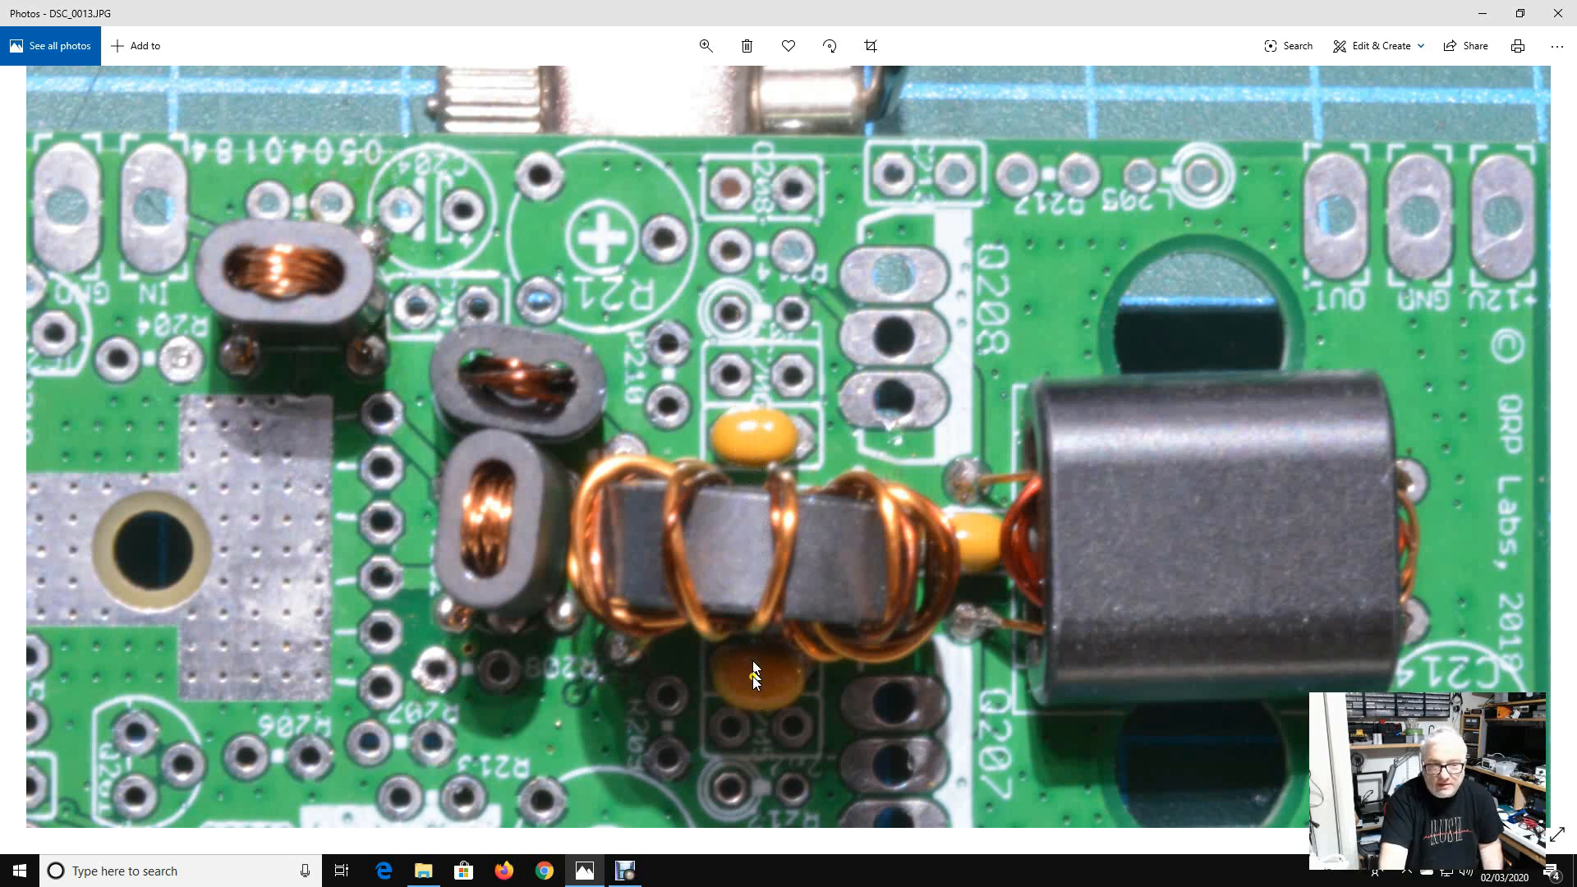
pyautogui.moveTo(790, 693)
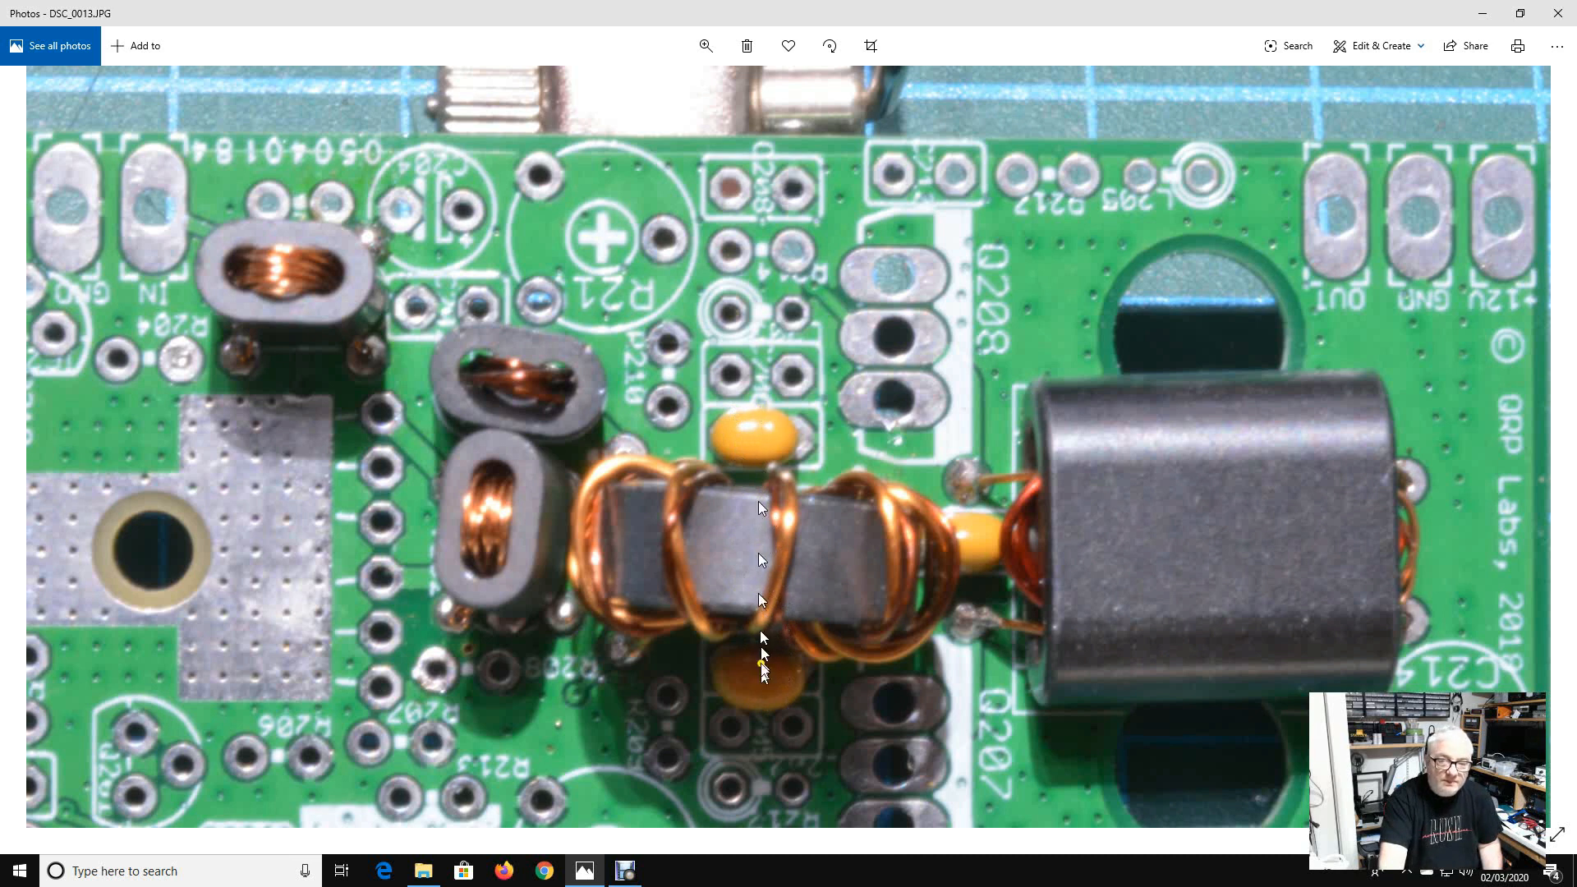
pyautogui.moveTo(785, 684)
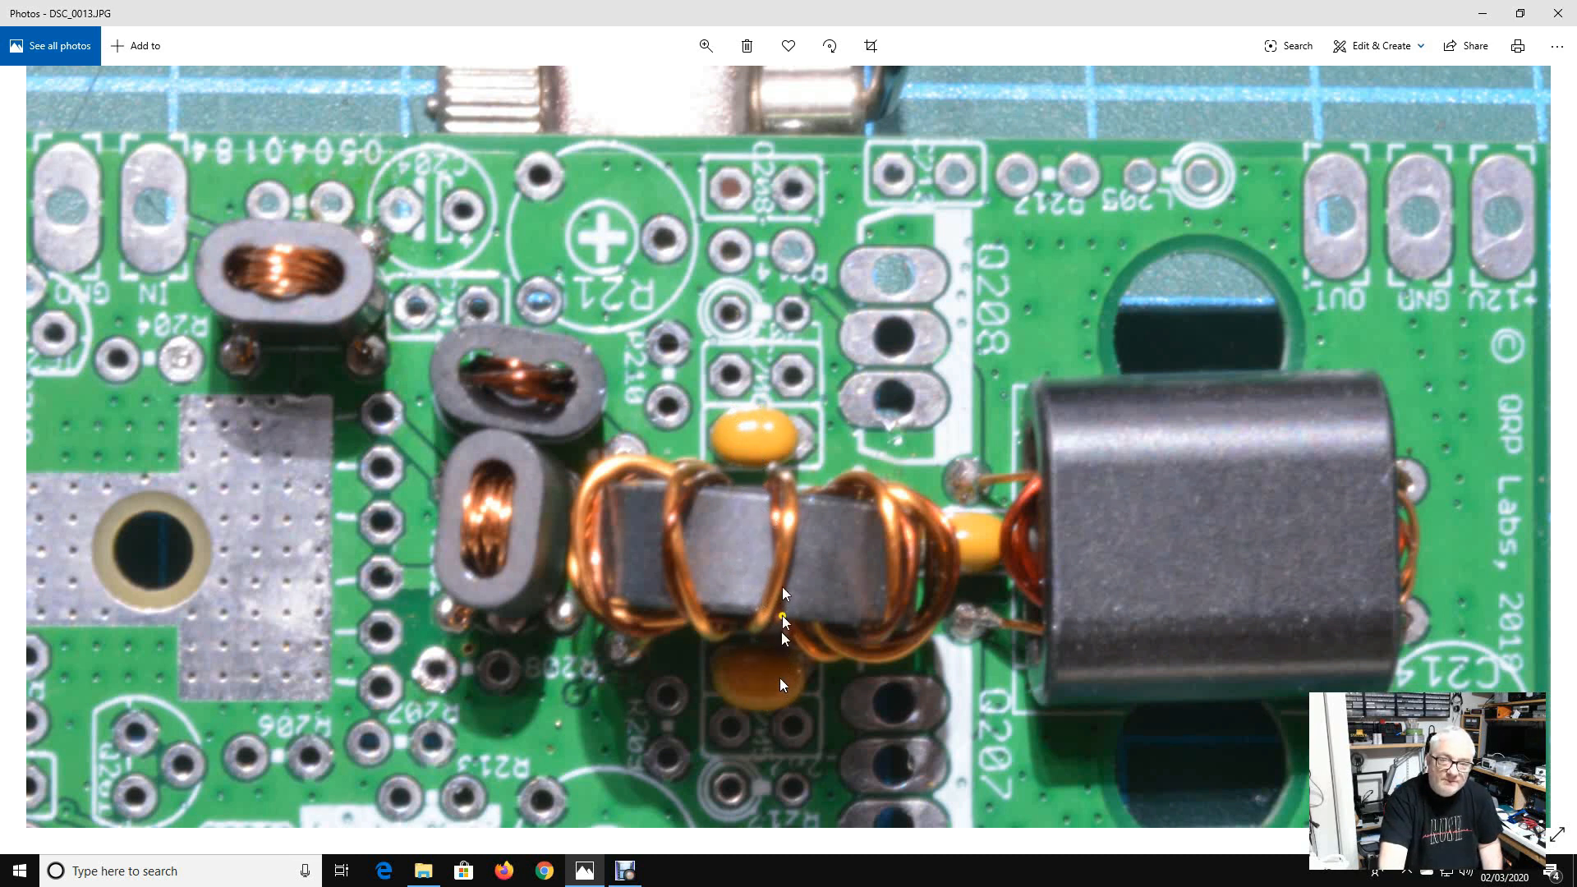
pyautogui.moveTo(778, 688)
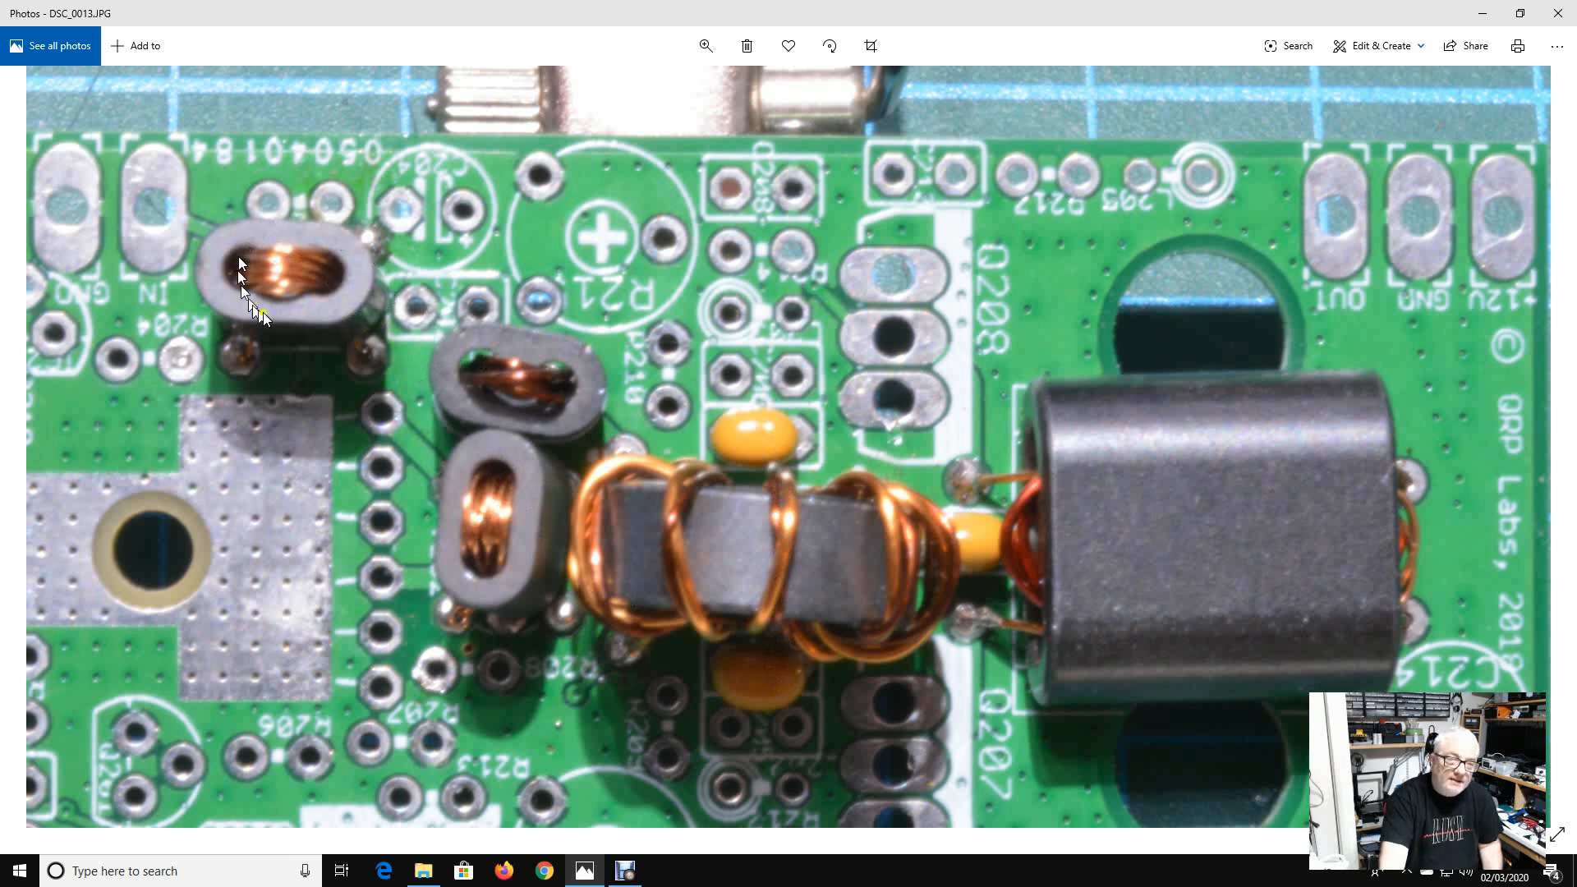
pyautogui.moveTo(447, 540)
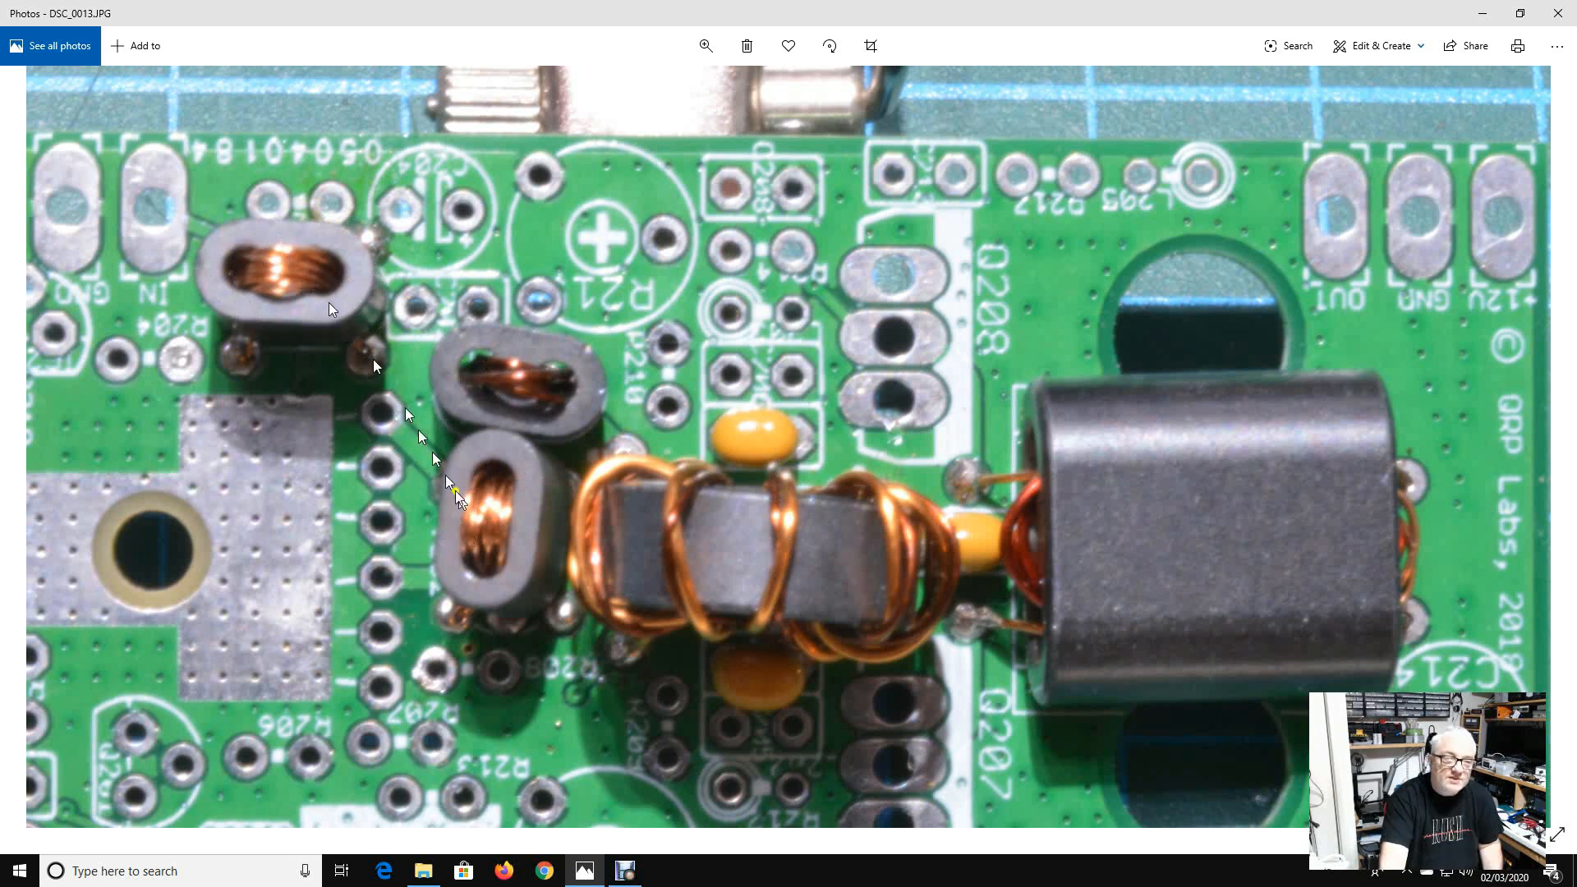
pyautogui.moveTo(487, 520)
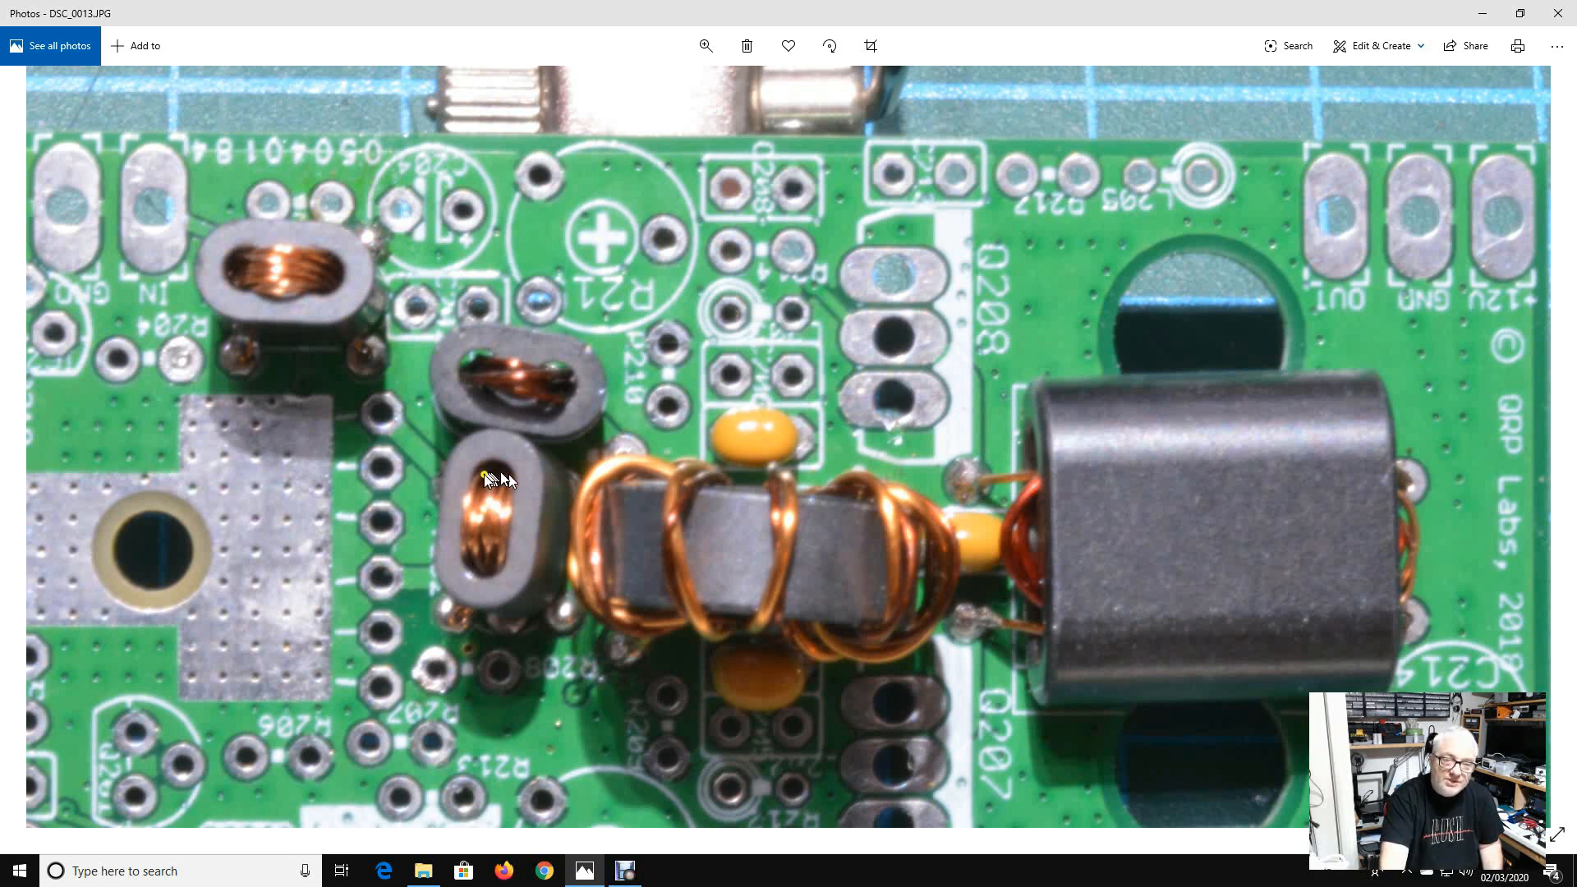
pyautogui.moveTo(342, 286)
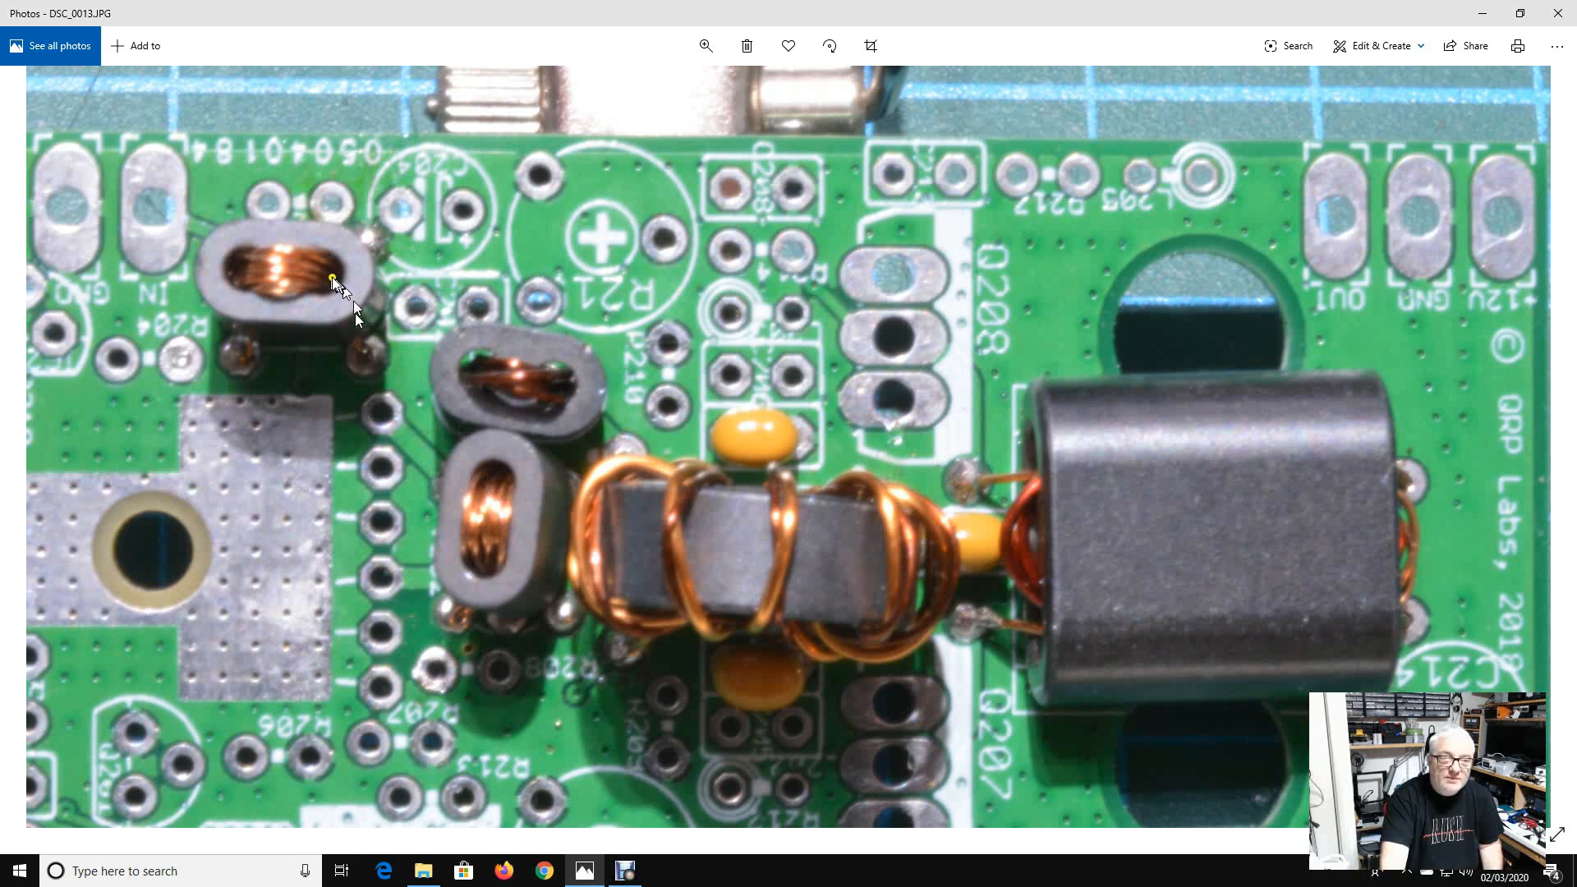
pyautogui.moveTo(285, 271)
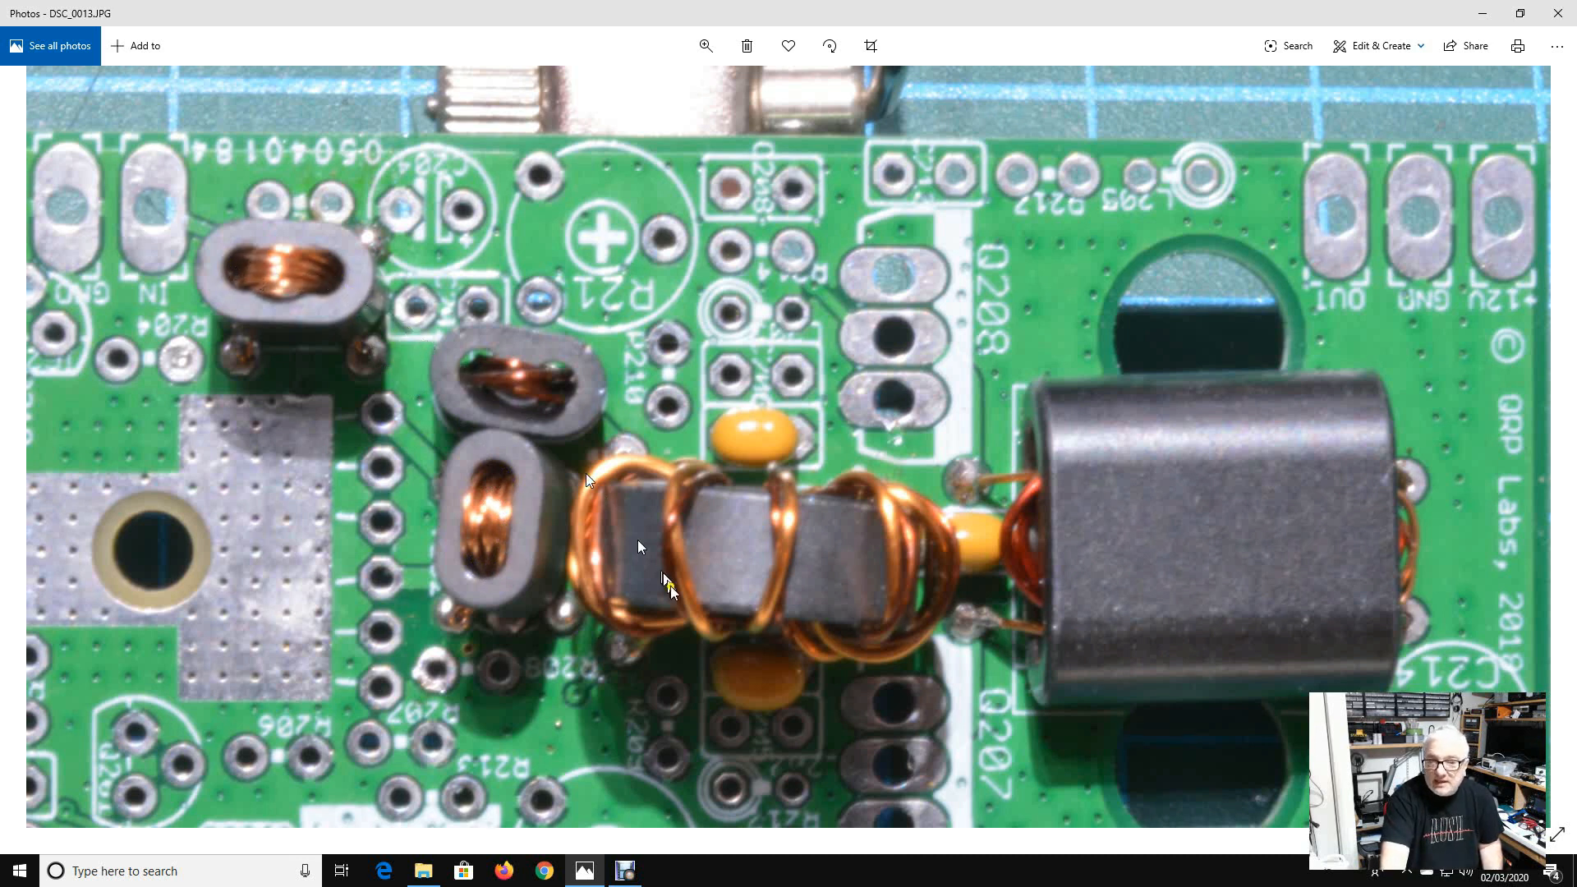
pyautogui.moveTo(805, 661)
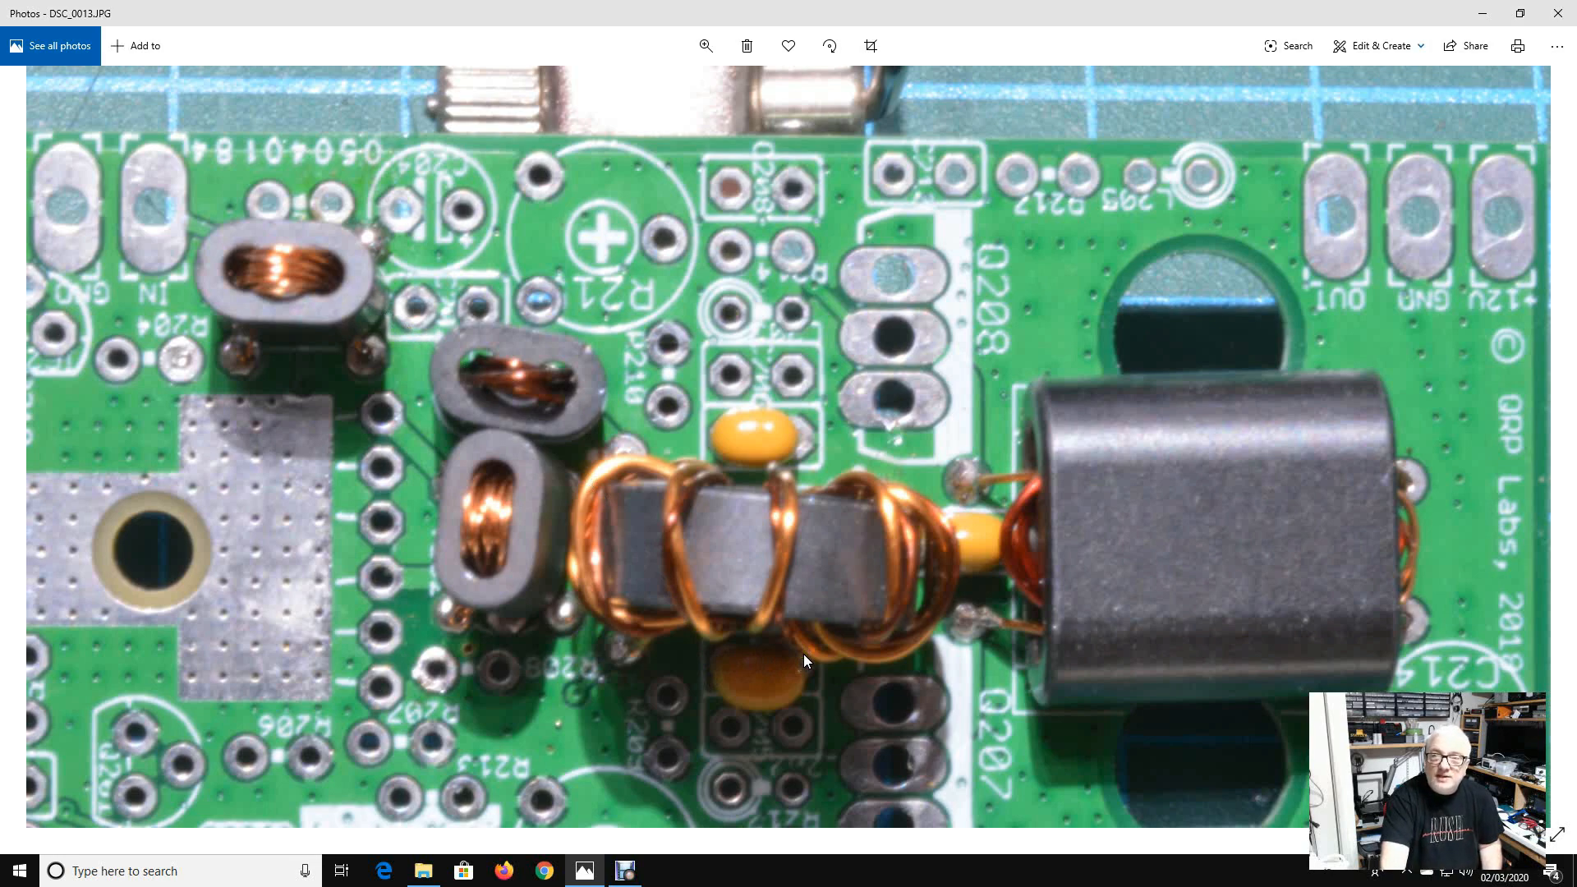
# - View the annotated scan.pdf schematic in Edge, noting measured voltages such as 13.763 and 2.73
pyautogui.click(584, 870)
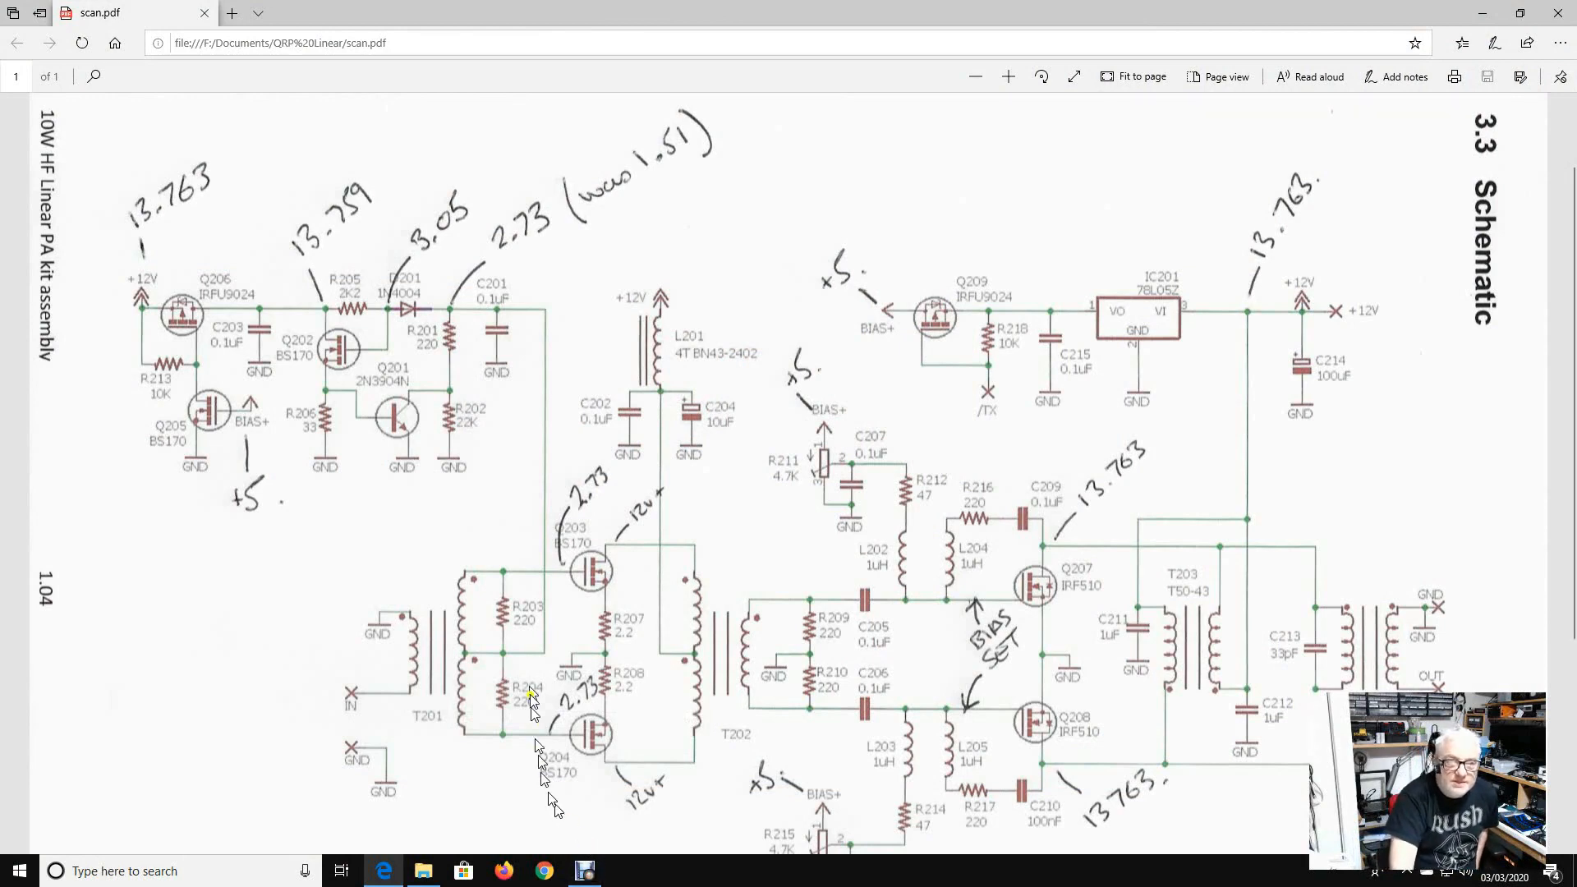
pyautogui.moveTo(512, 450)
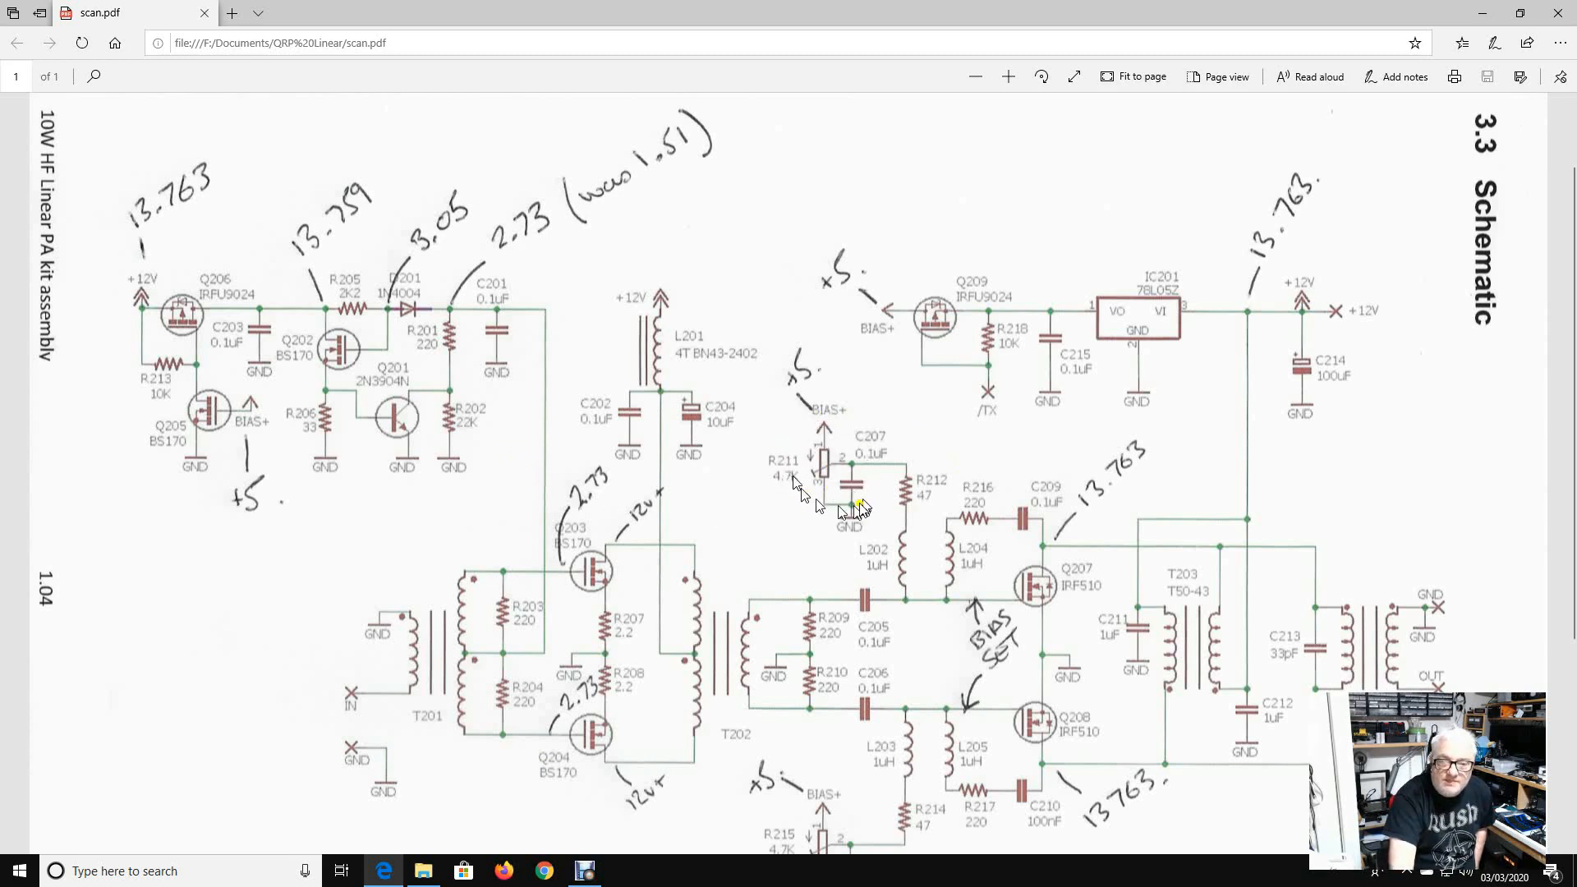
pyautogui.moveTo(956, 815)
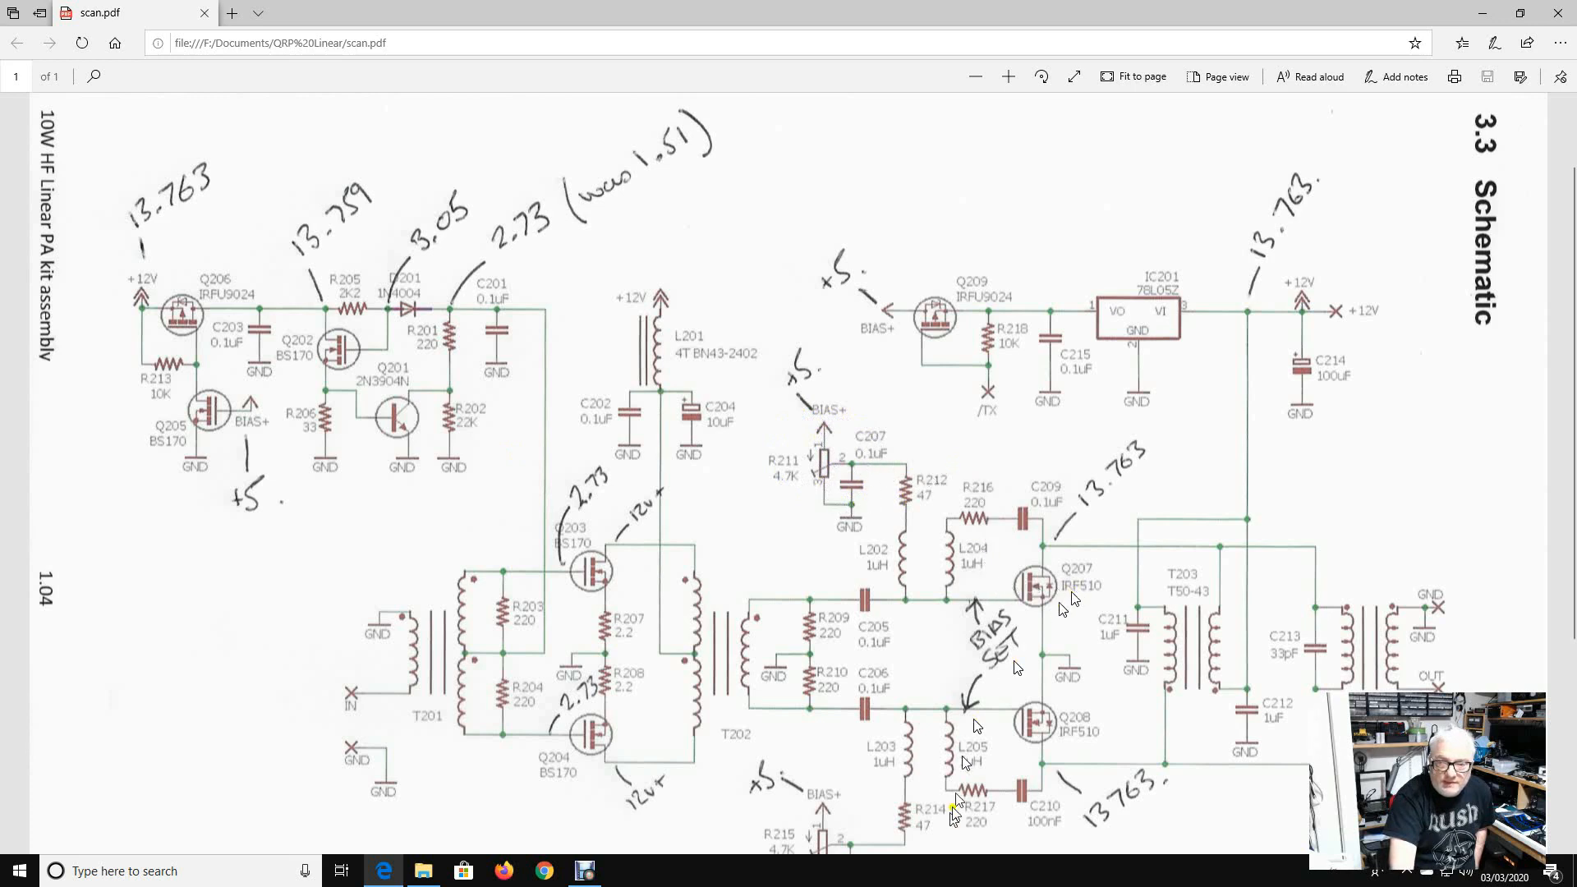
pyautogui.moveTo(905, 714)
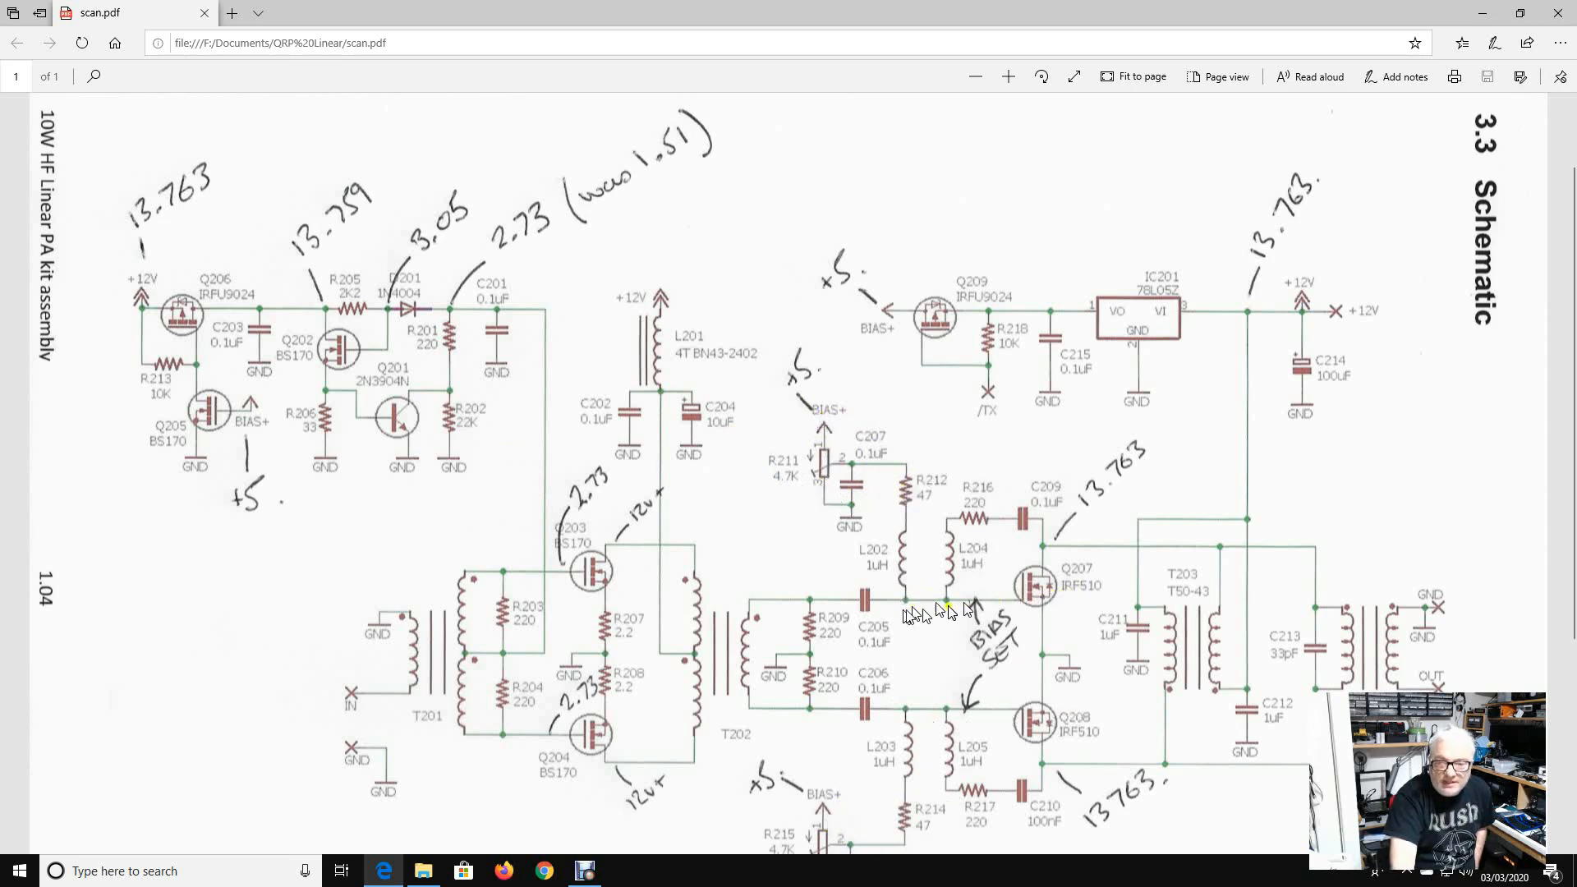
pyautogui.moveTo(946, 603)
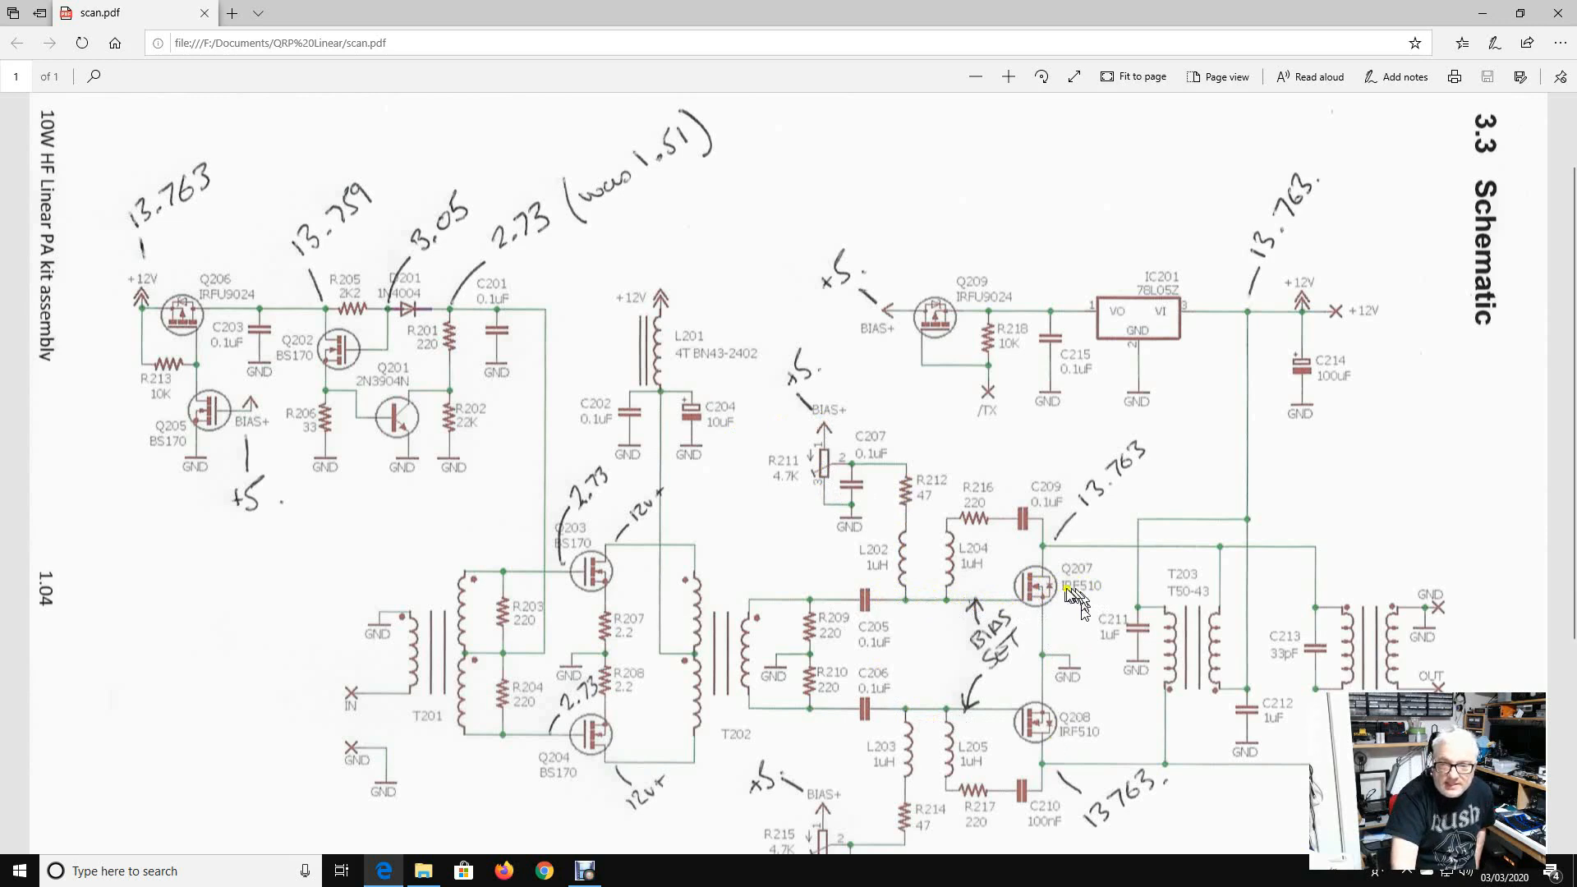
pyautogui.moveTo(1047, 613)
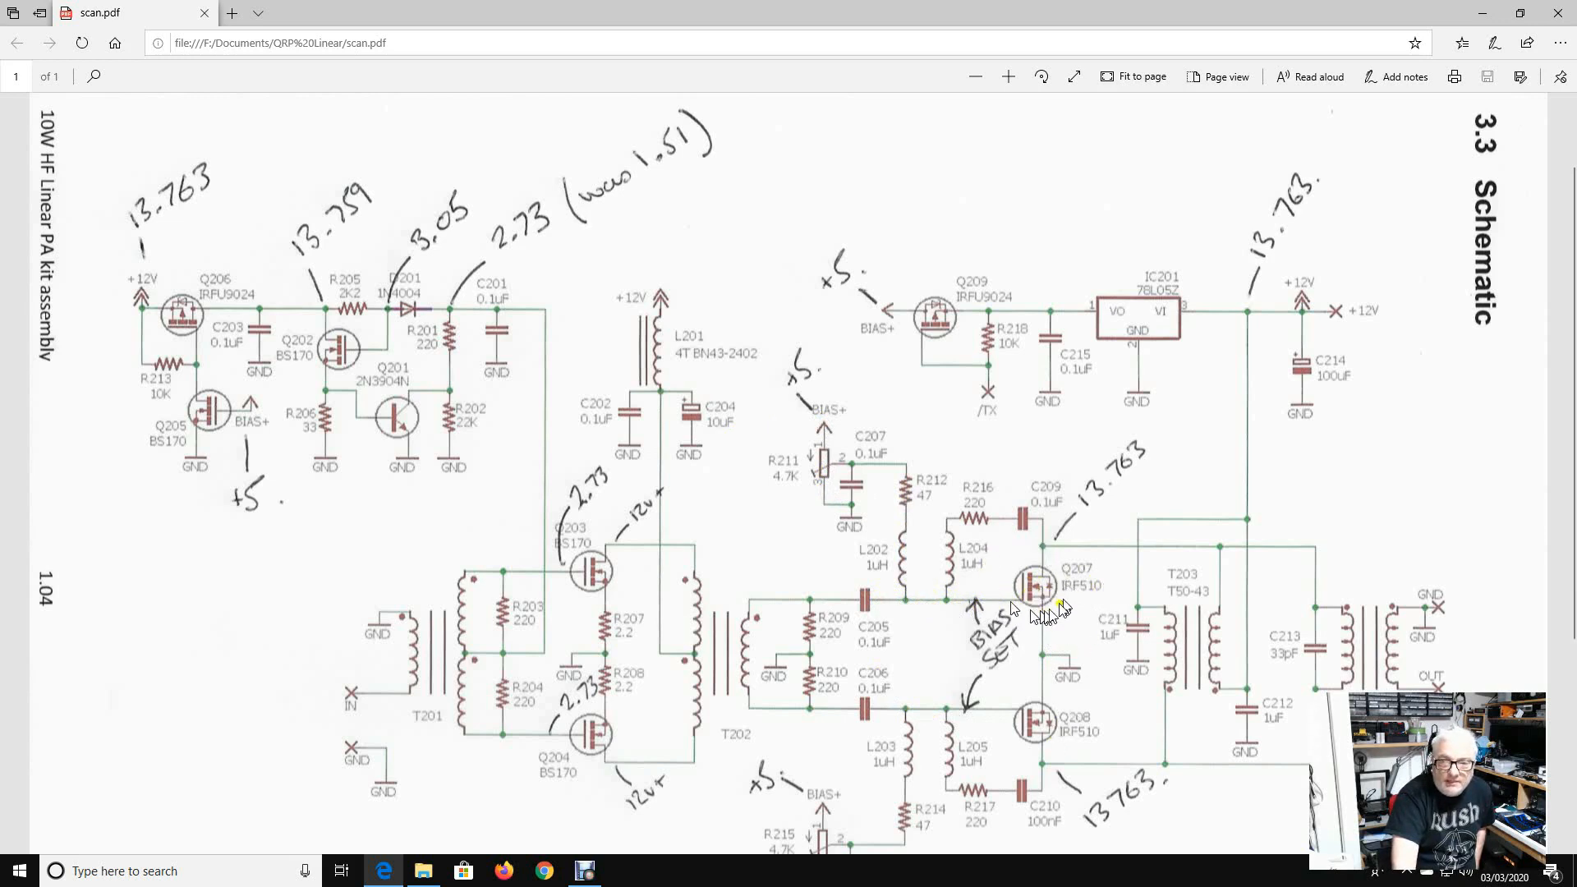
pyautogui.moveTo(1005, 734)
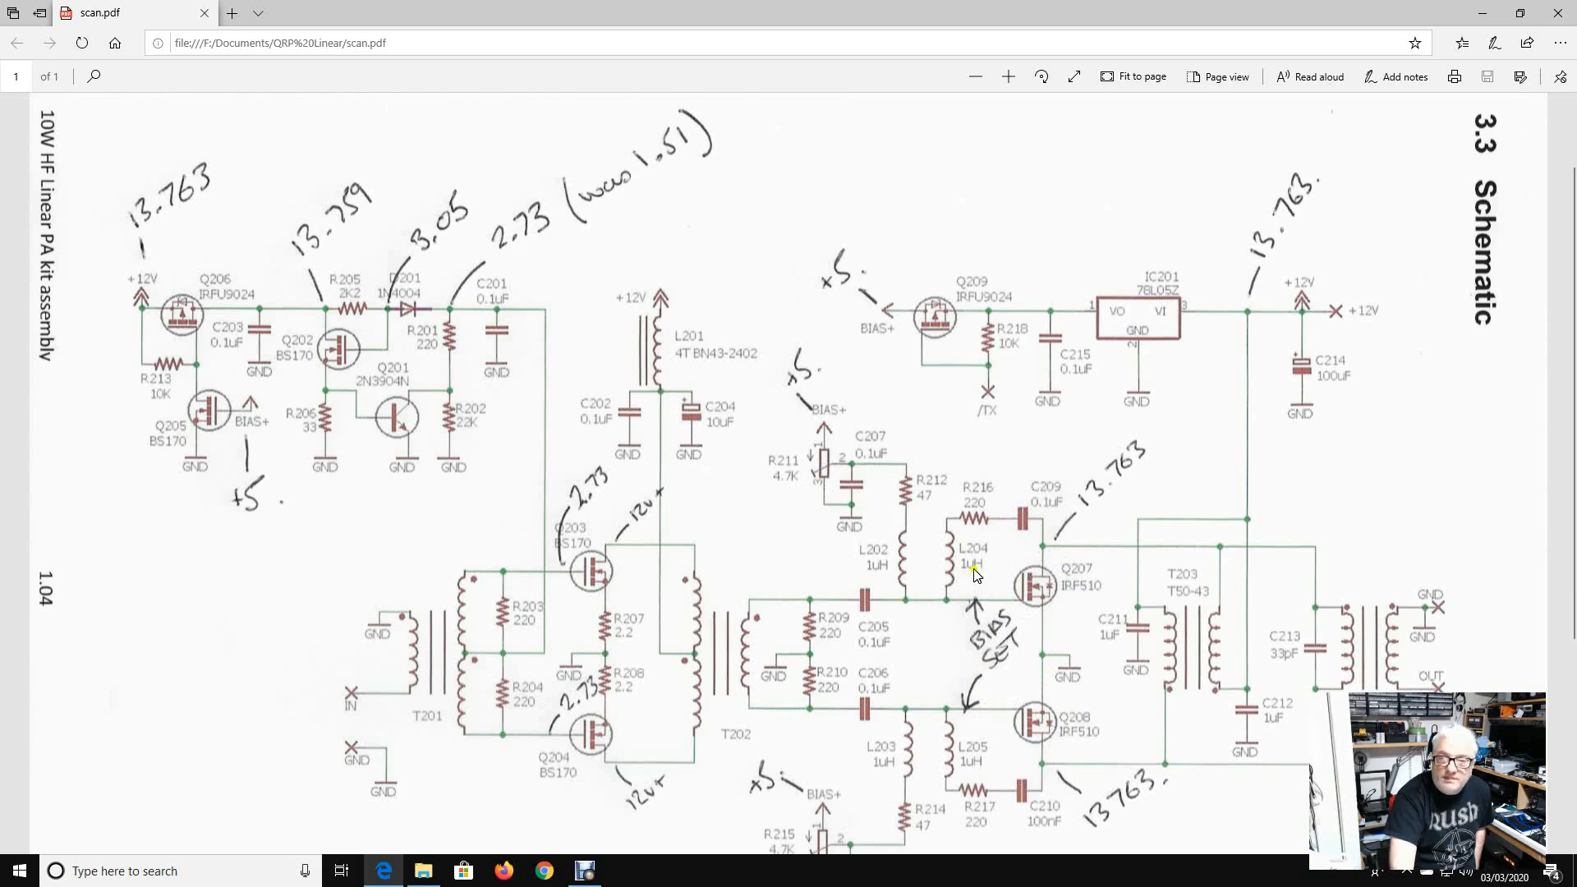
pyautogui.moveTo(895, 688)
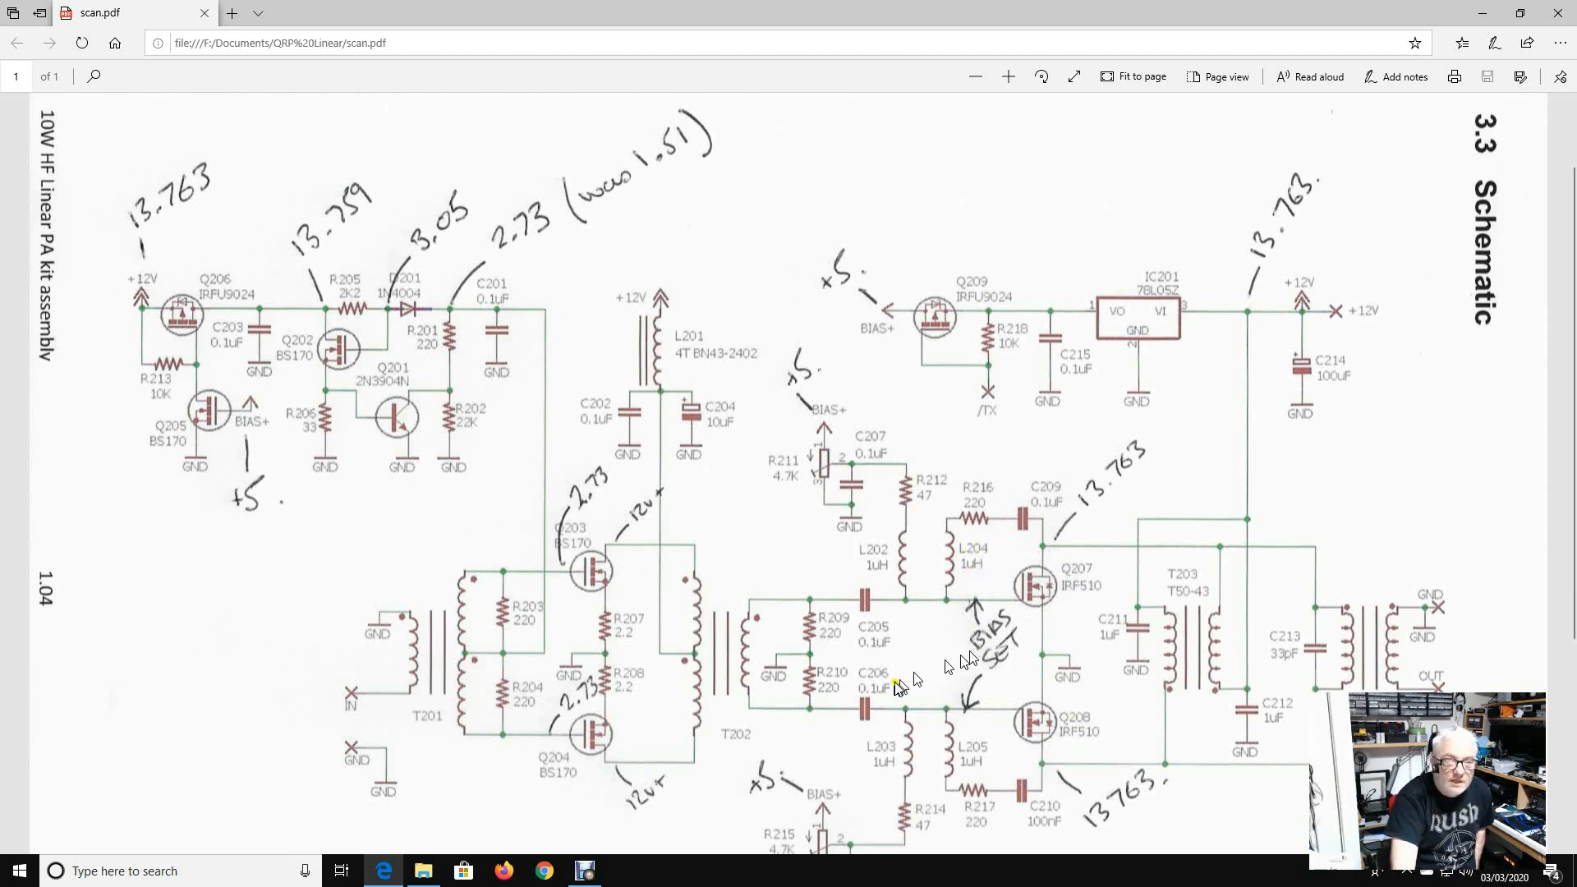
pyautogui.moveTo(346, 699)
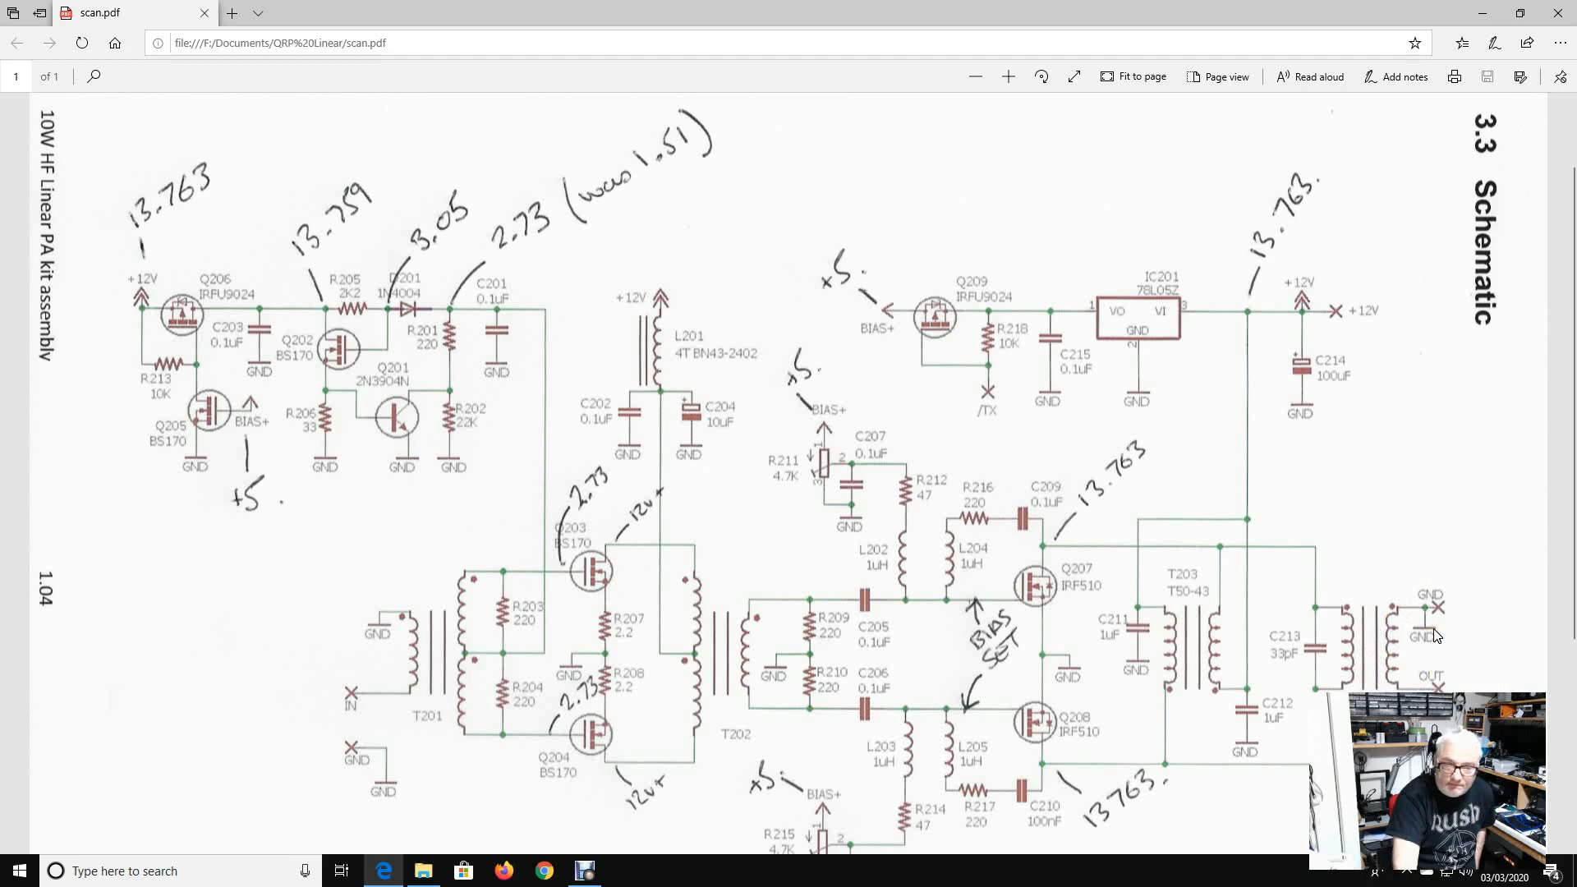
pyautogui.moveTo(560, 811)
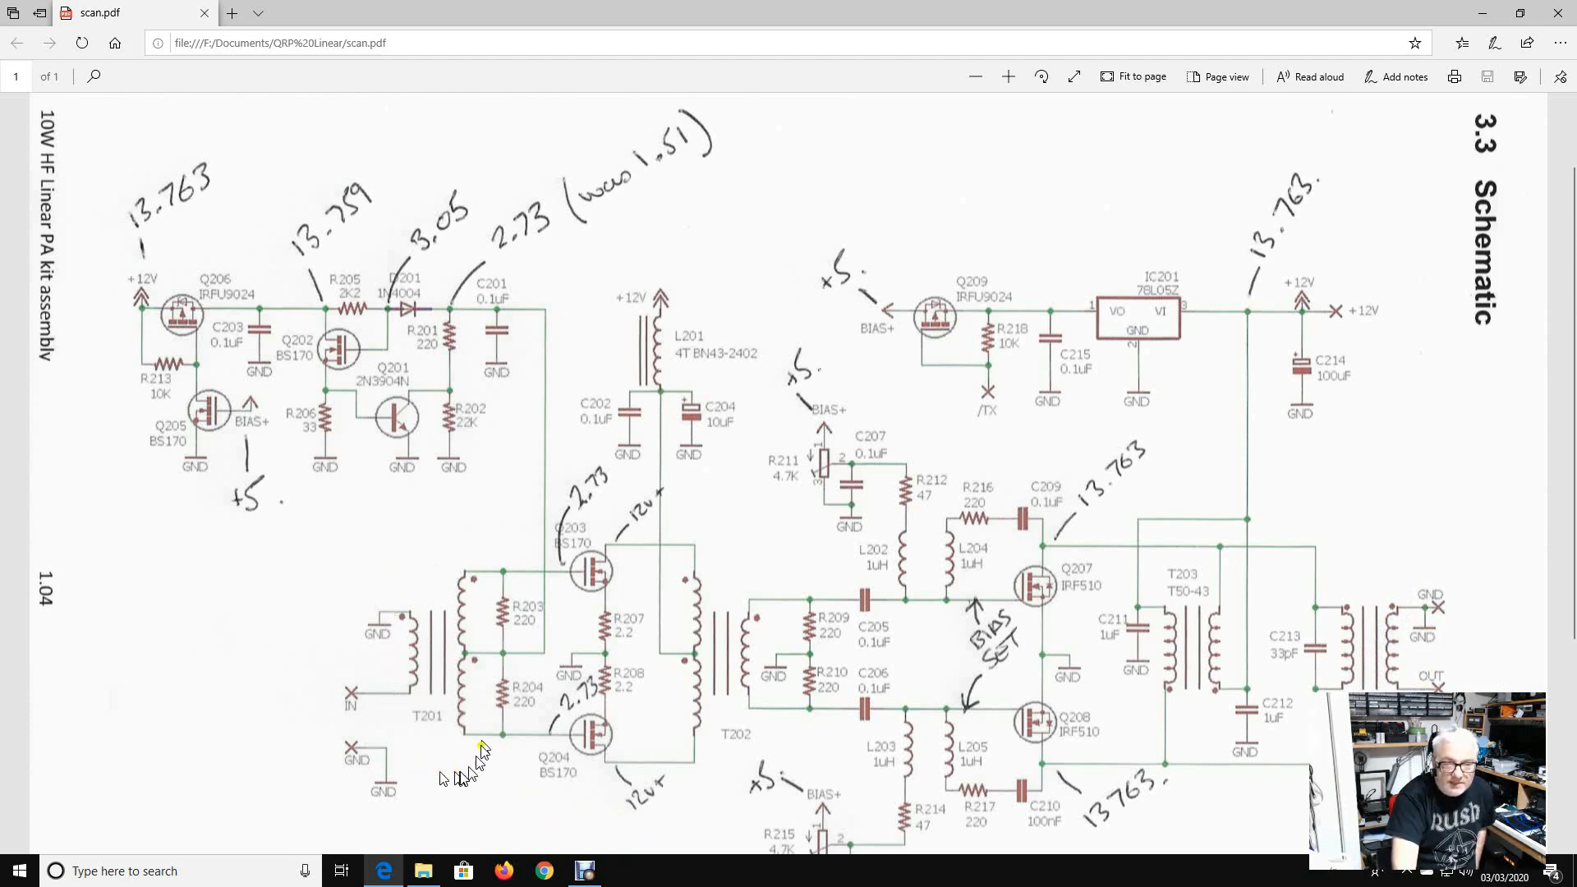
pyautogui.moveTo(382, 719)
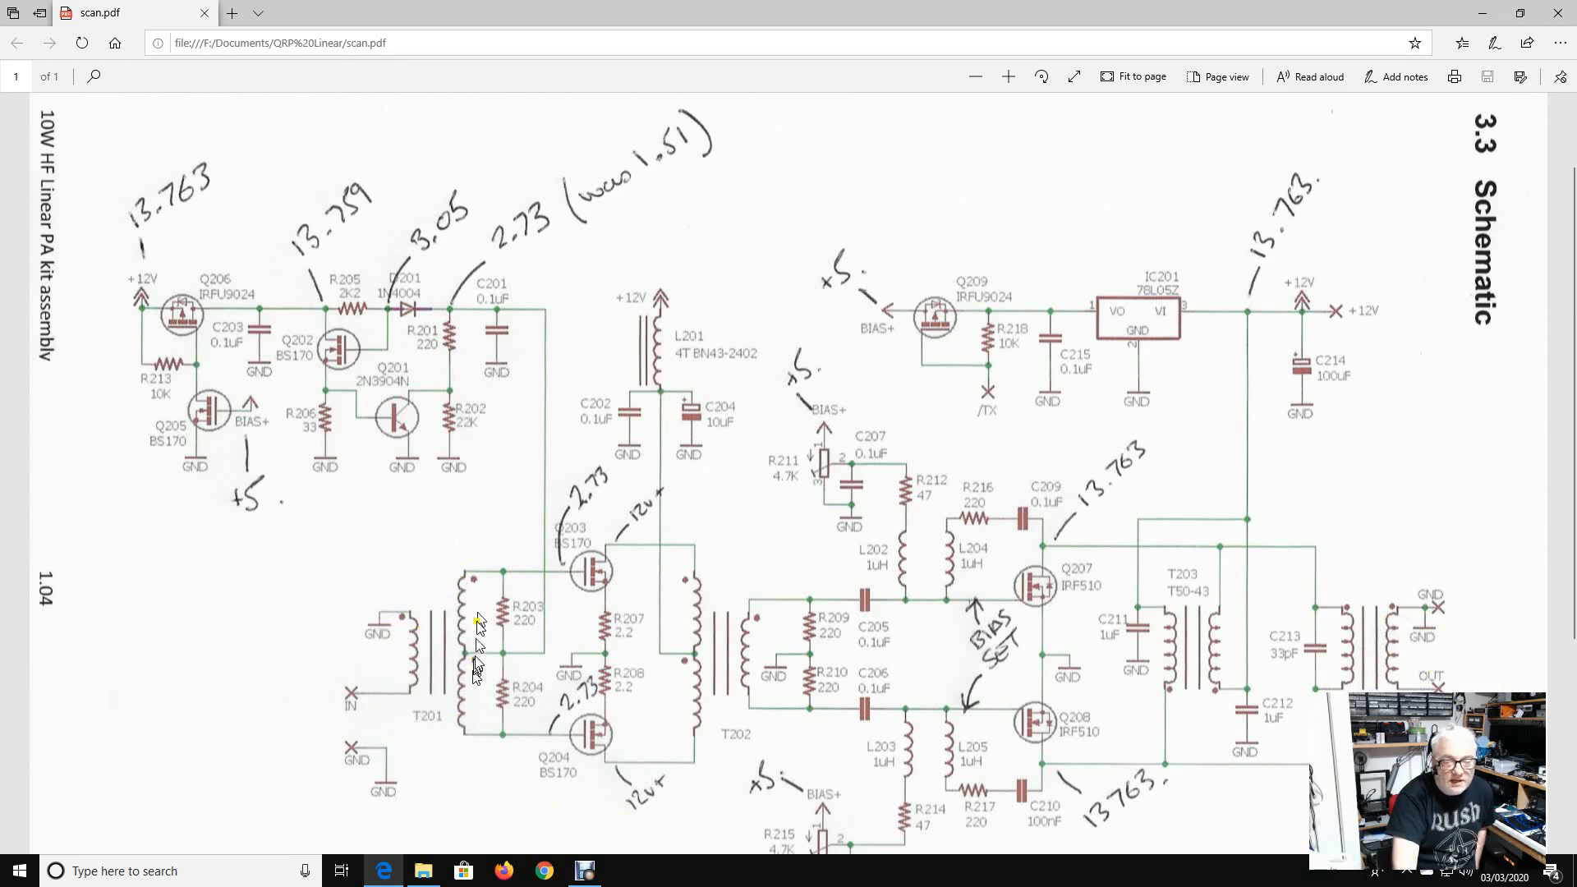
pyautogui.moveTo(498, 578)
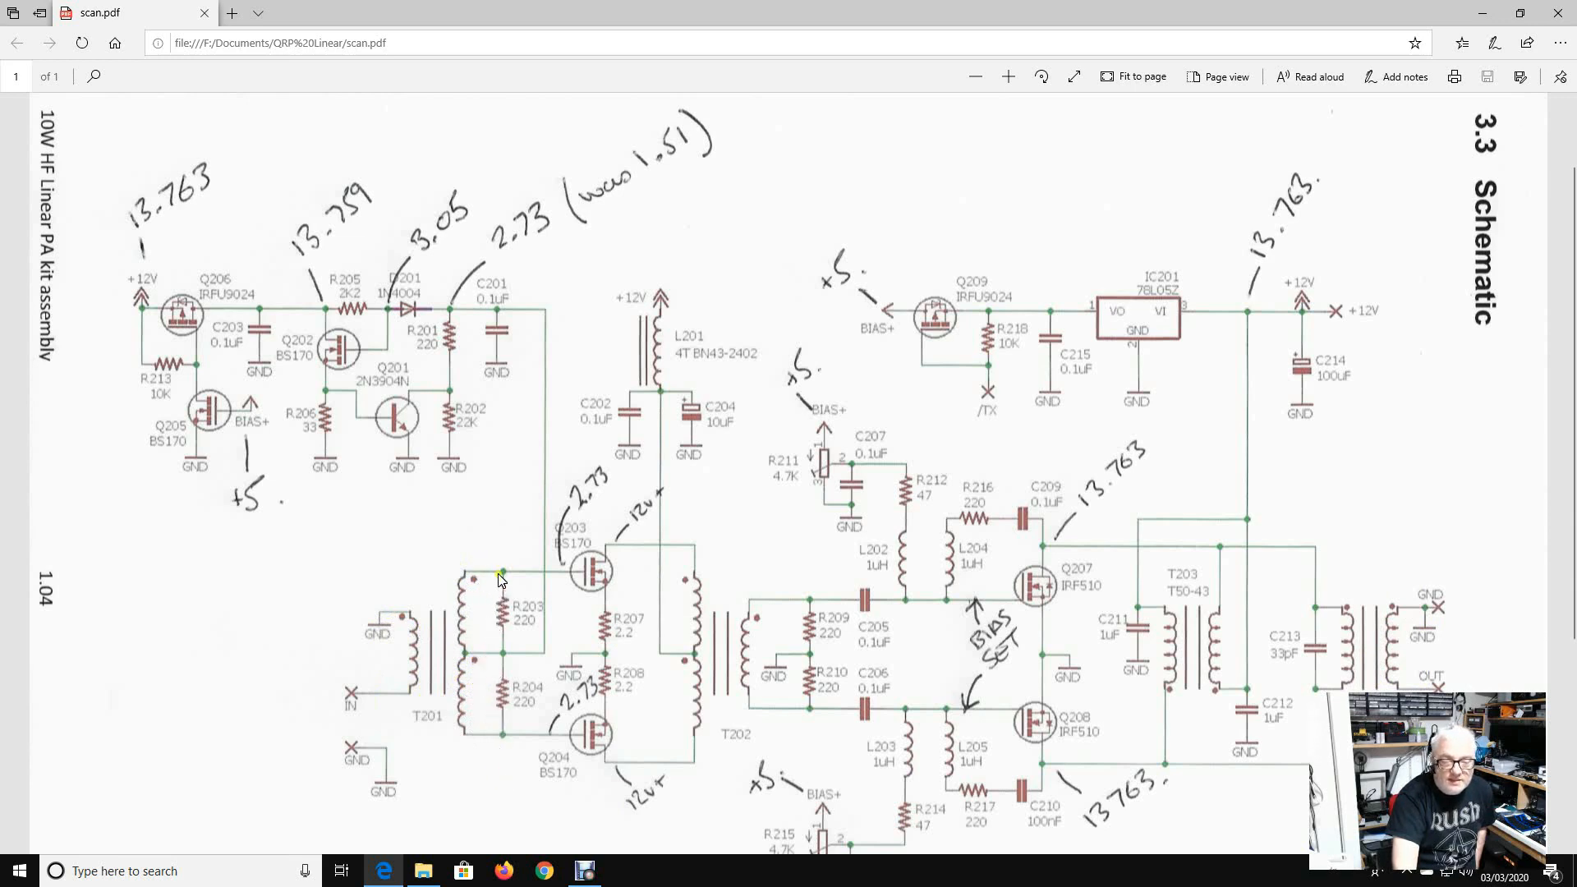
pyautogui.moveTo(561, 578)
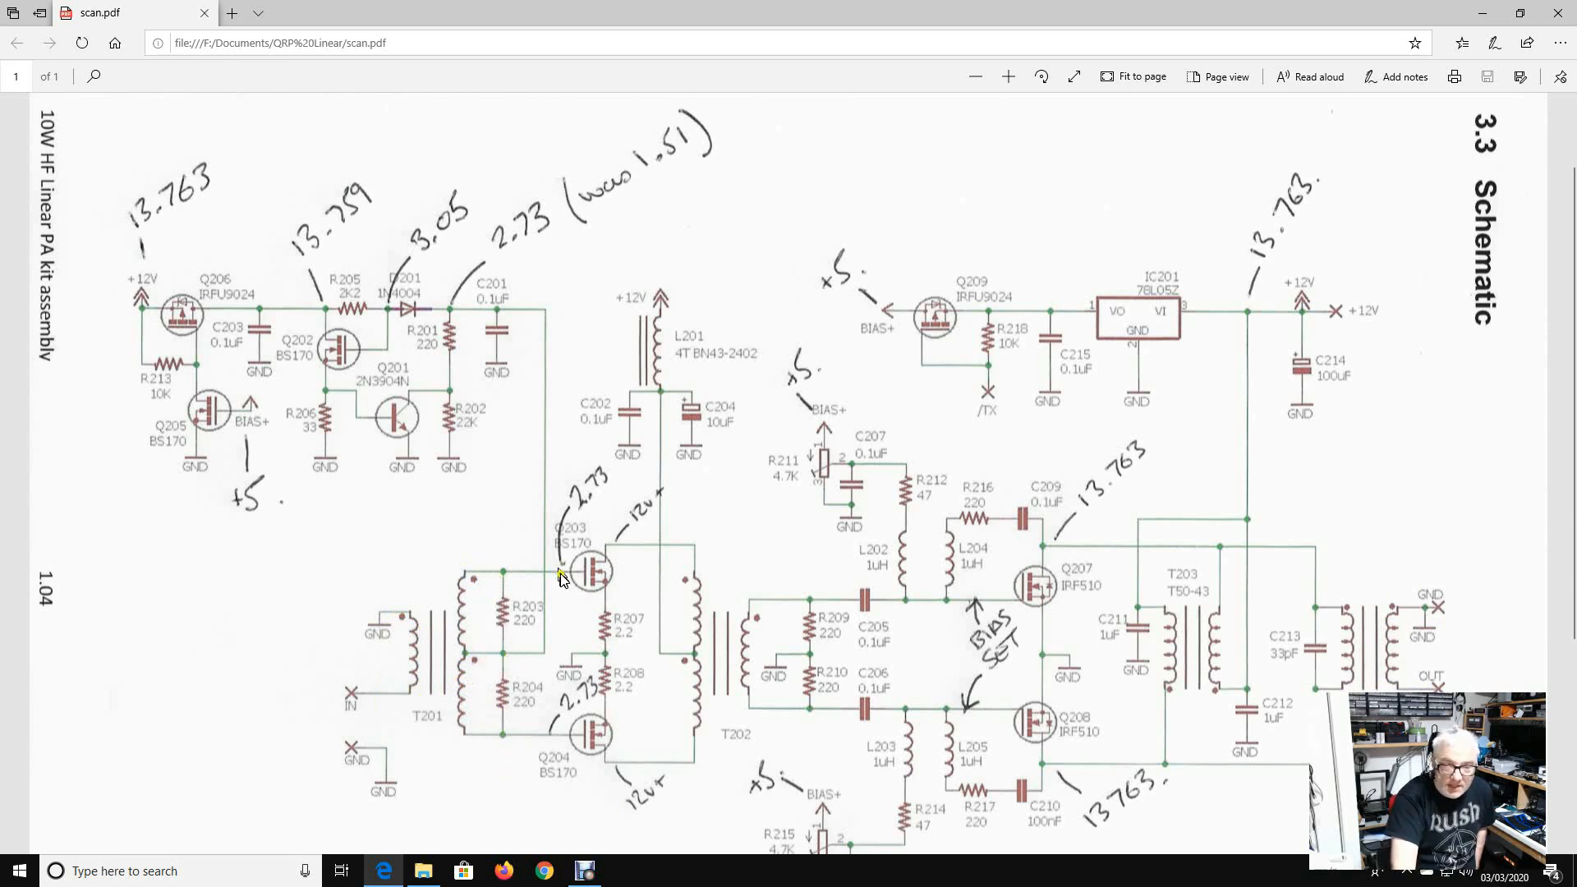
pyautogui.moveTo(587, 739)
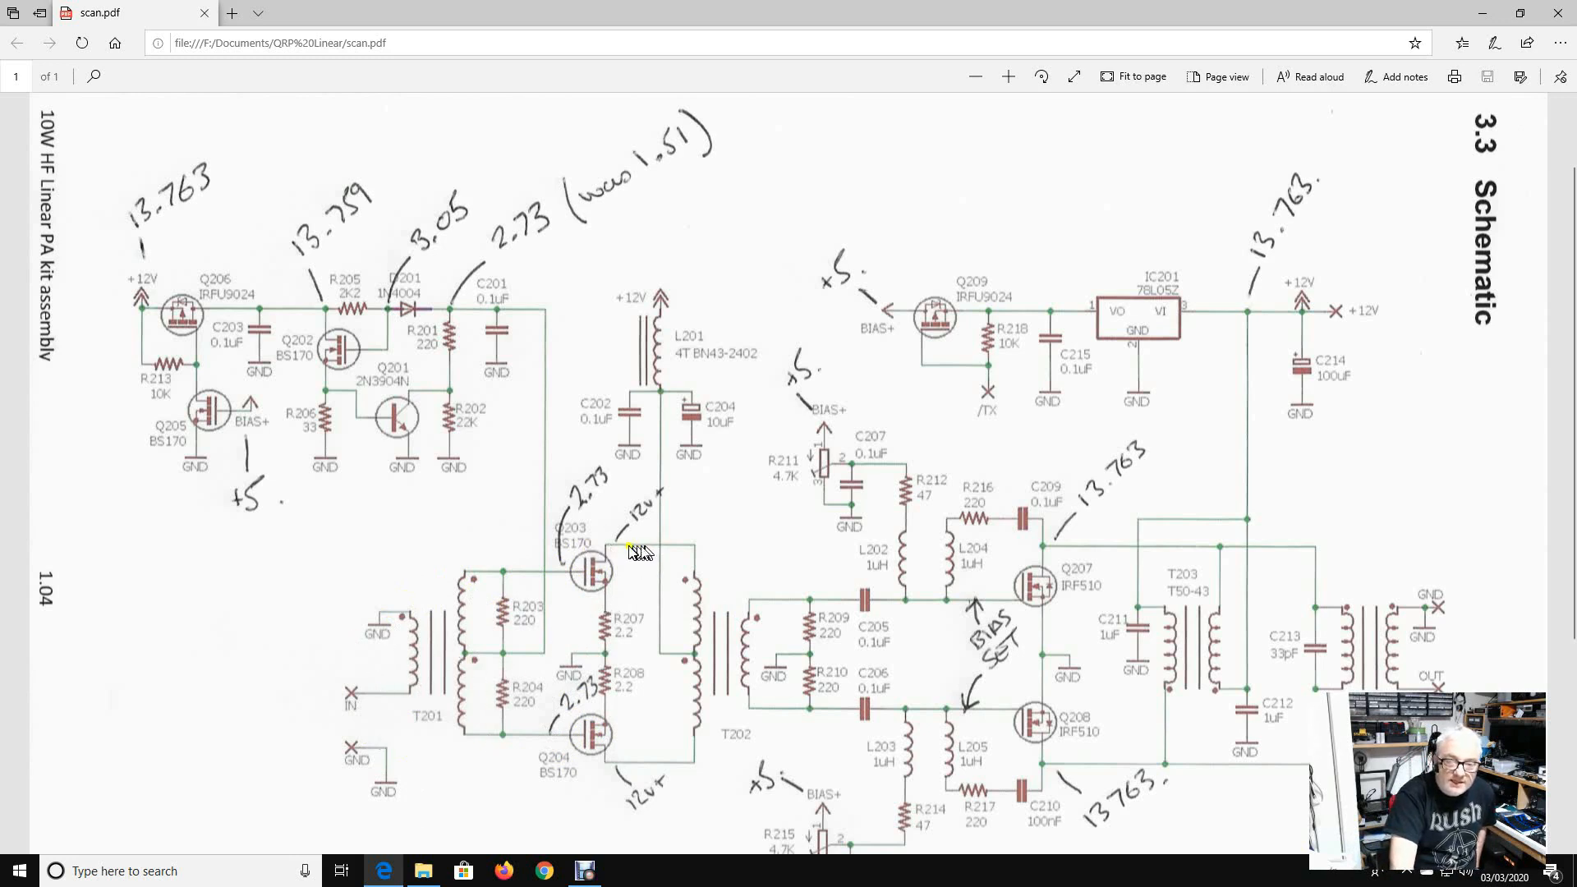
pyautogui.moveTo(642, 552)
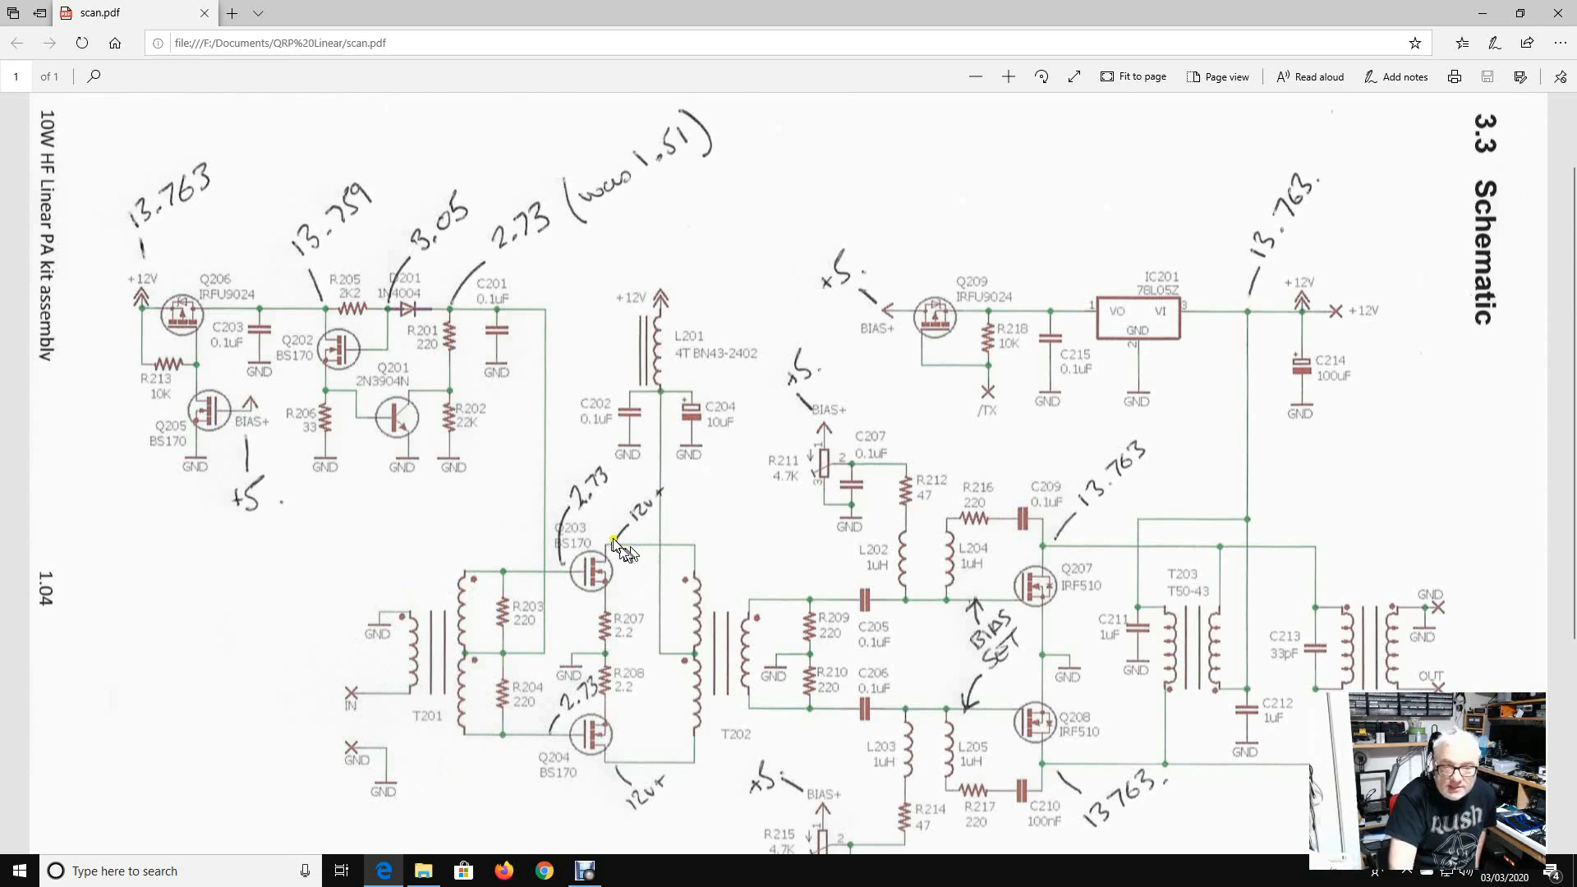
pyautogui.moveTo(624, 764)
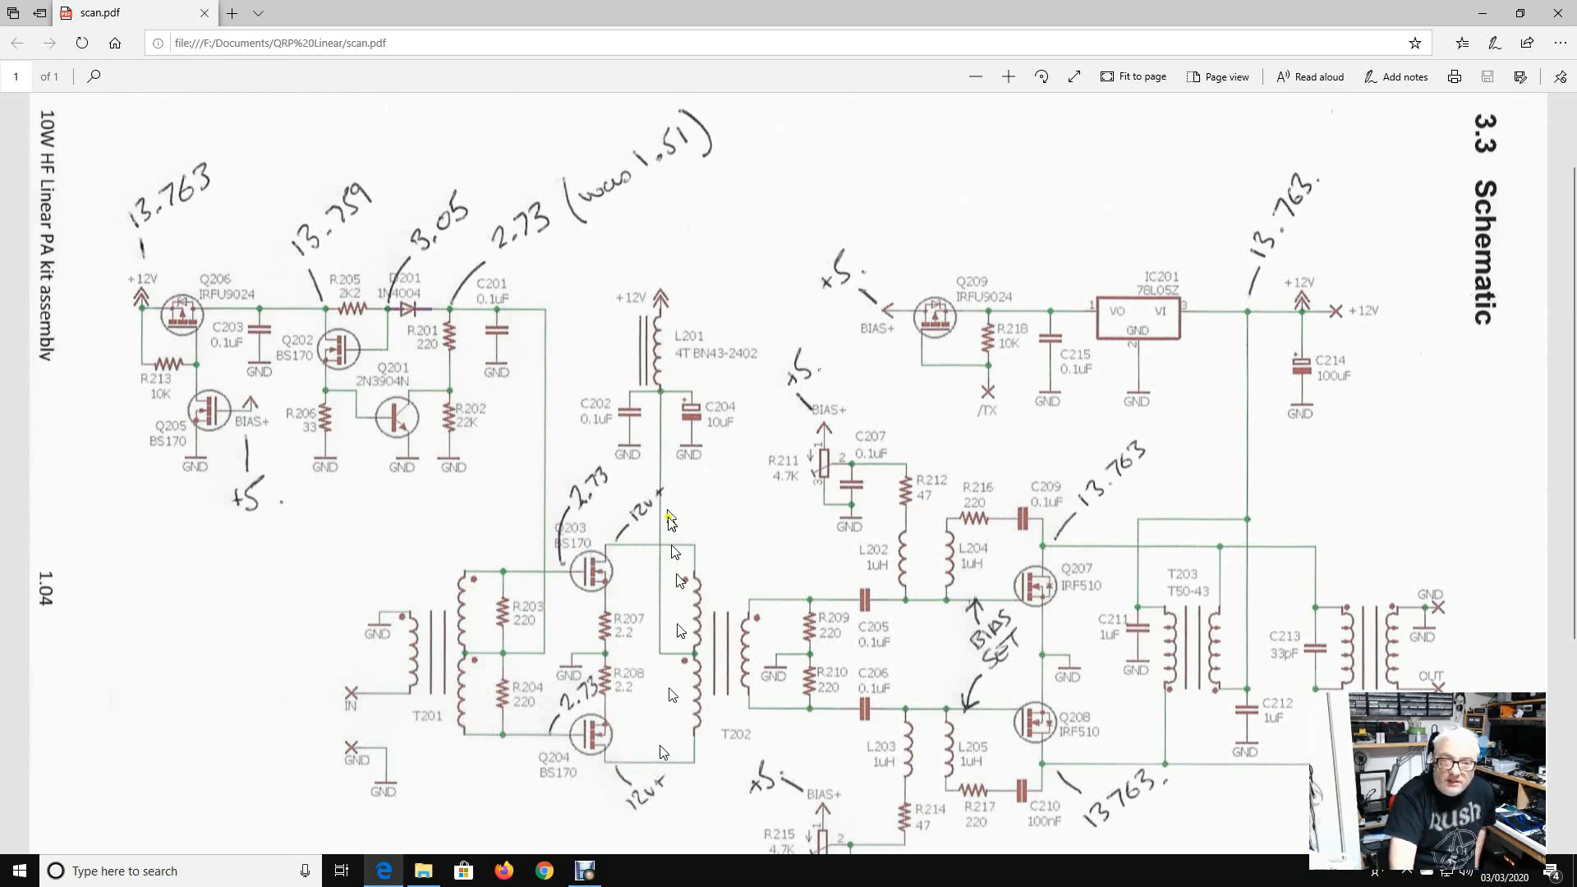
pyautogui.moveTo(652, 305)
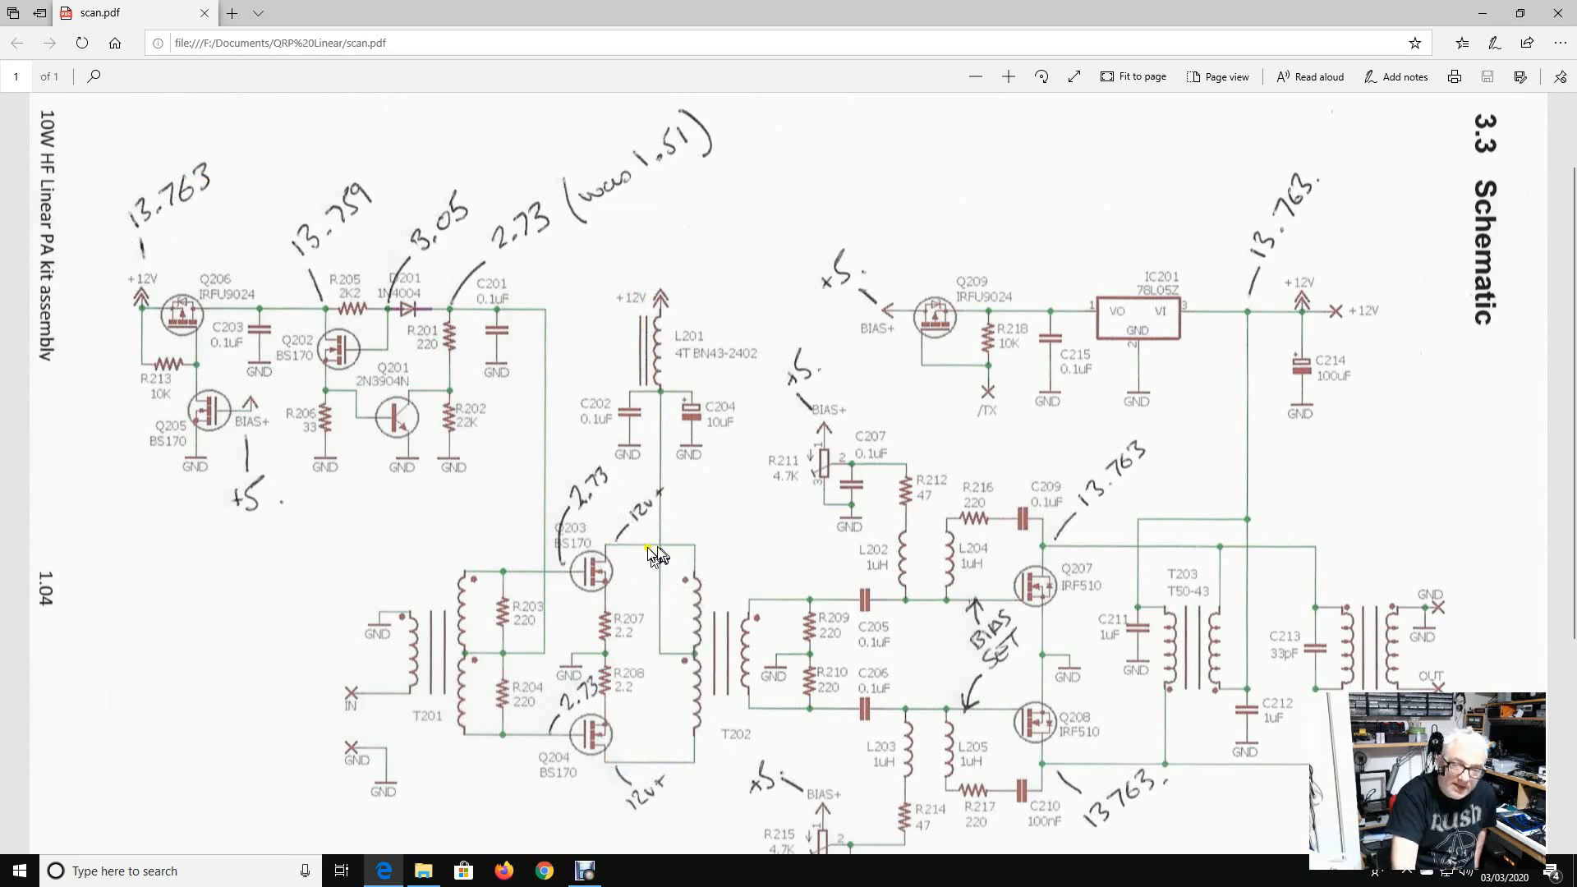
pyautogui.moveTo(643, 512)
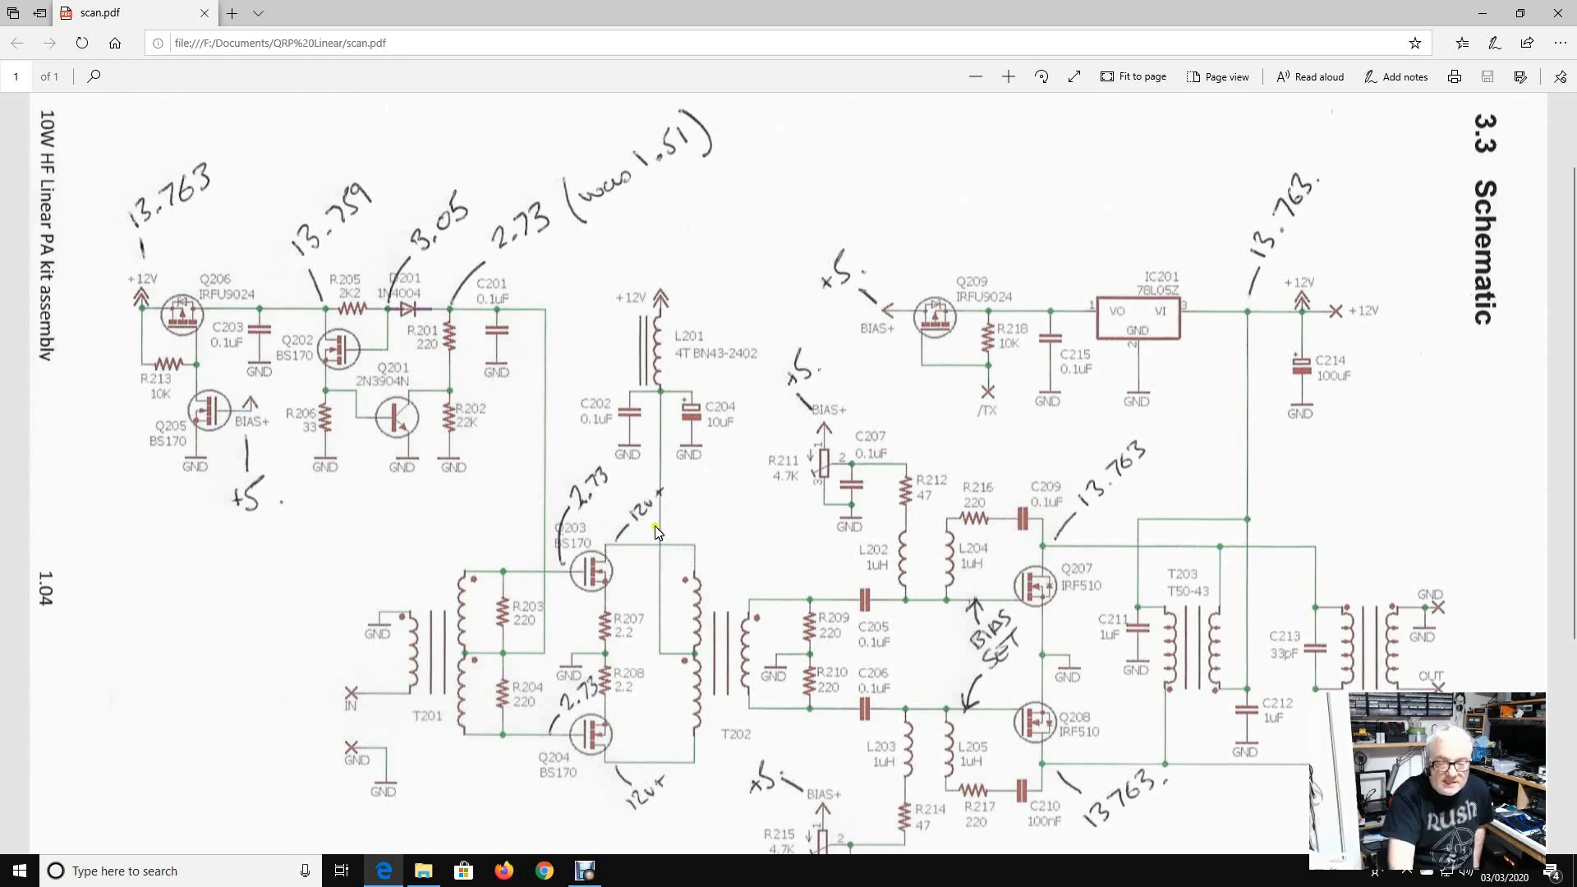
pyautogui.moveTo(790, 649)
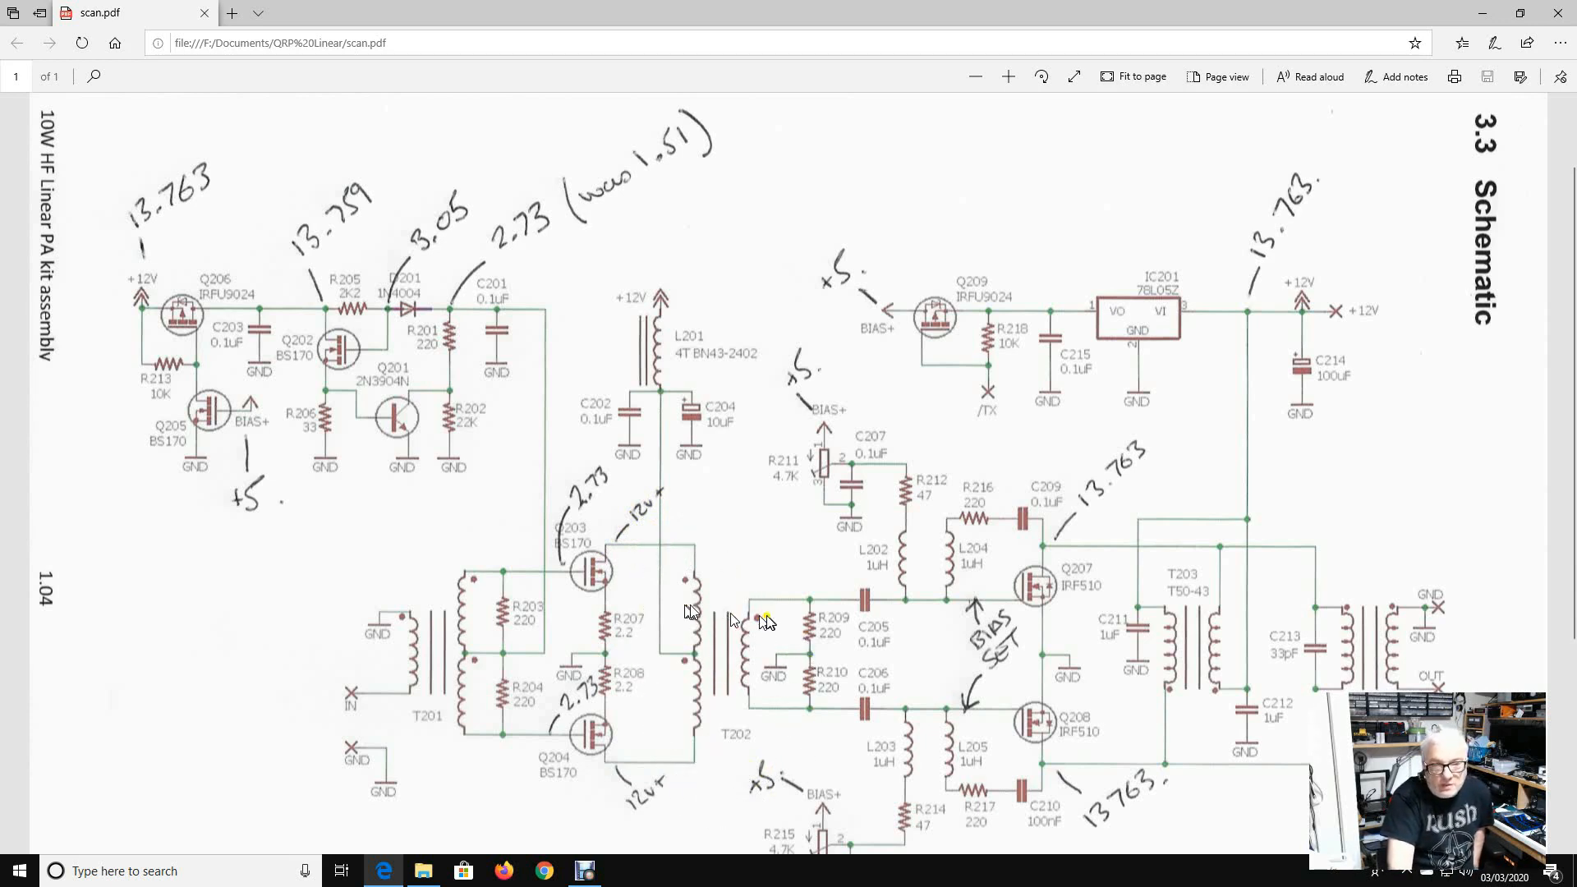
pyautogui.moveTo(739, 655)
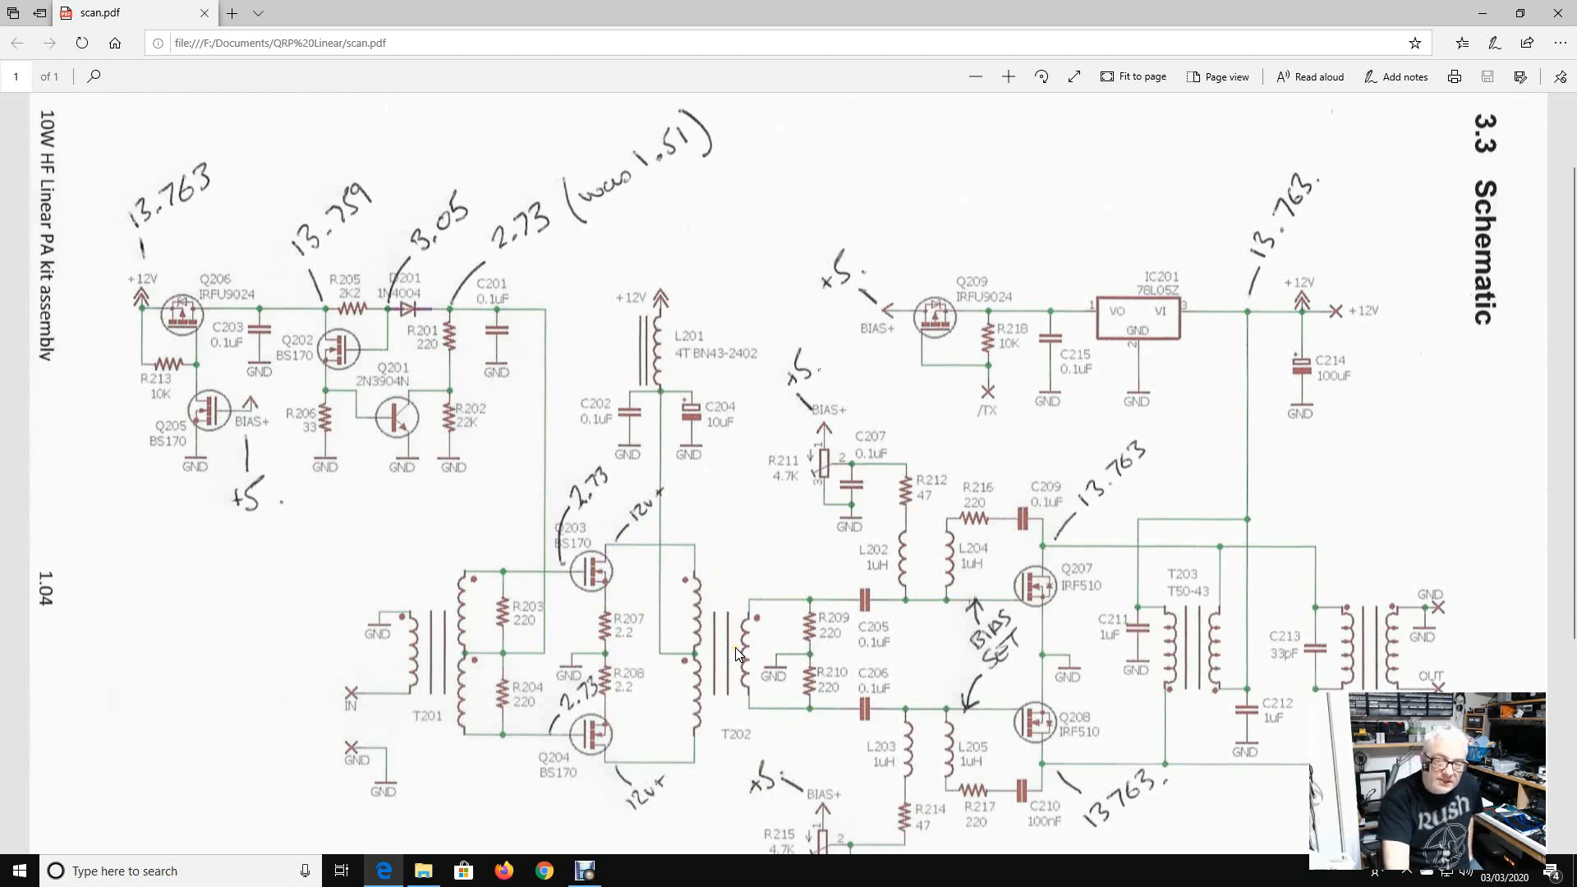
pyautogui.moveTo(762, 644)
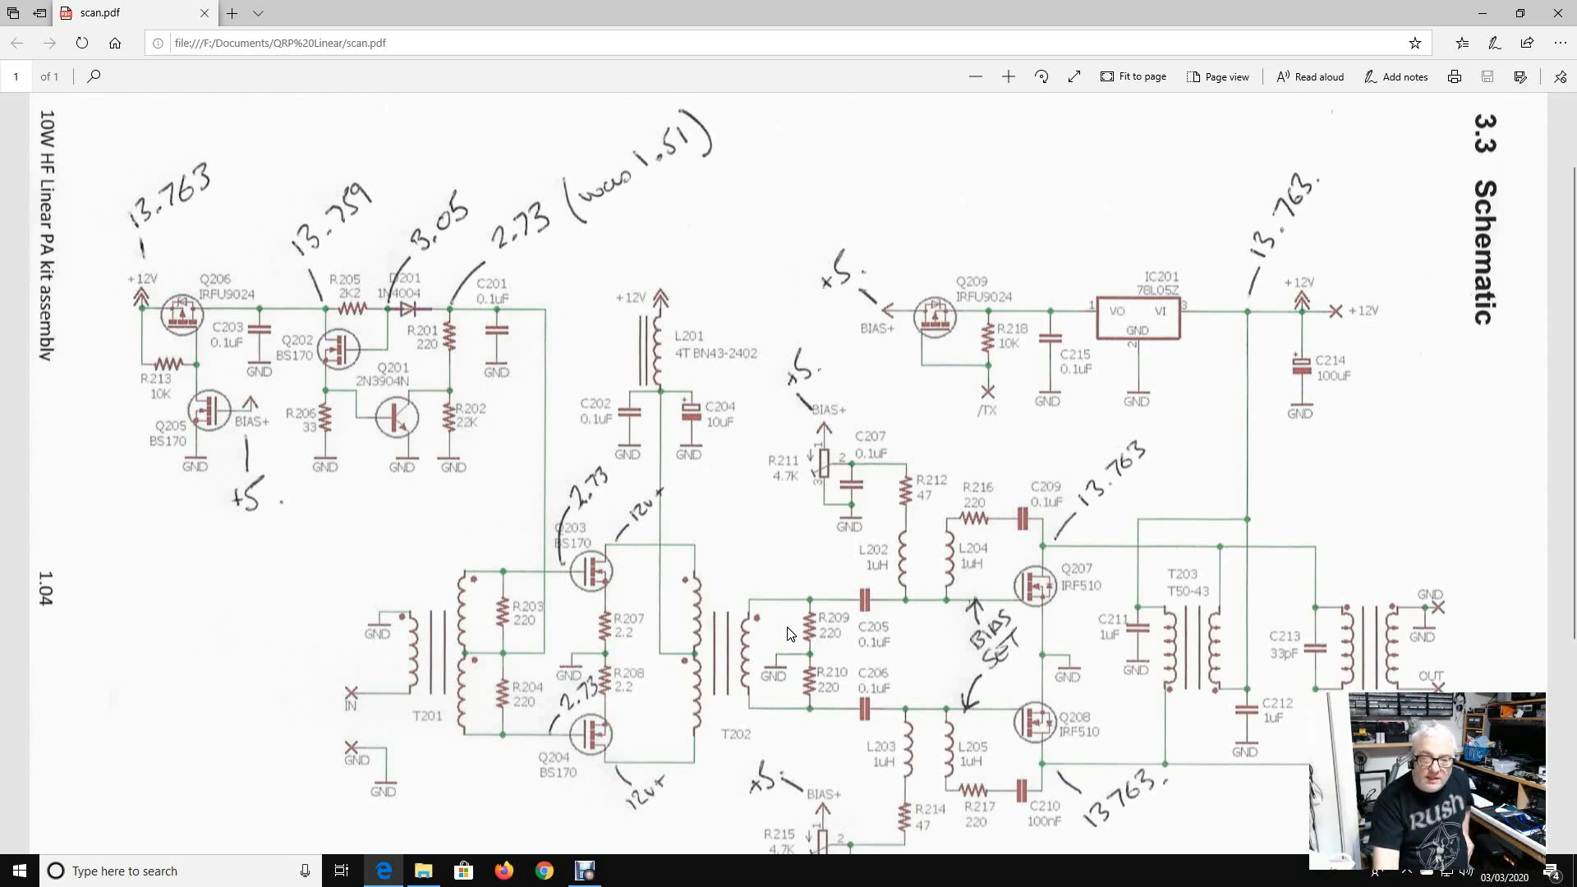
pyautogui.moveTo(799, 634)
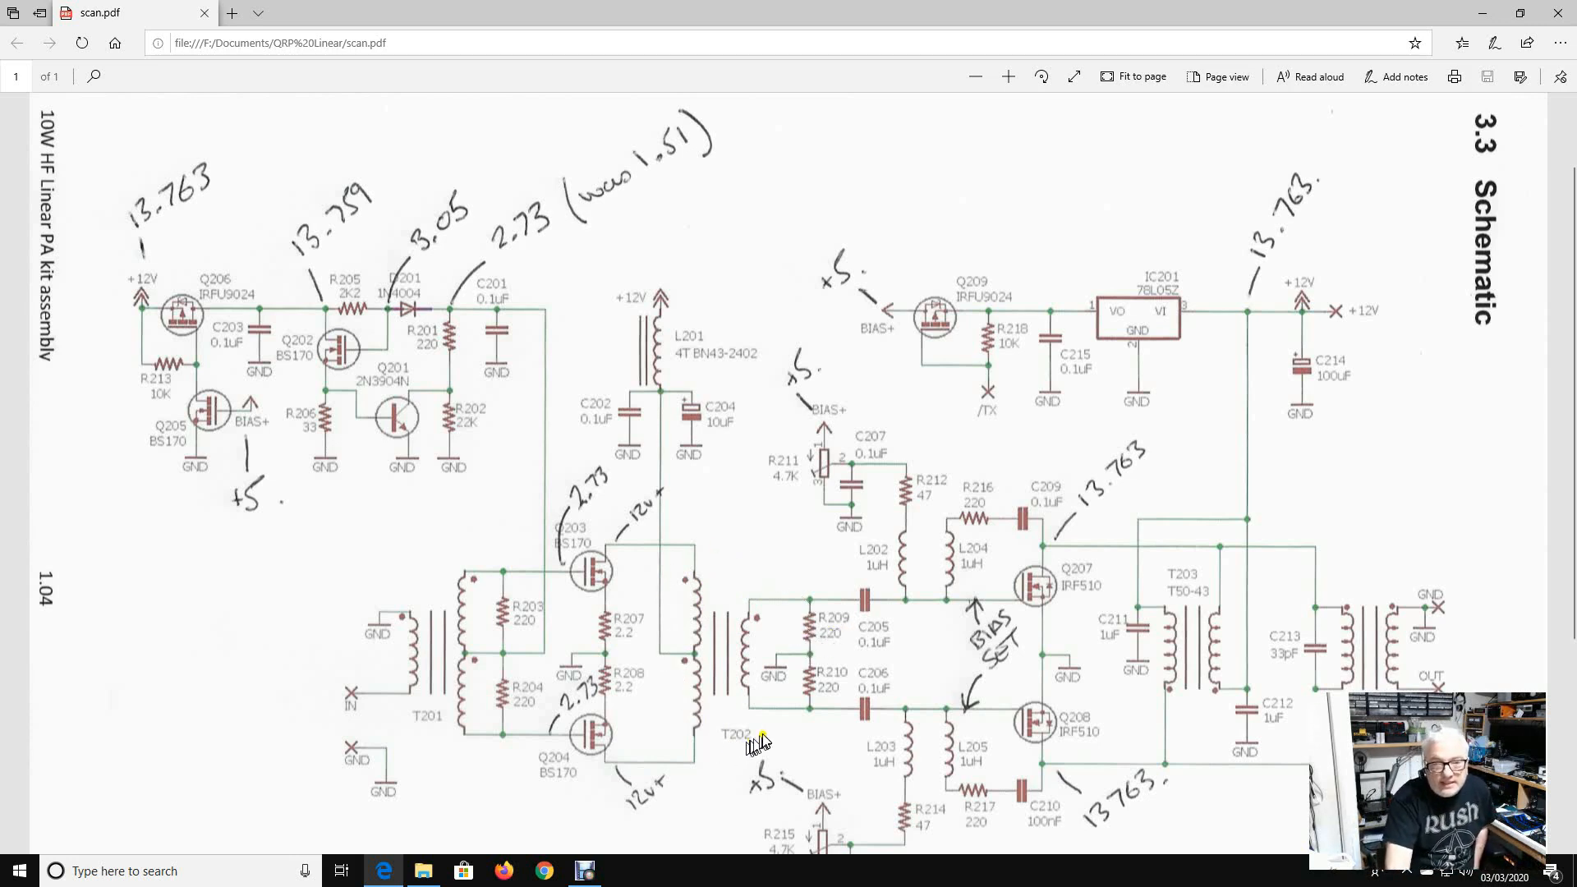
pyautogui.moveTo(764, 735)
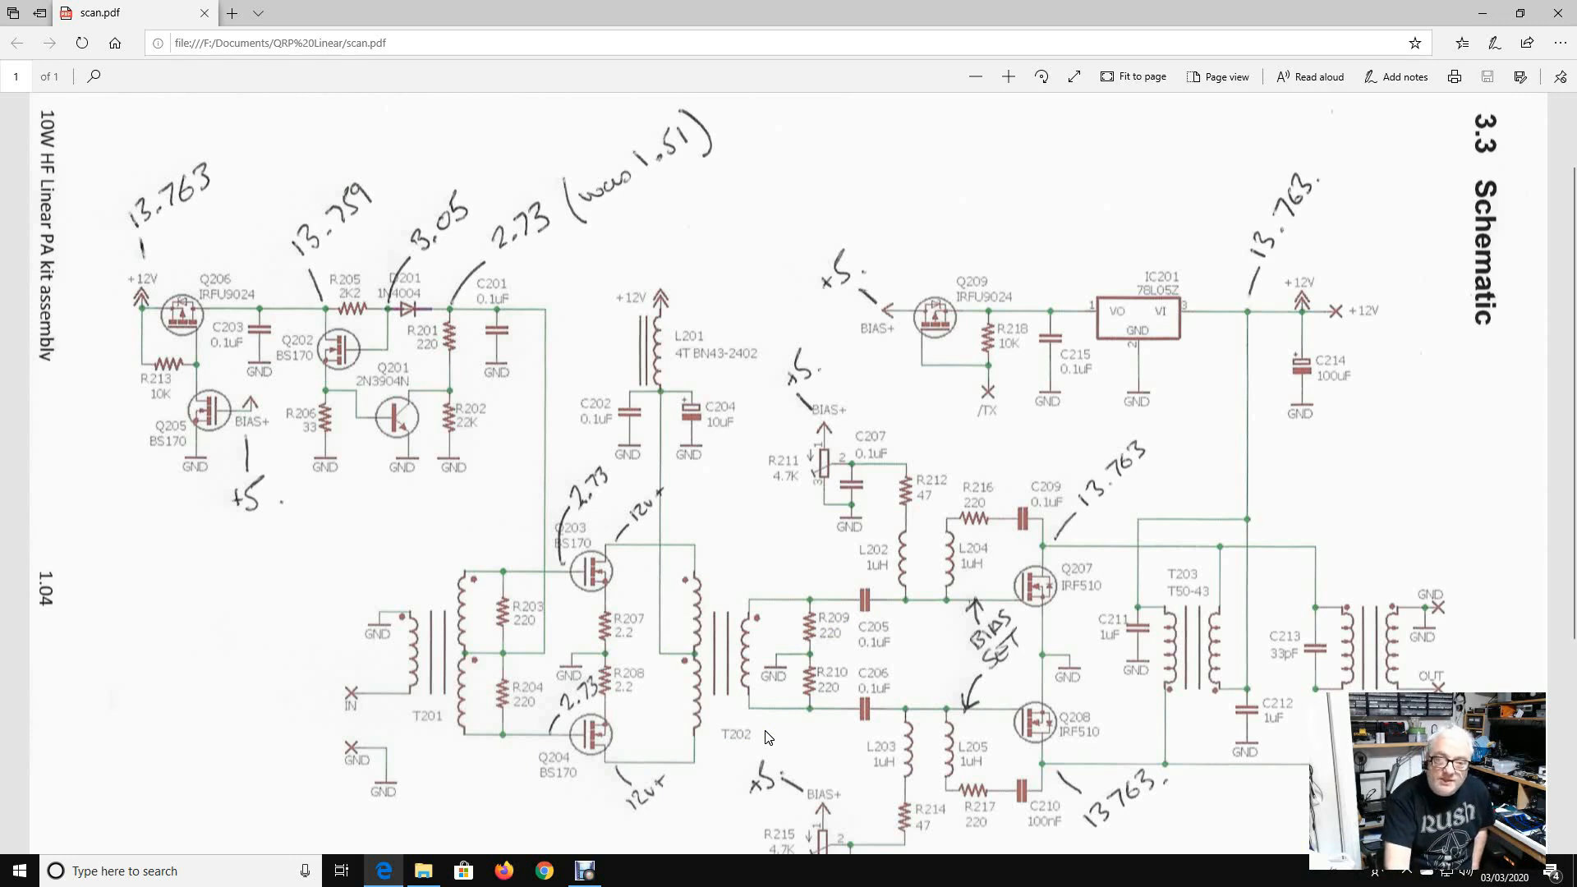
pyautogui.moveTo(769, 734)
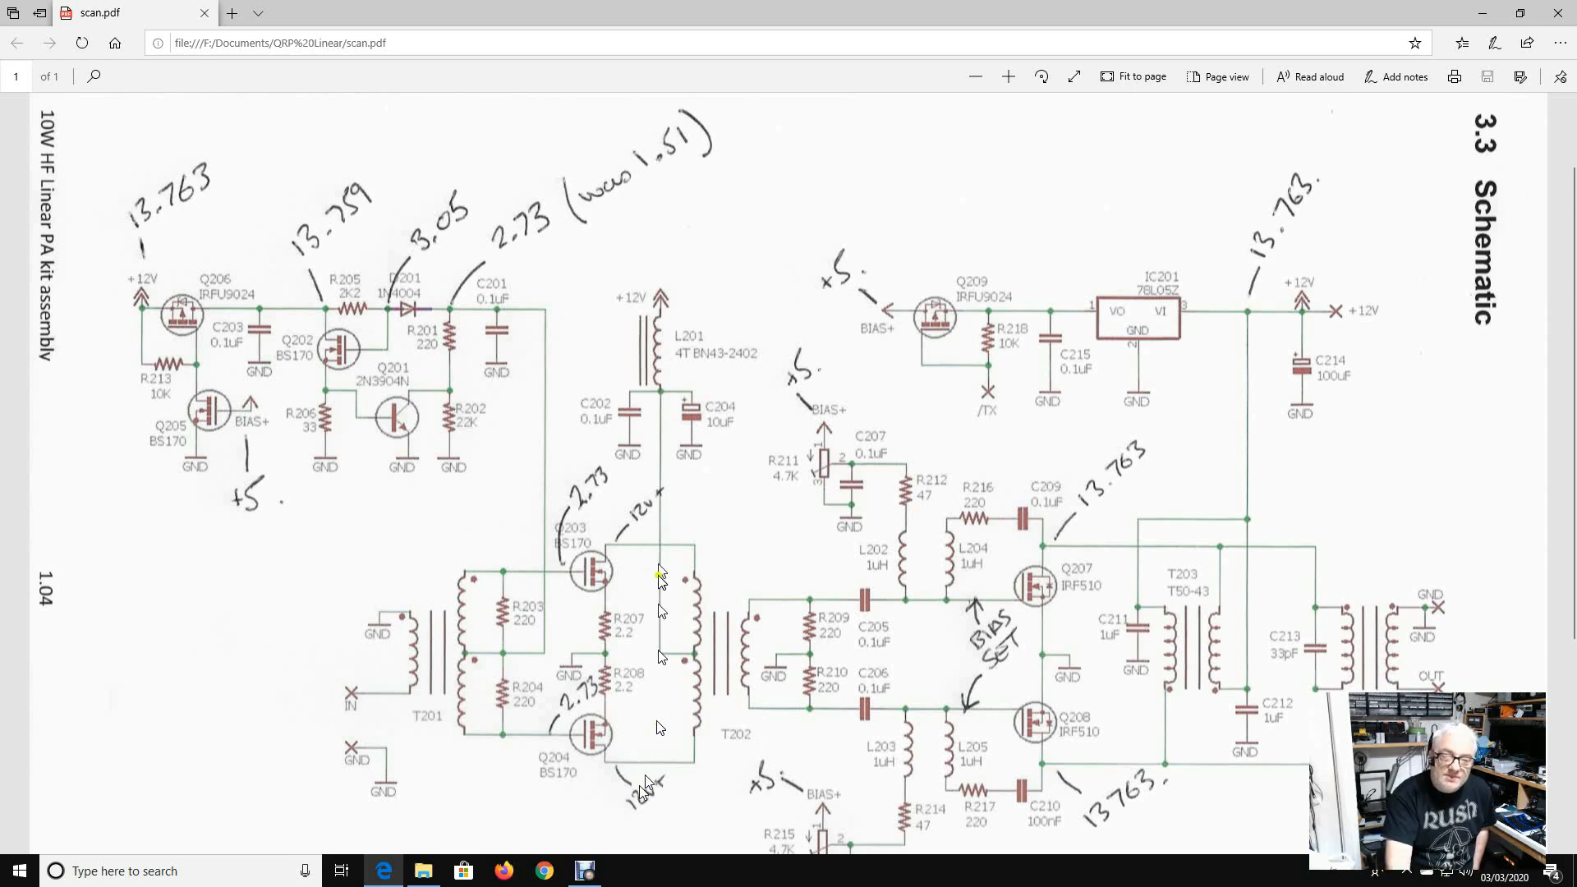
pyautogui.moveTo(656, 530)
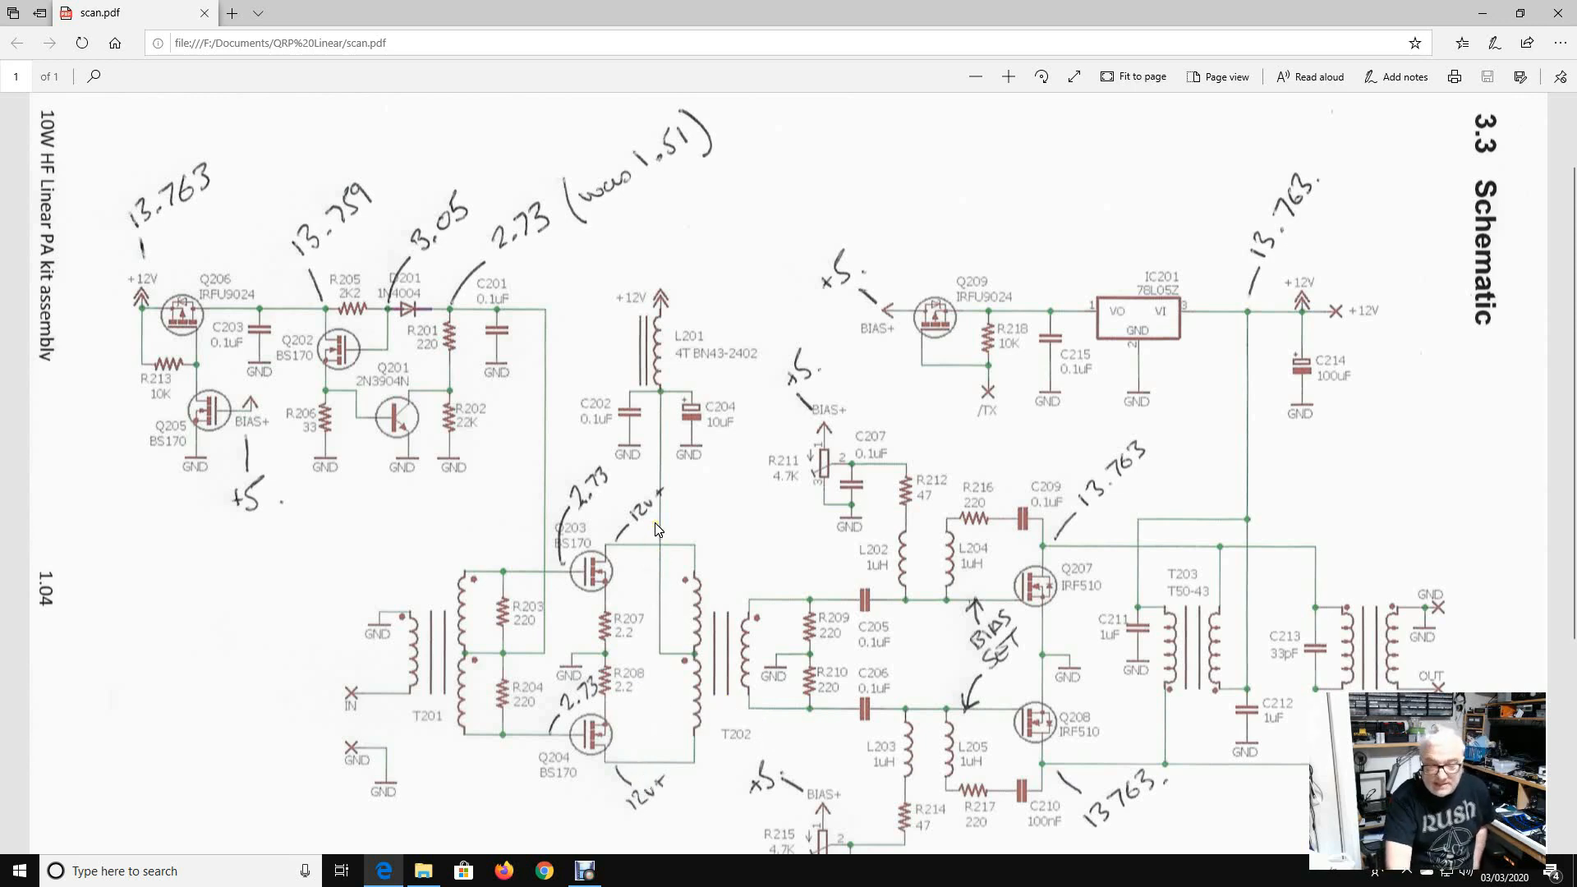
pyautogui.moveTo(650, 647)
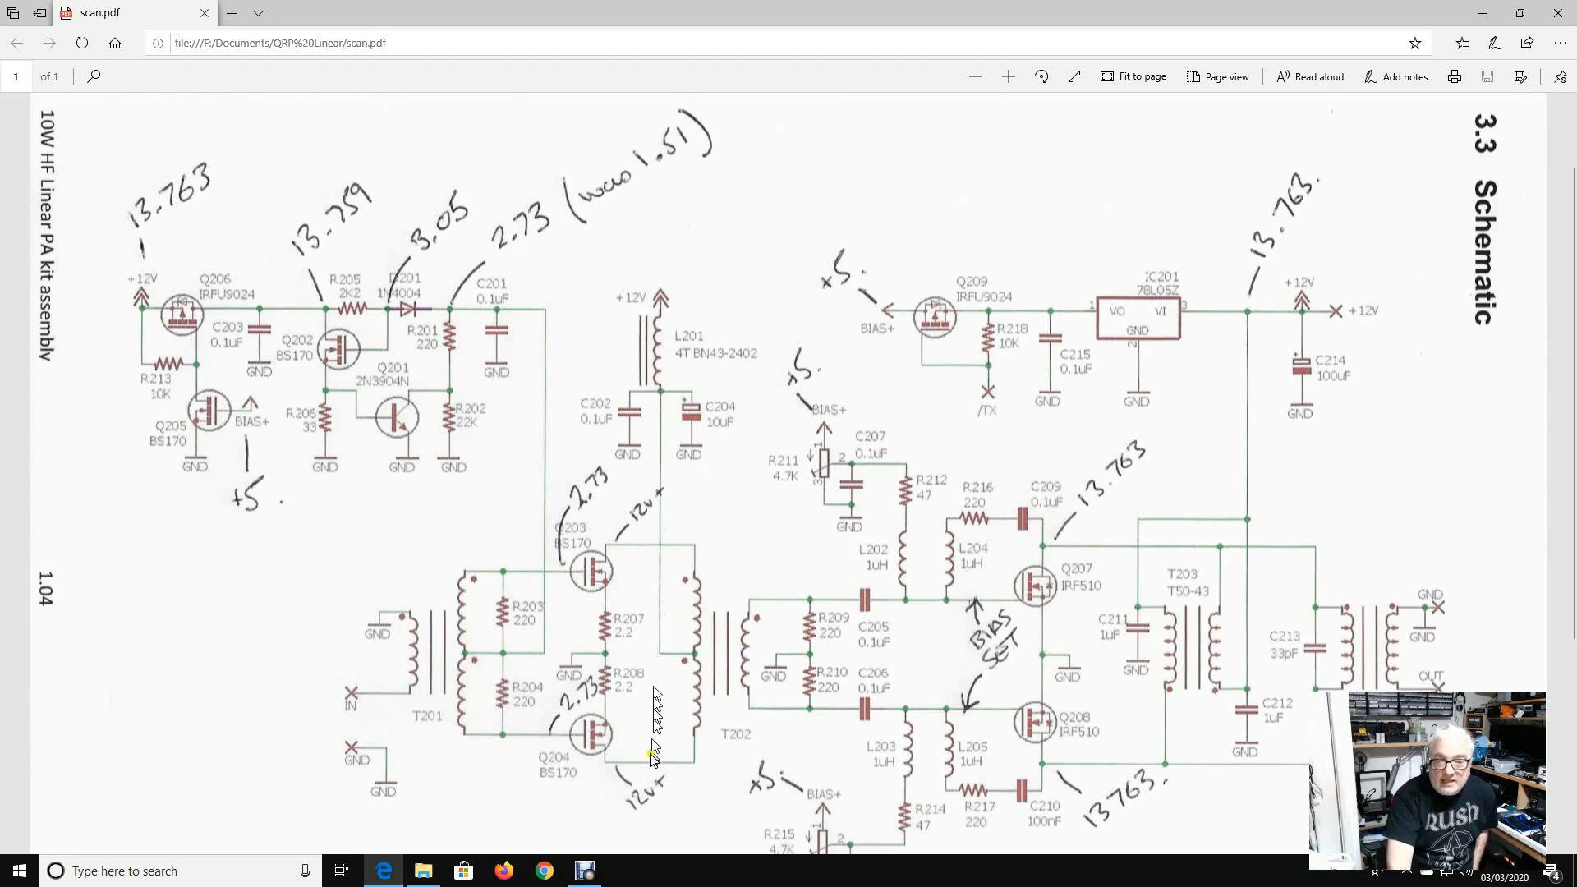
pyautogui.moveTo(678, 553)
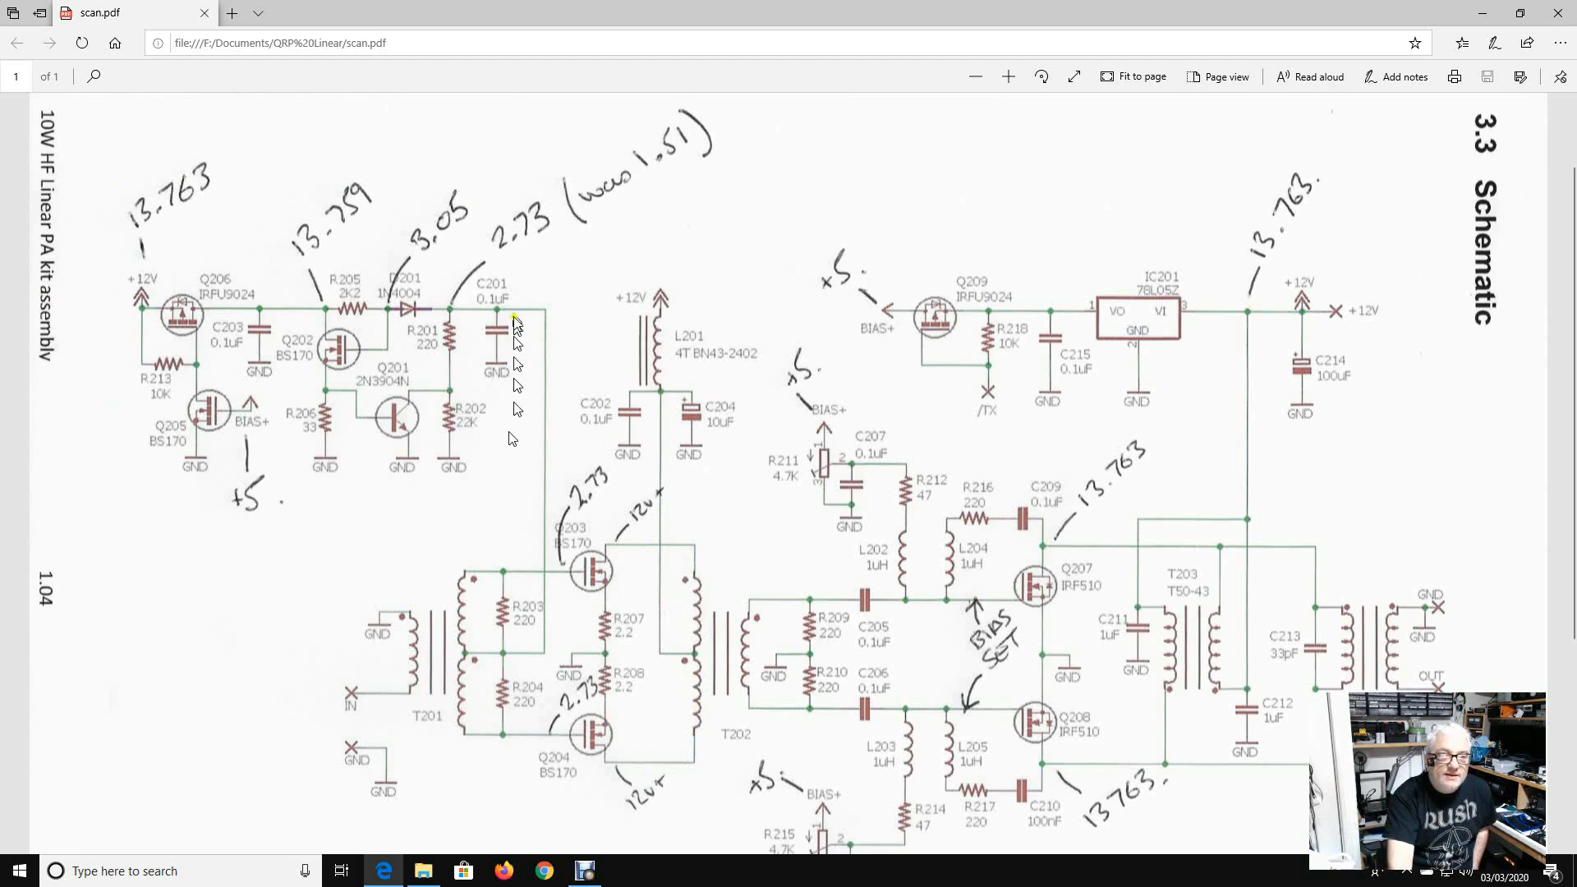
pyautogui.moveTo(195, 453)
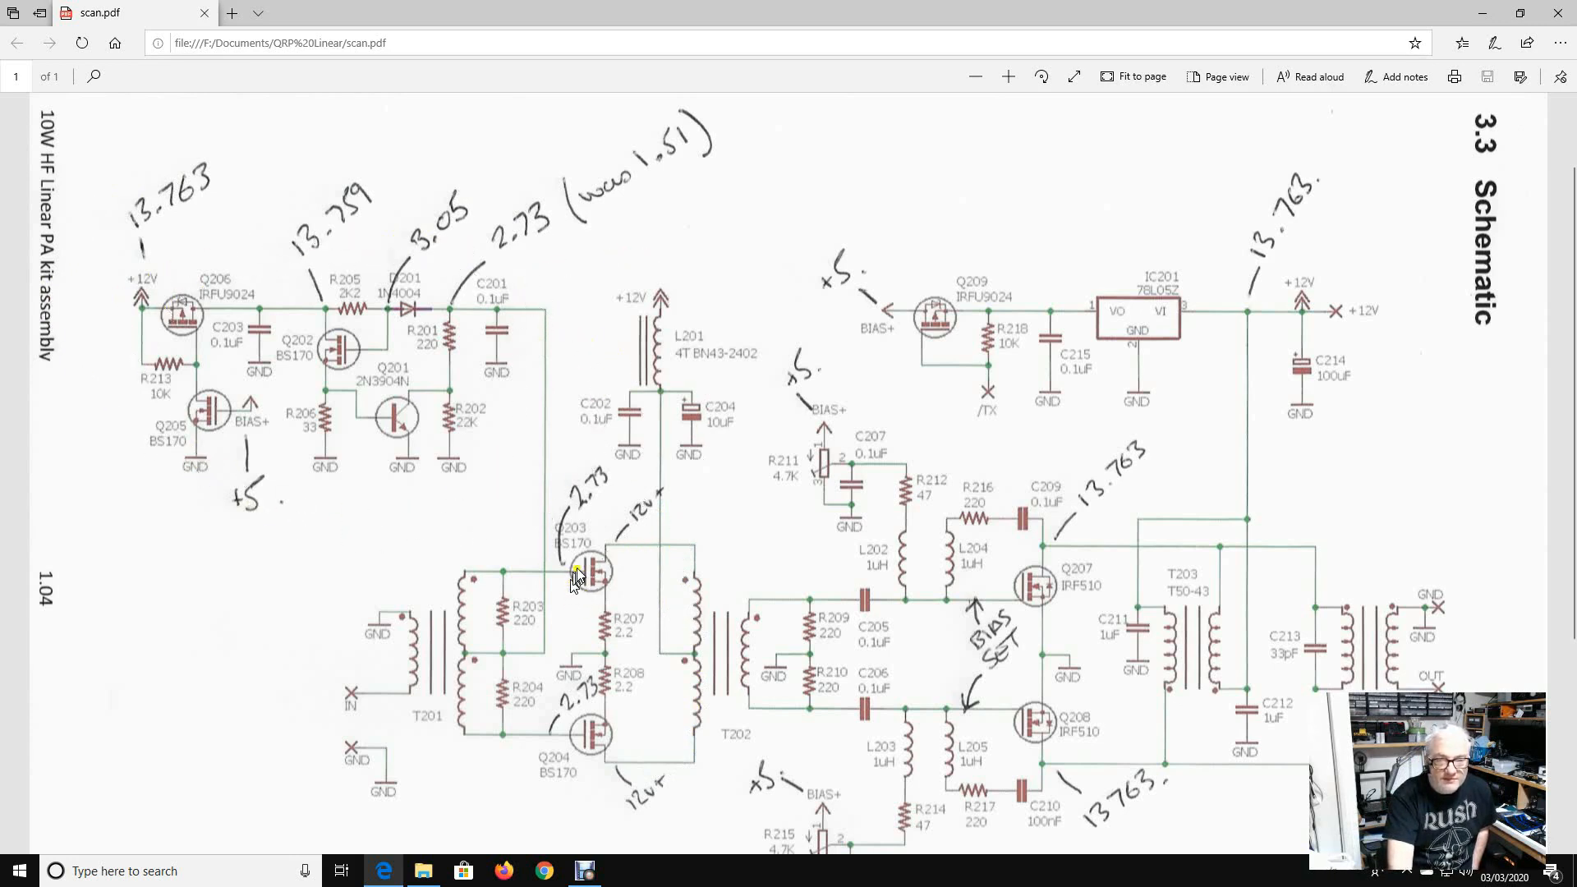
pyautogui.moveTo(593, 749)
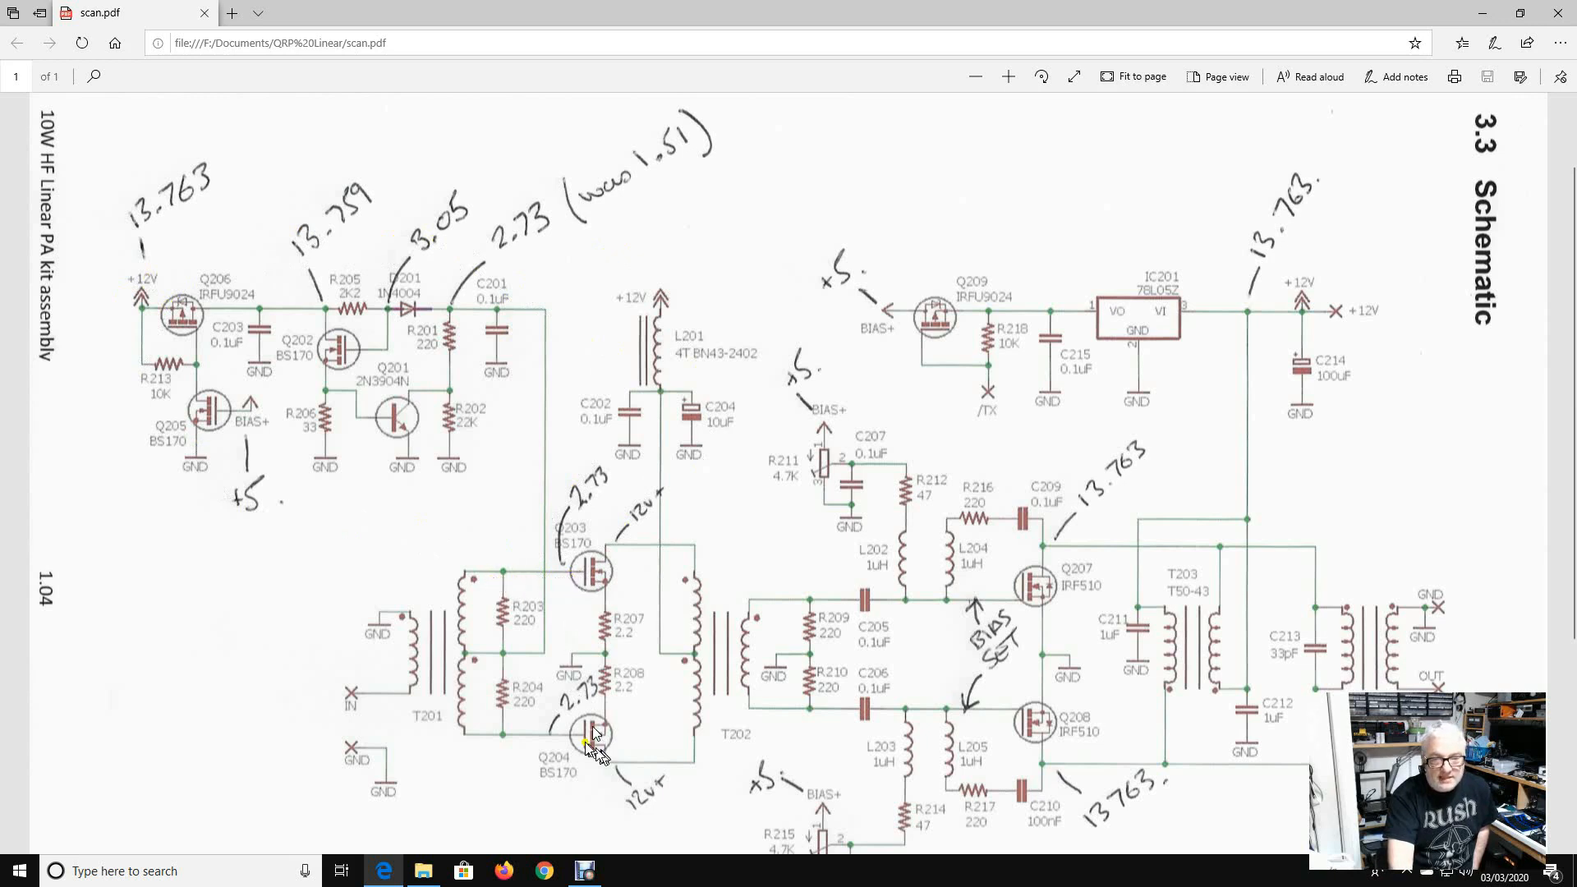
pyautogui.moveTo(573, 568)
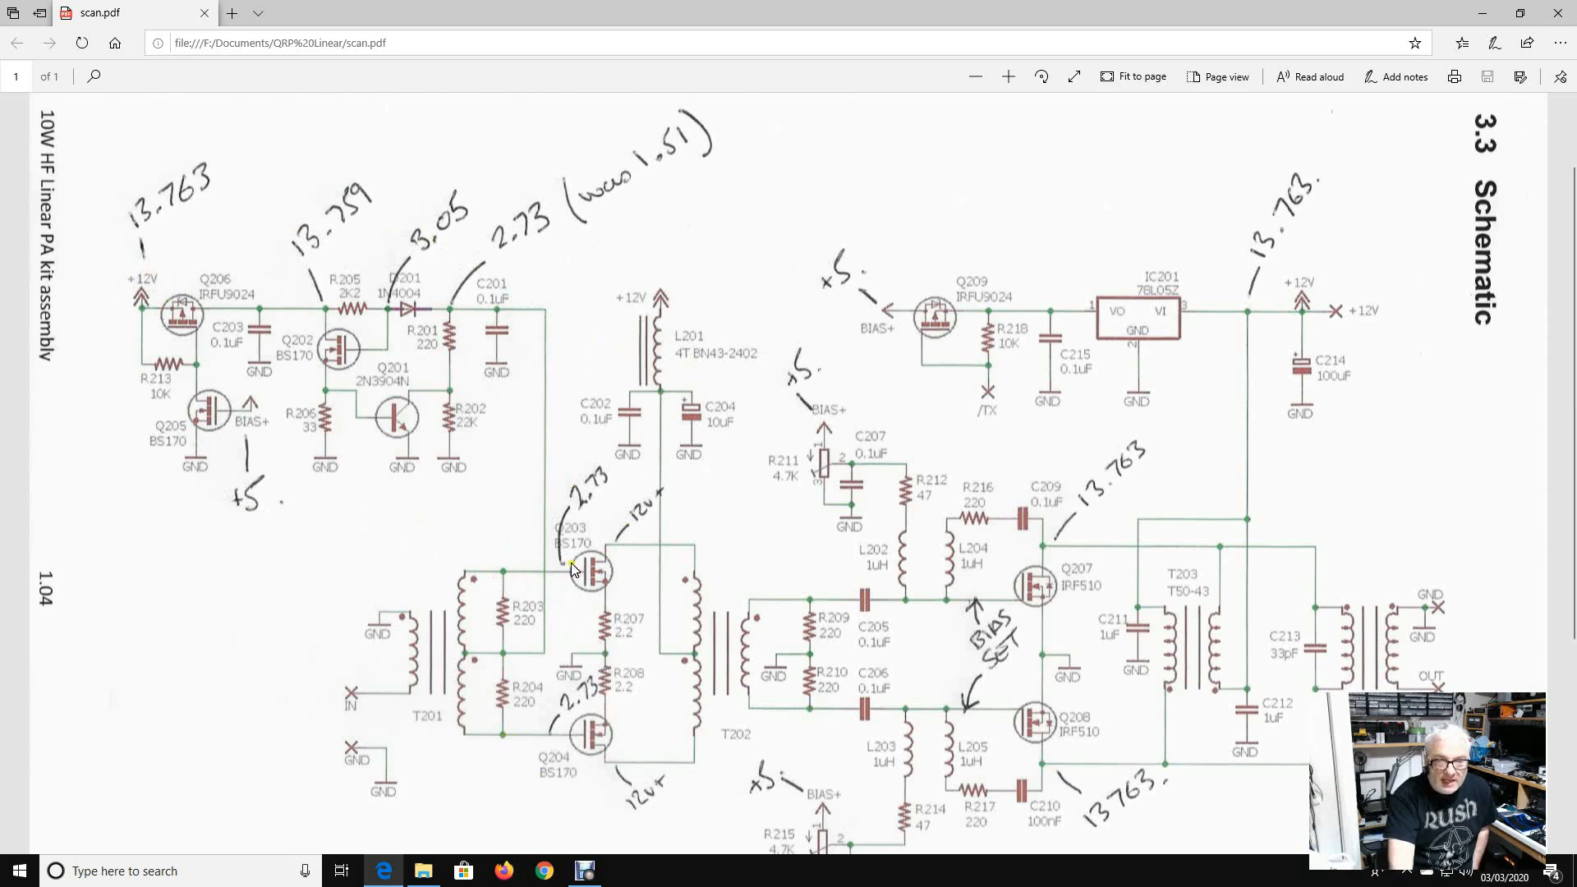
pyautogui.moveTo(568, 749)
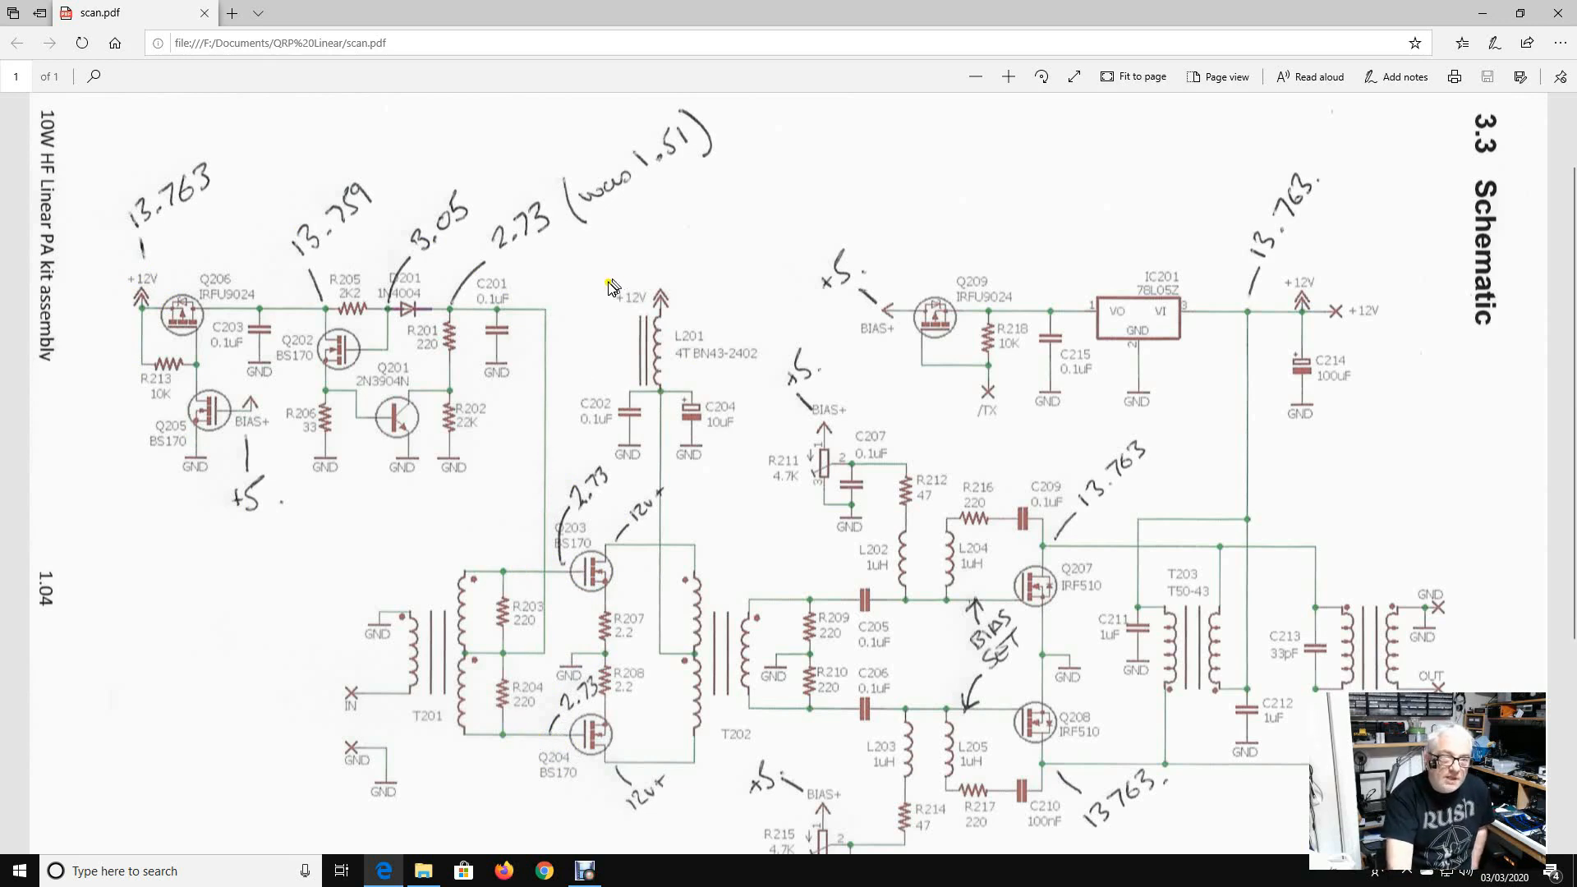
pyautogui.moveTo(146, 302)
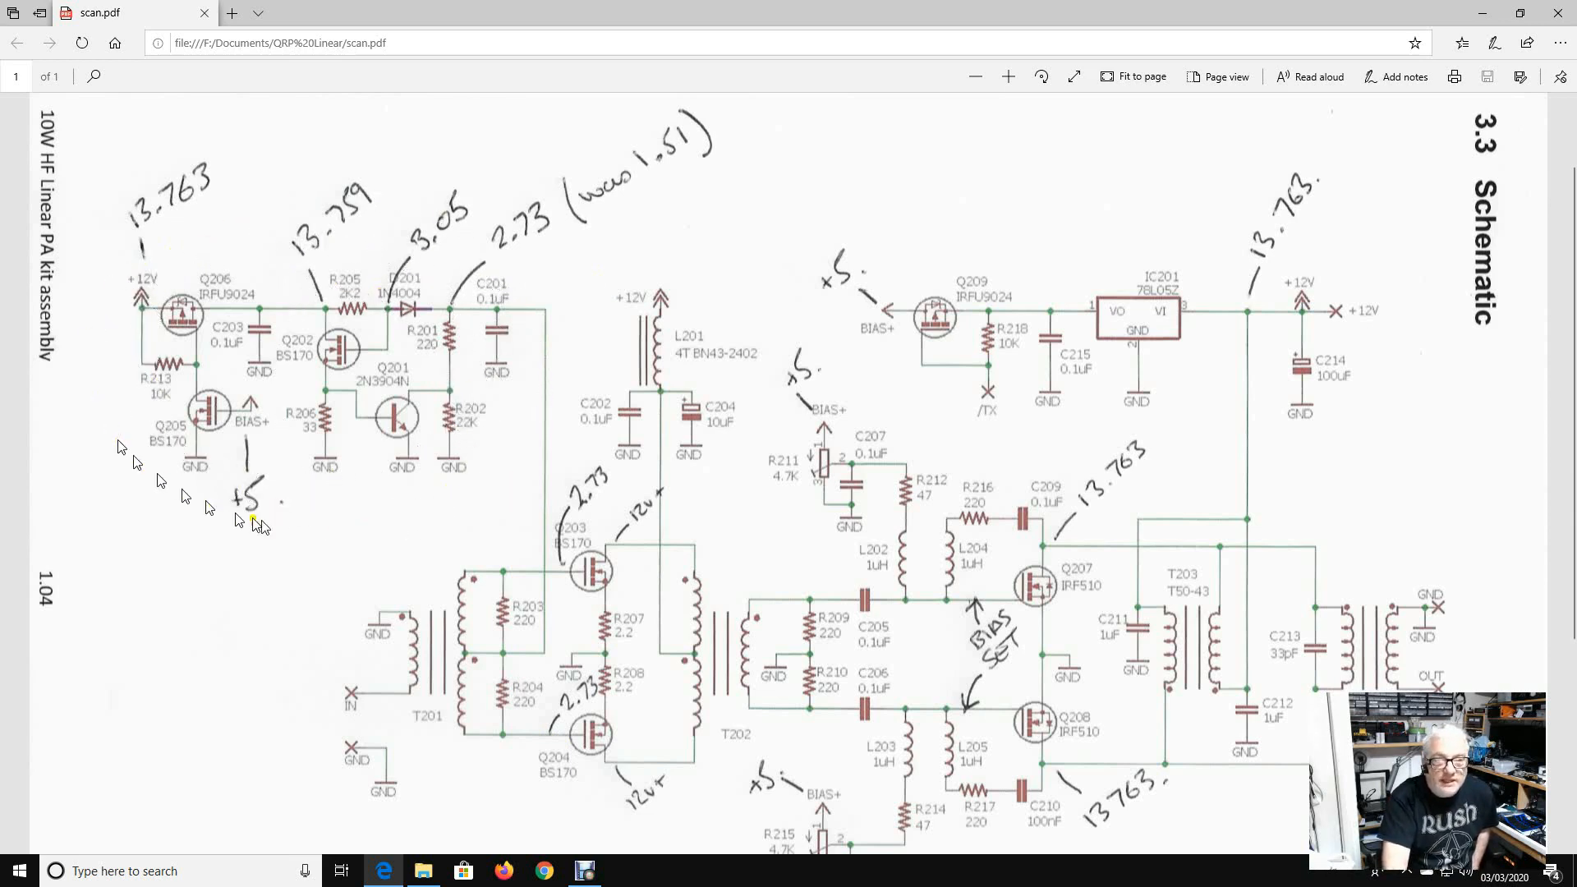
pyautogui.moveTo(492, 322)
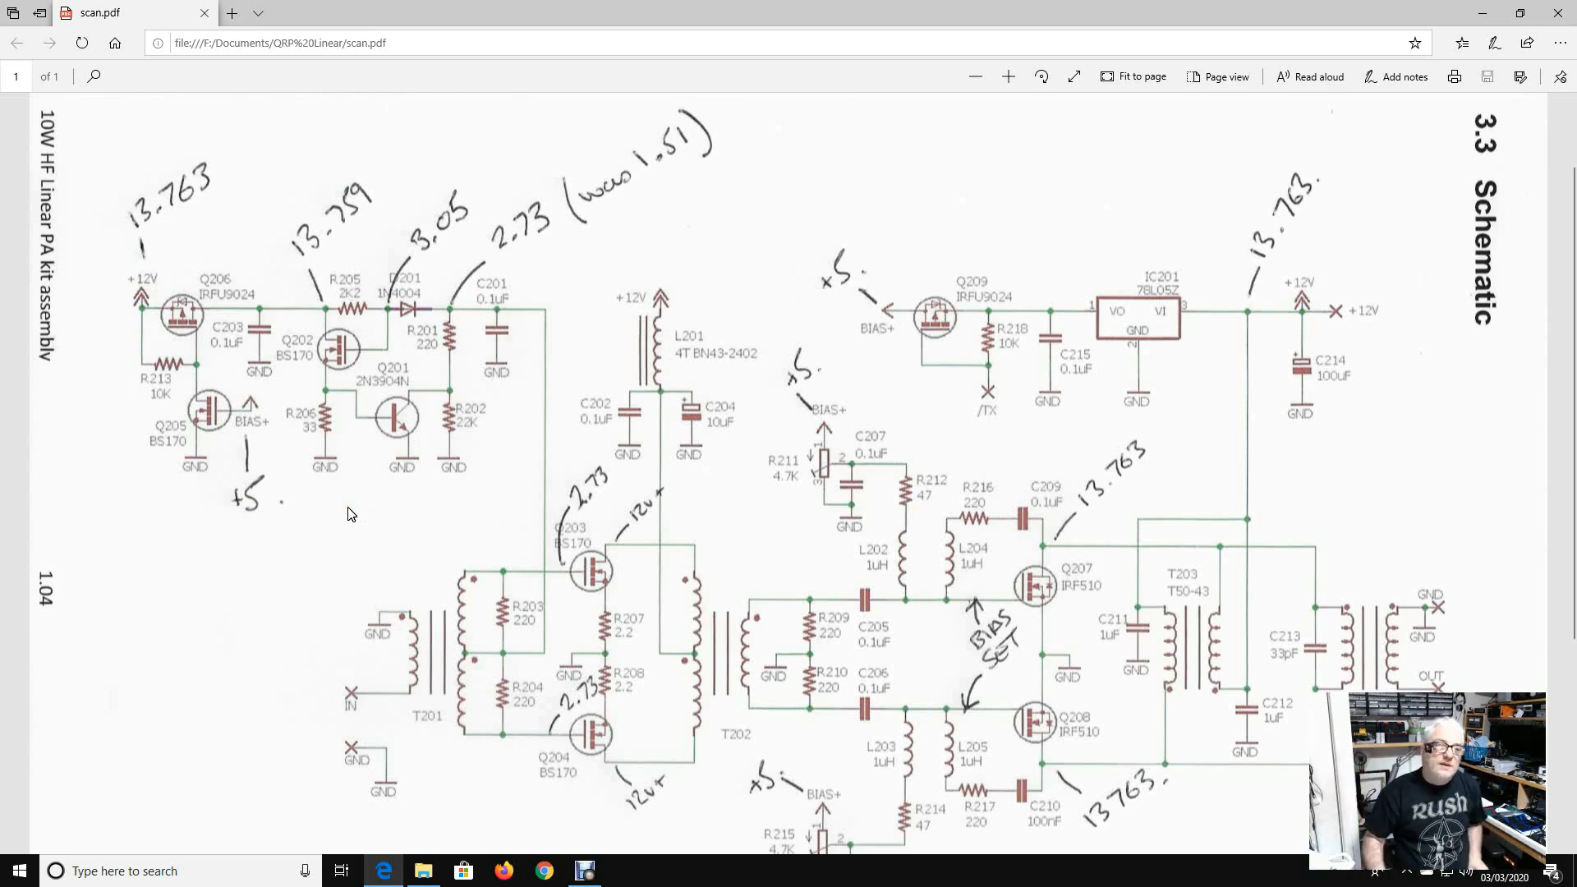
pyautogui.moveTo(367, 510)
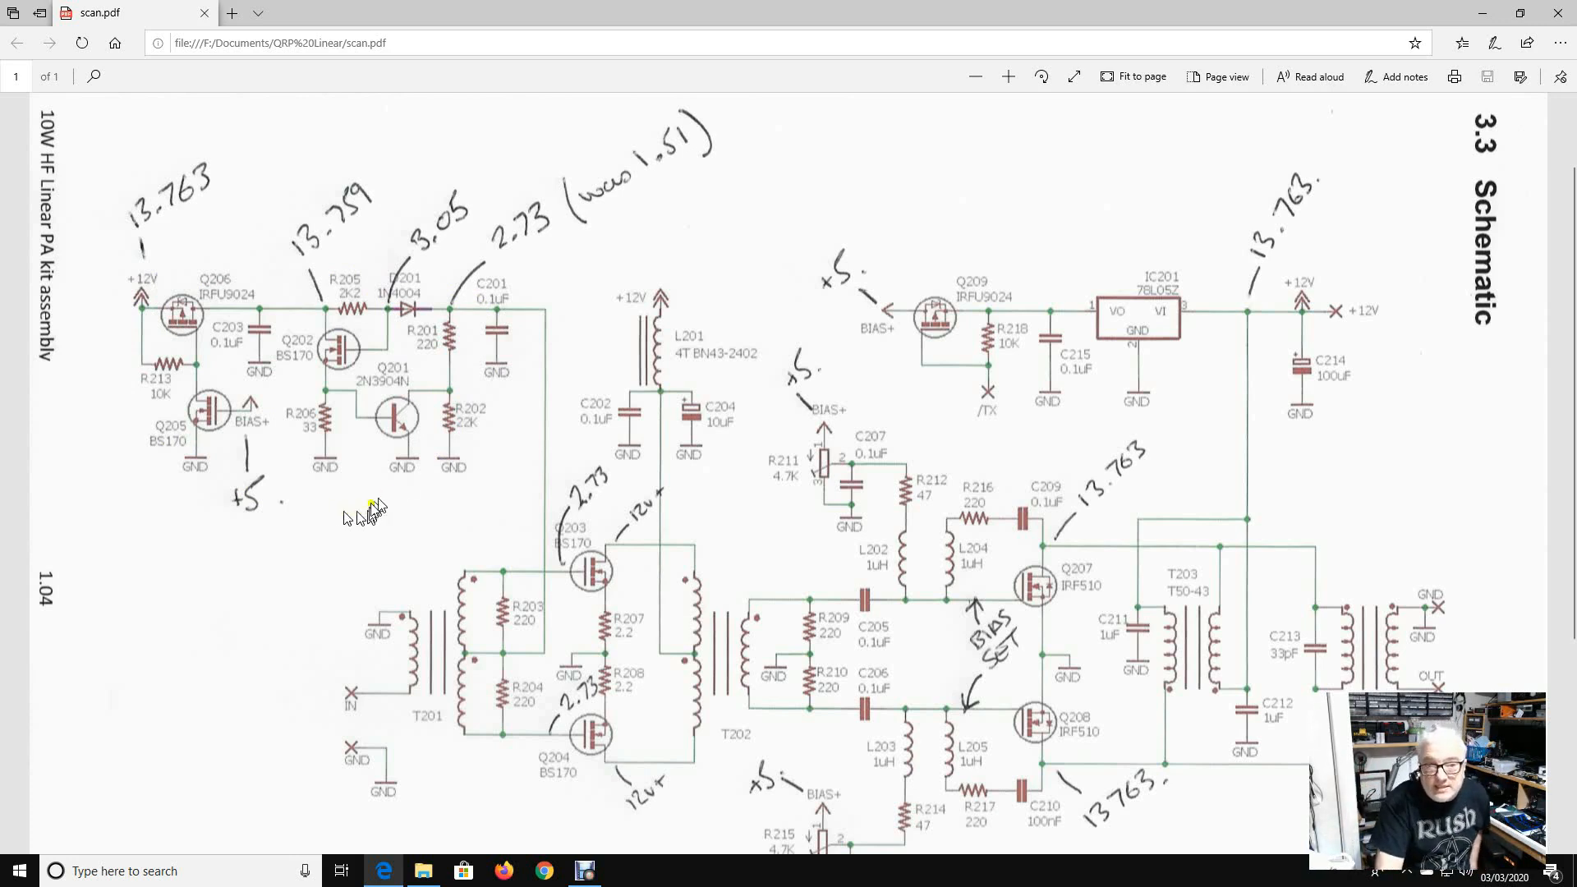
pyautogui.moveTo(271, 281)
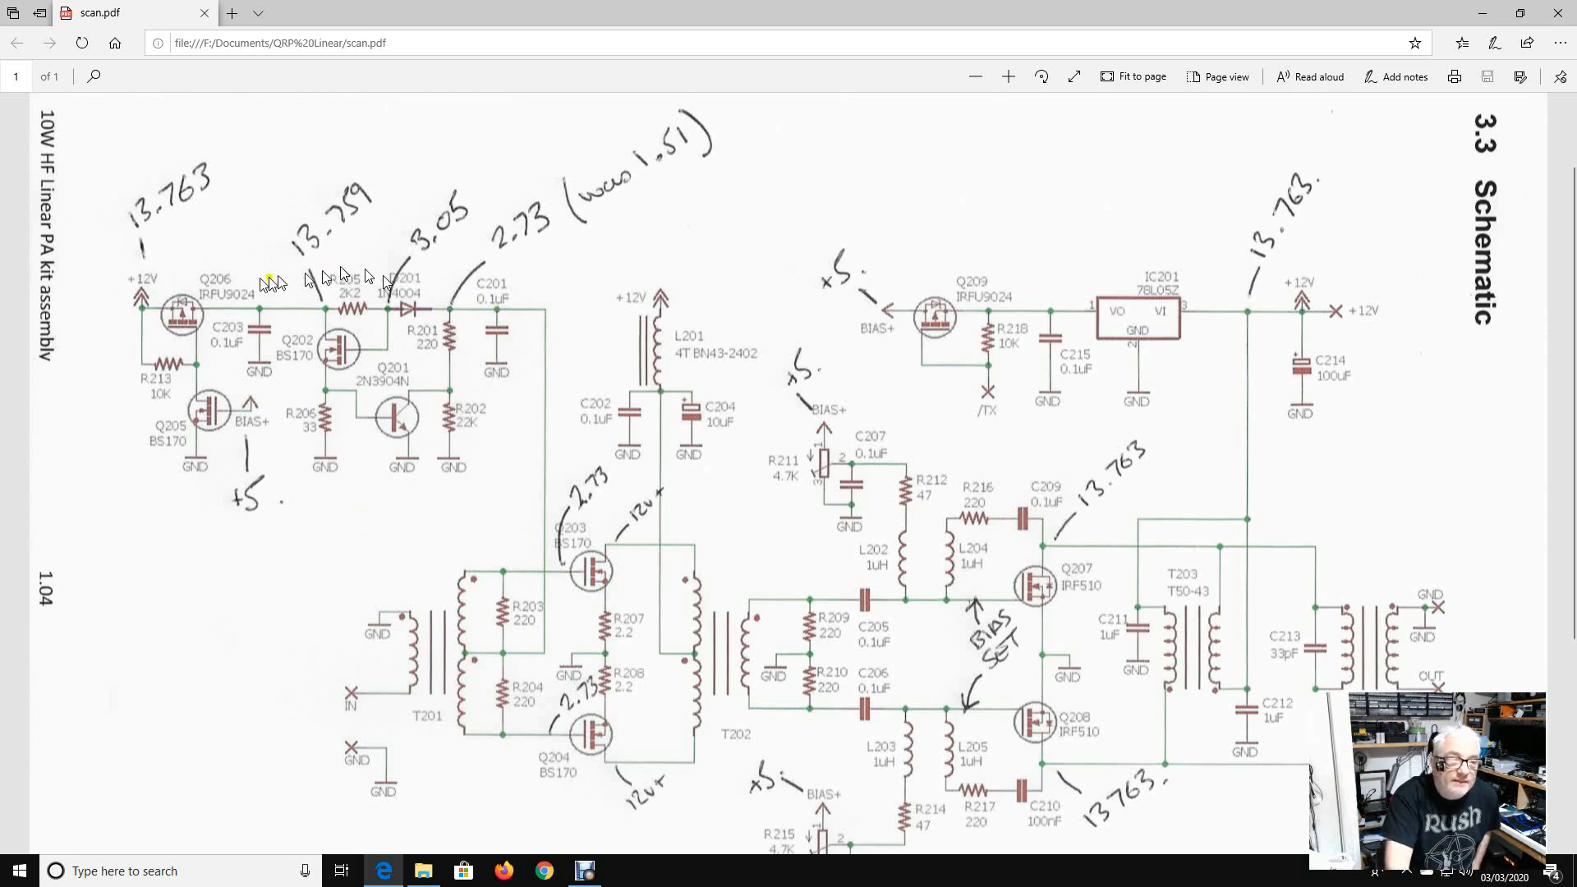
pyautogui.moveTo(366, 317)
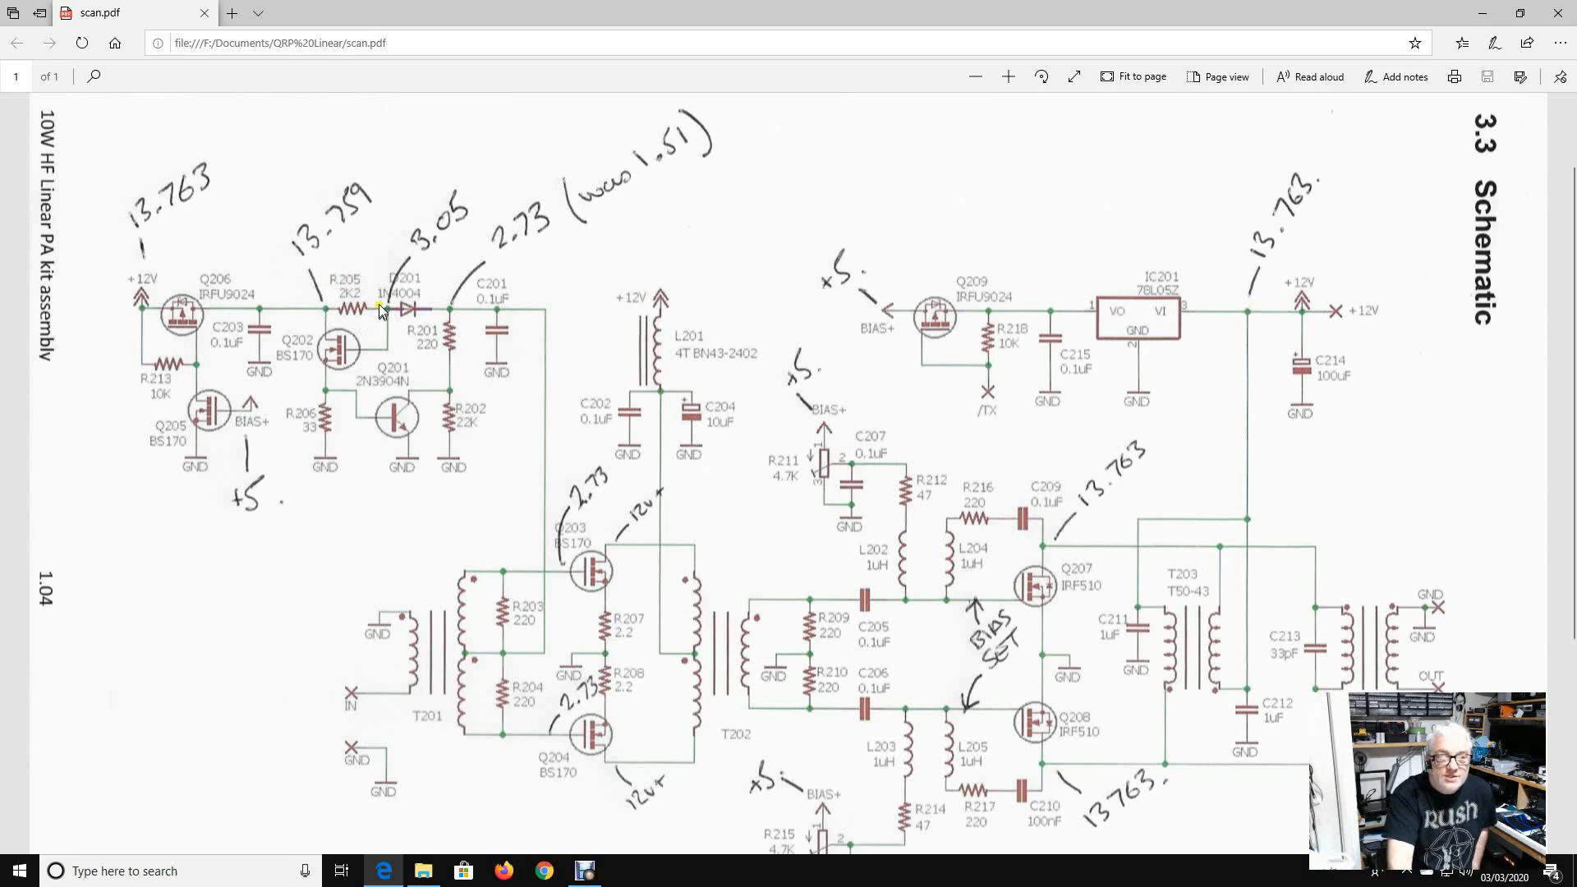
pyautogui.moveTo(412, 266)
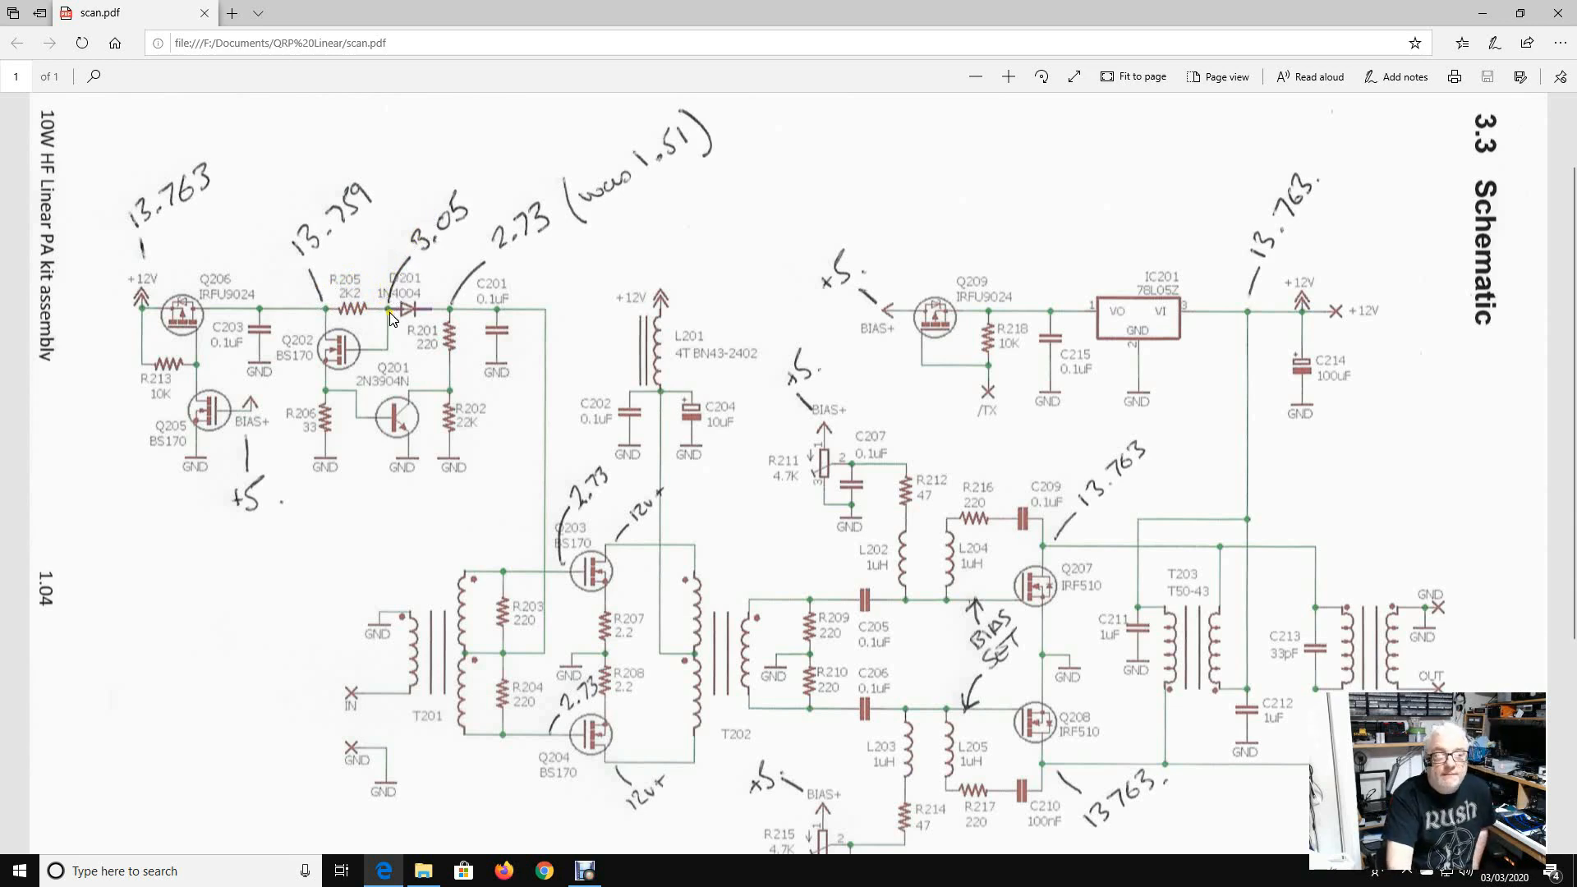
pyautogui.moveTo(634, 216)
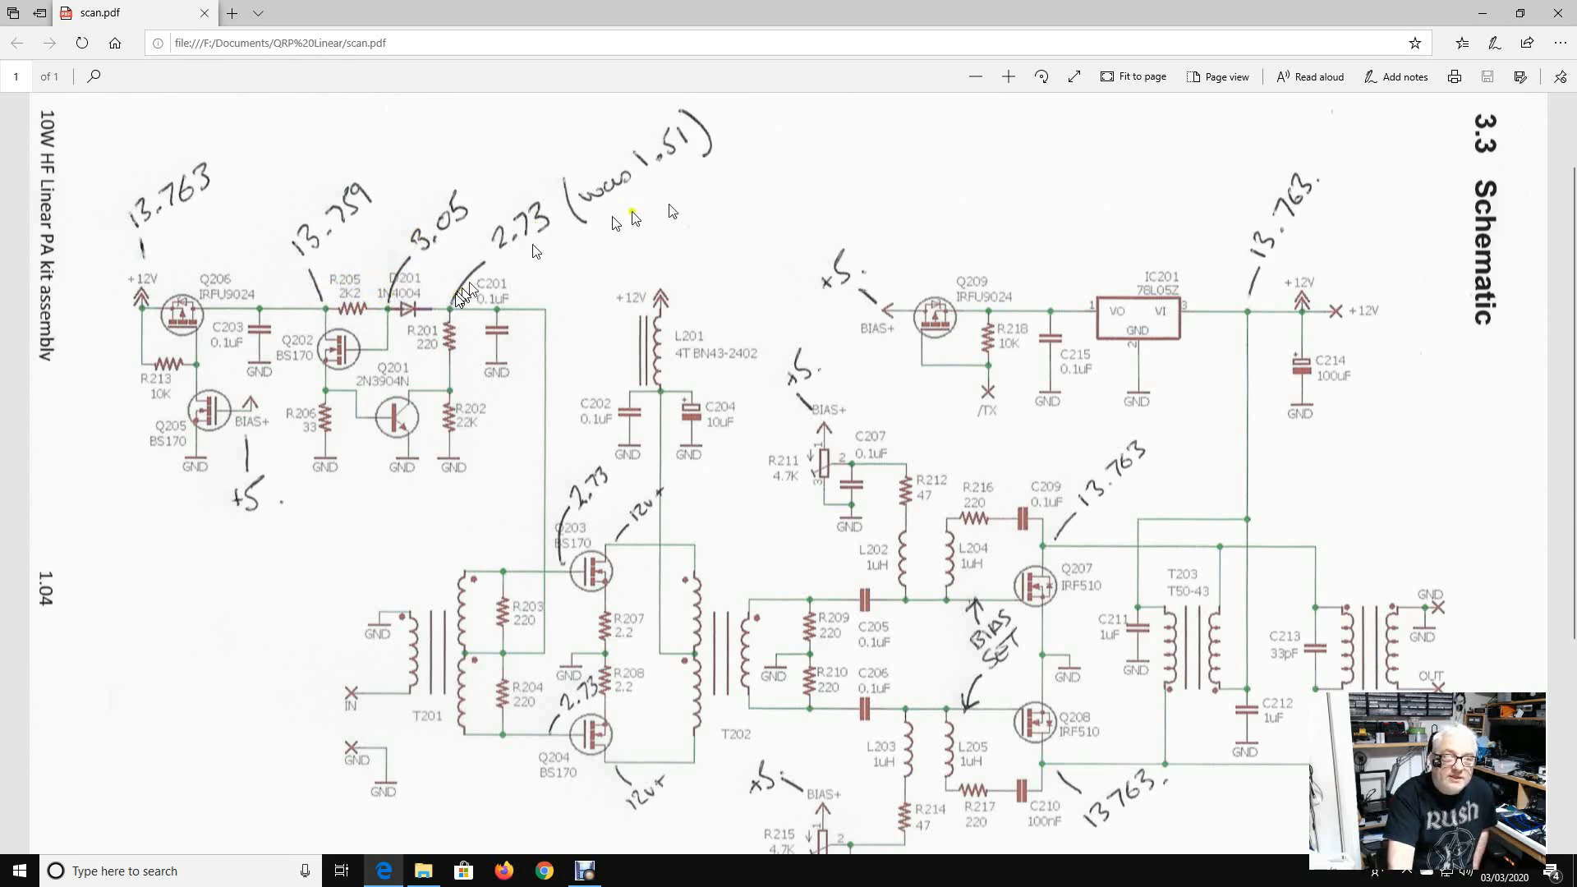
pyautogui.moveTo(373, 322)
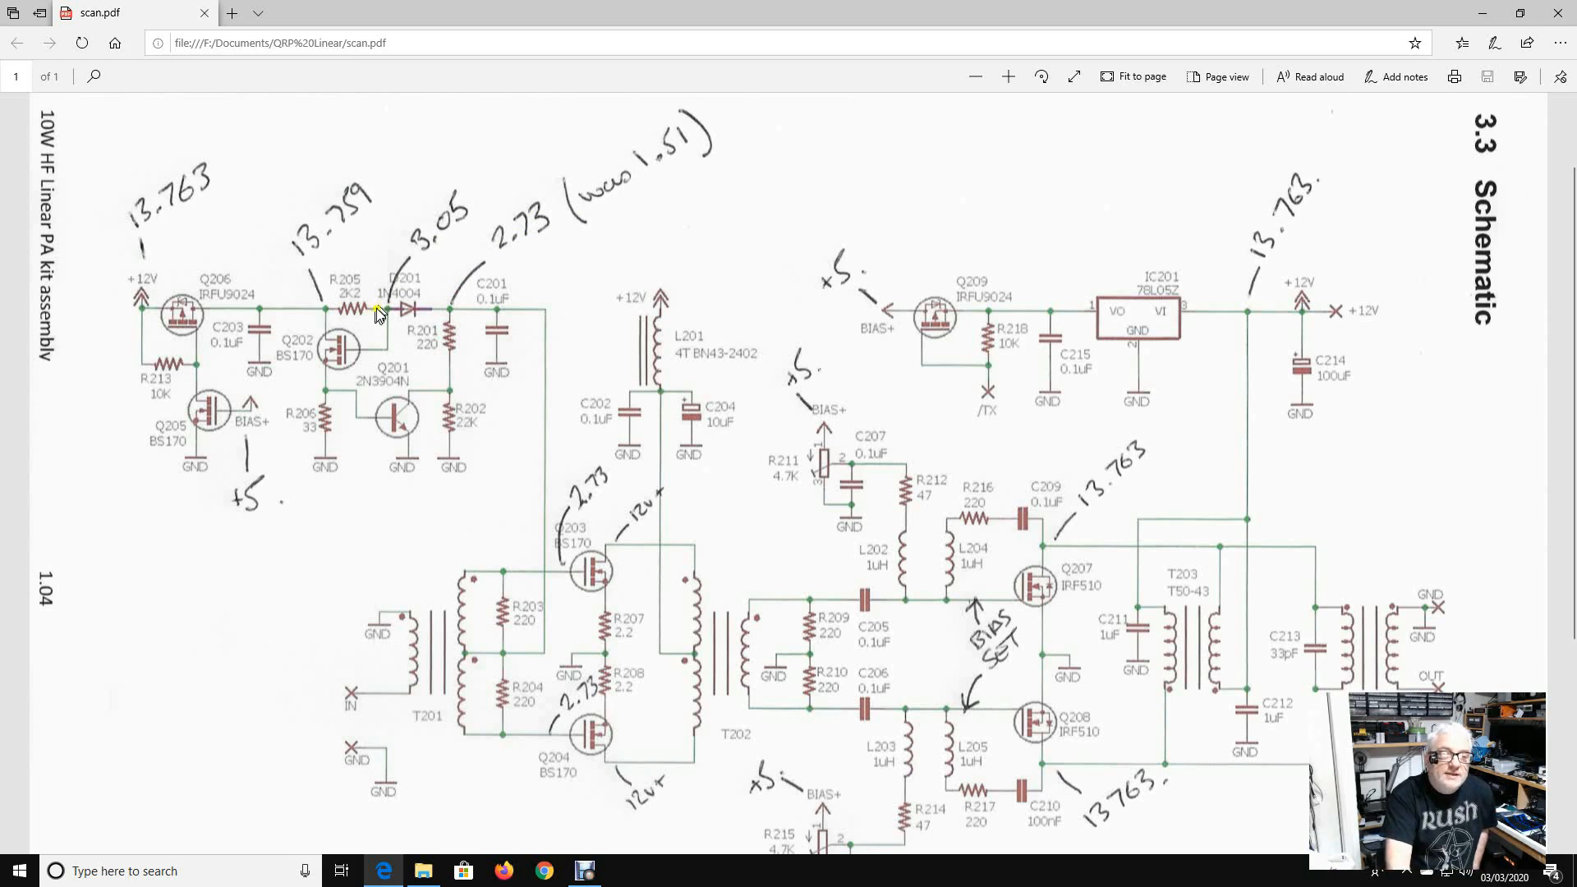
pyautogui.moveTo(307, 337)
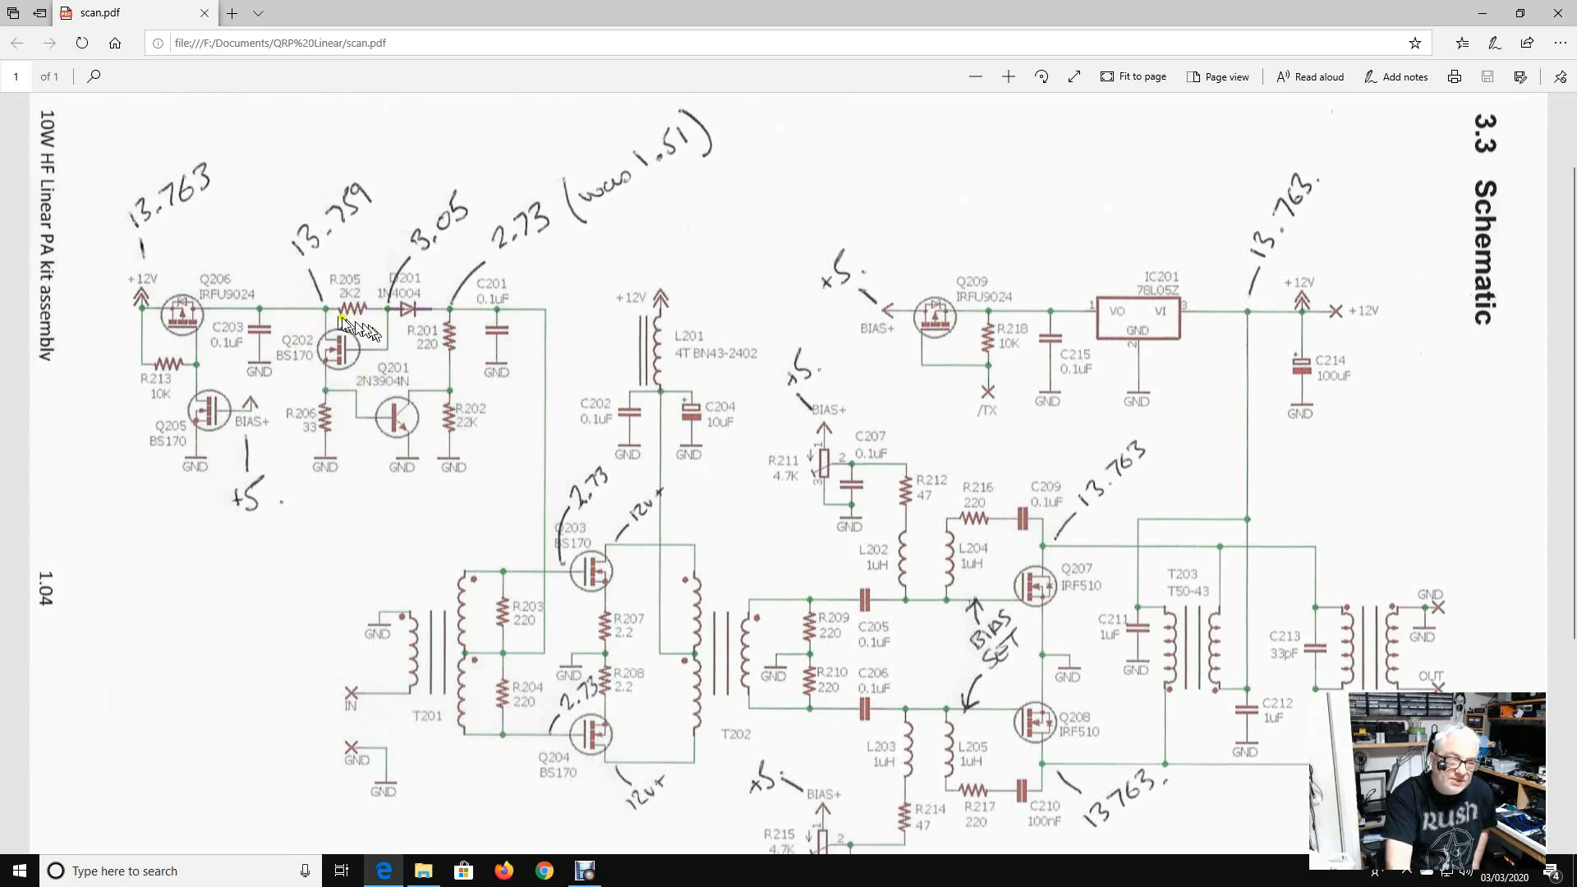
pyautogui.moveTo(356, 378)
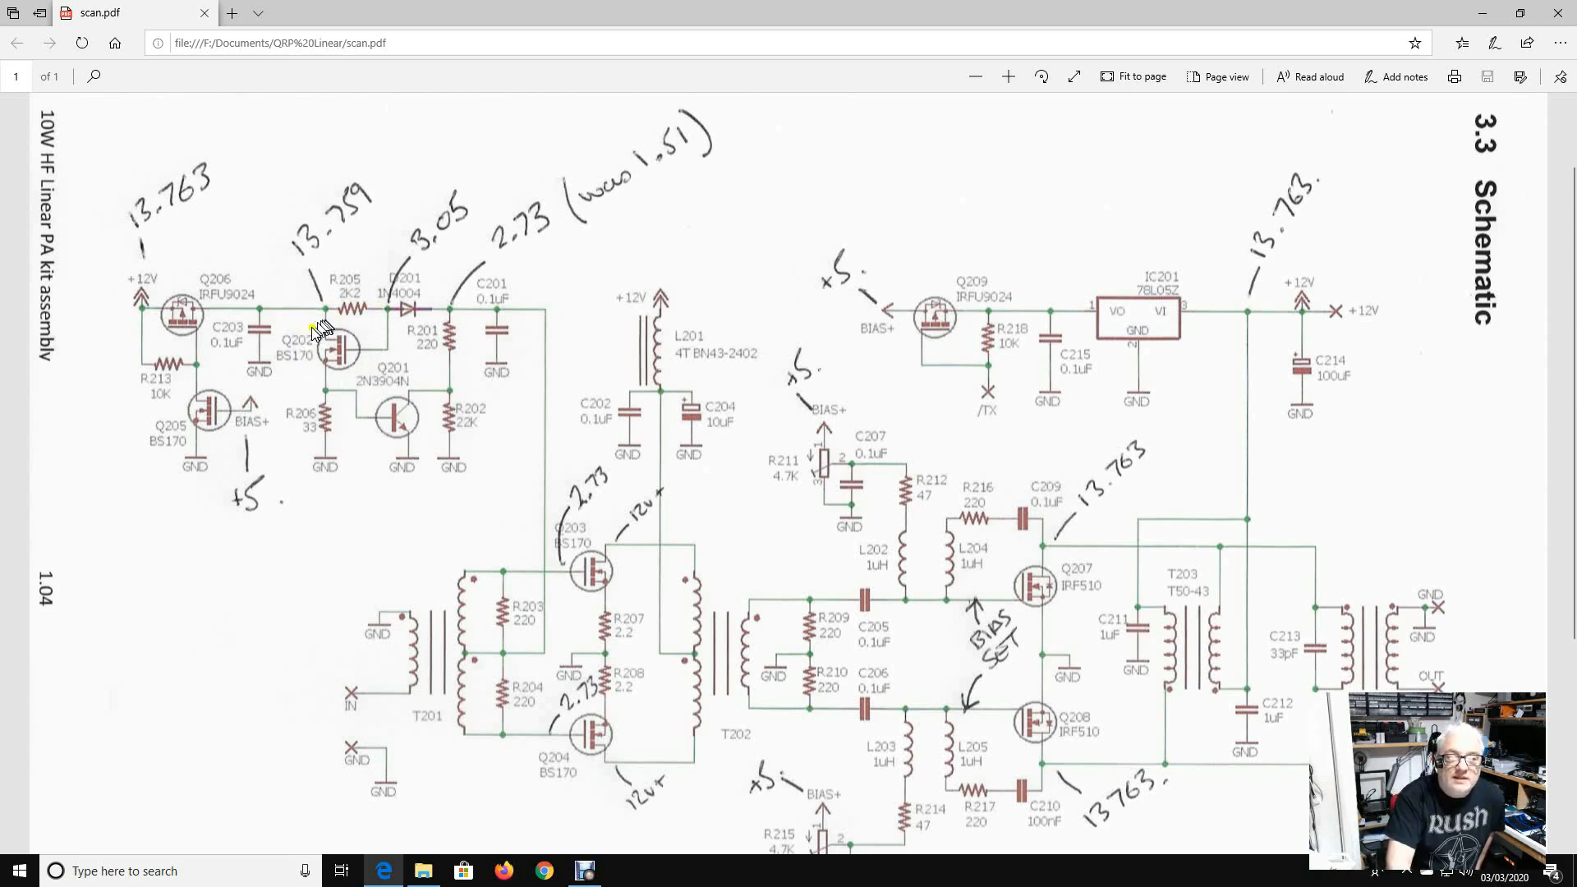
pyautogui.moveTo(554, 236)
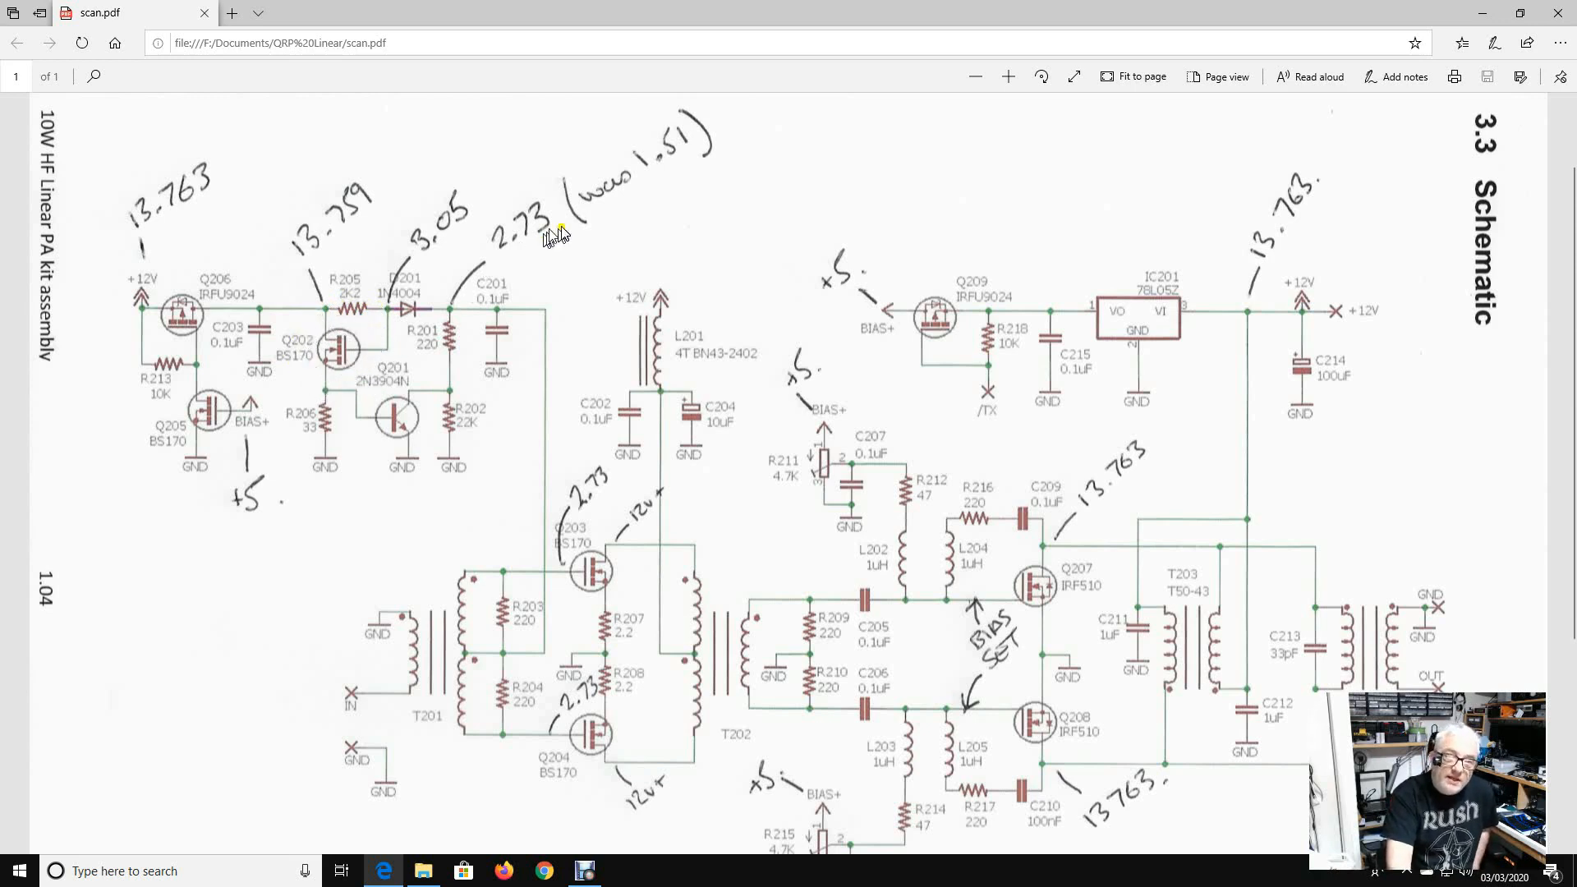
pyautogui.moveTo(642, 186)
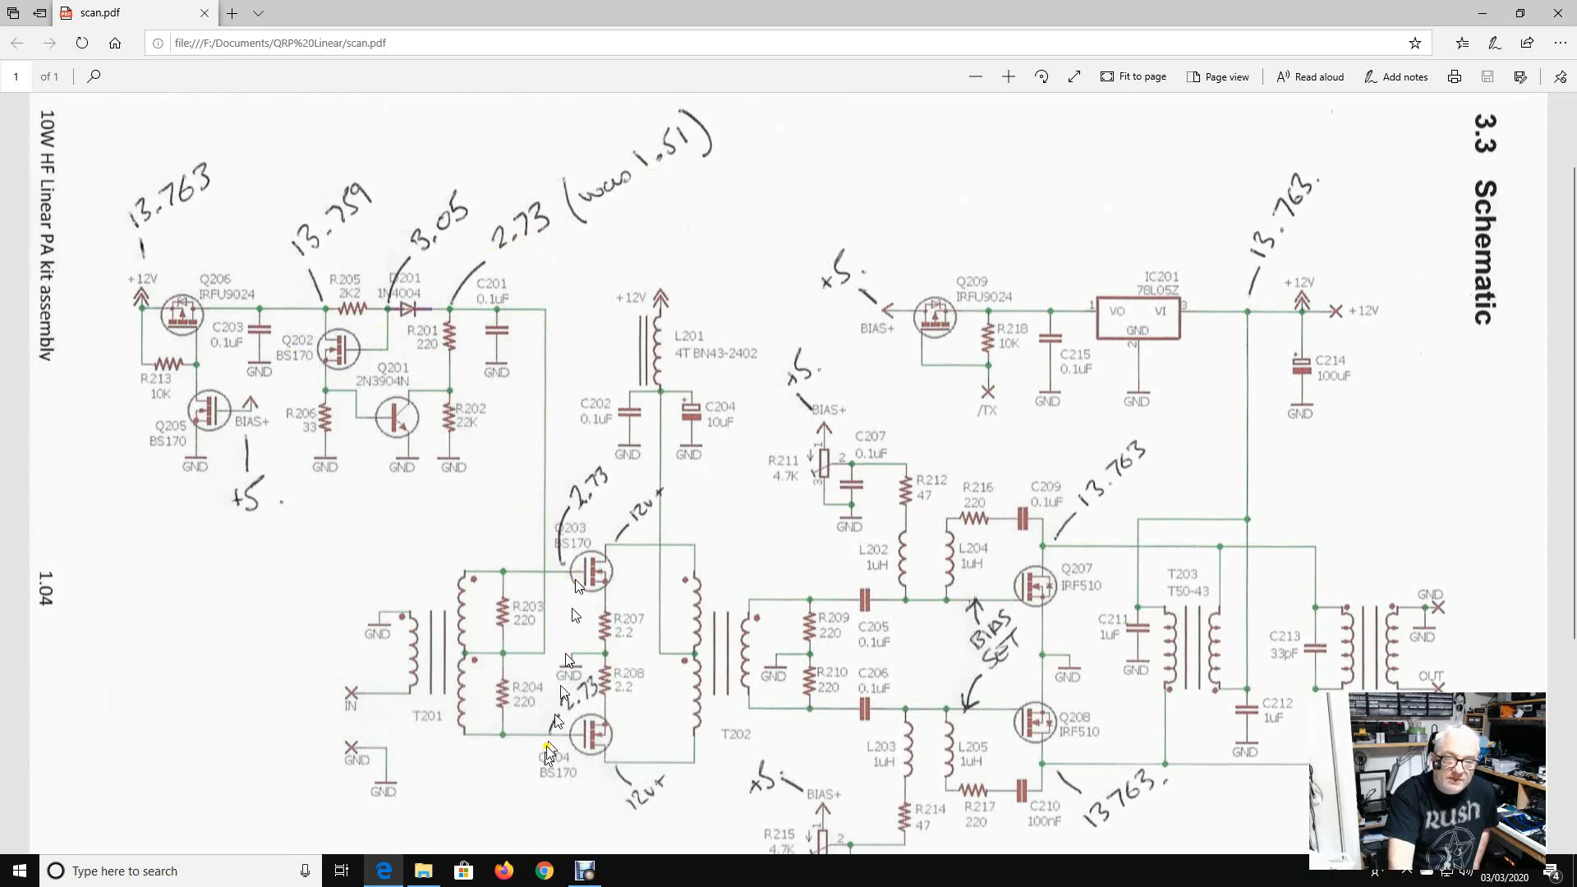
pyautogui.moveTo(645, 774)
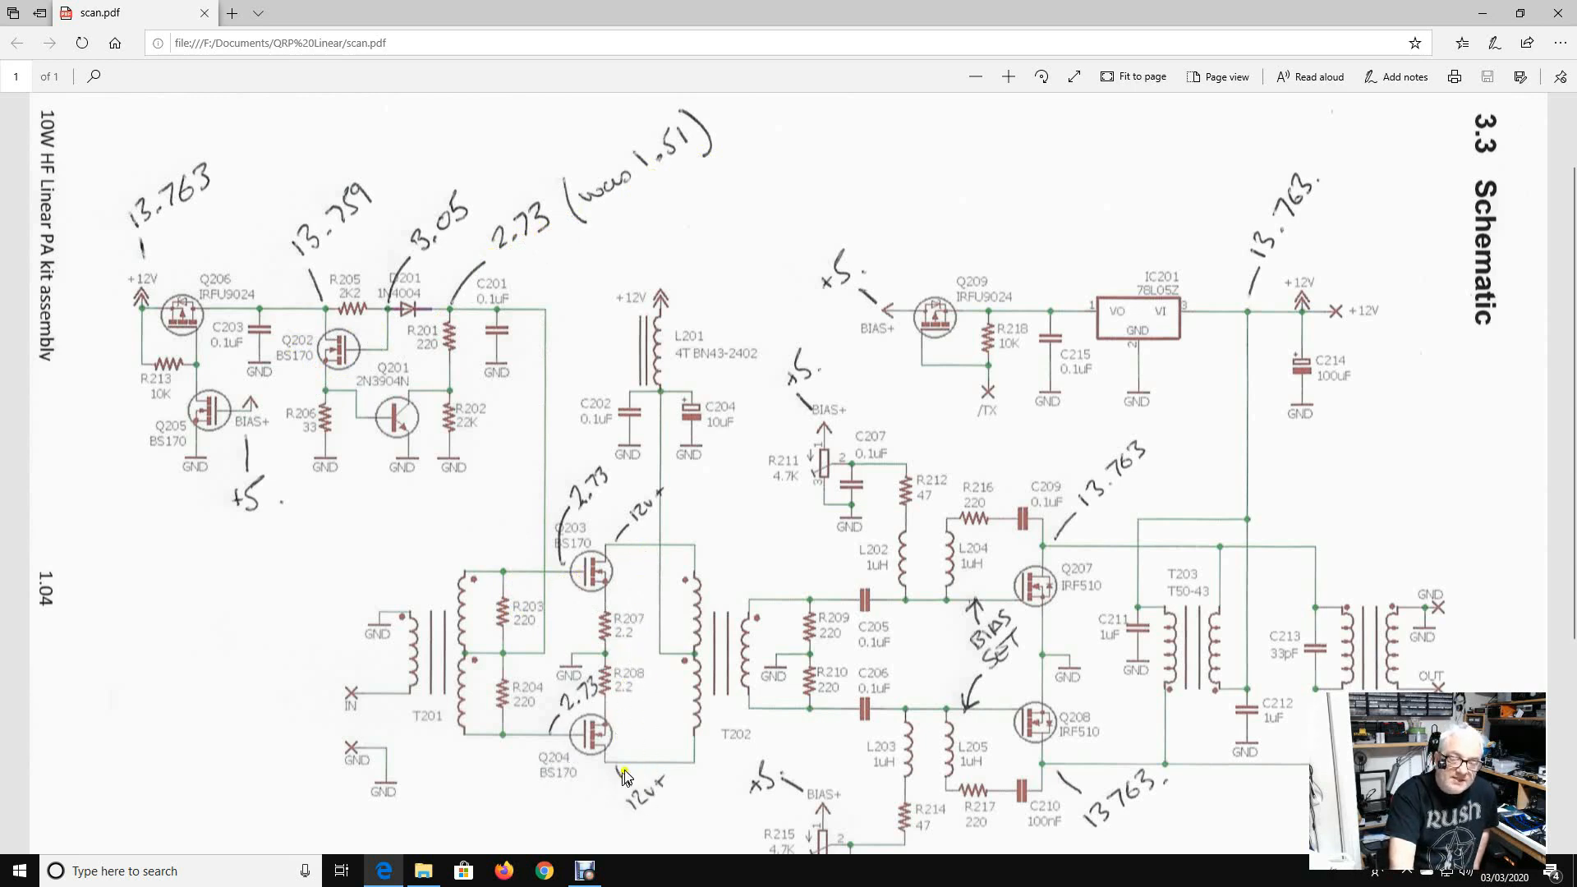
pyautogui.moveTo(644, 512)
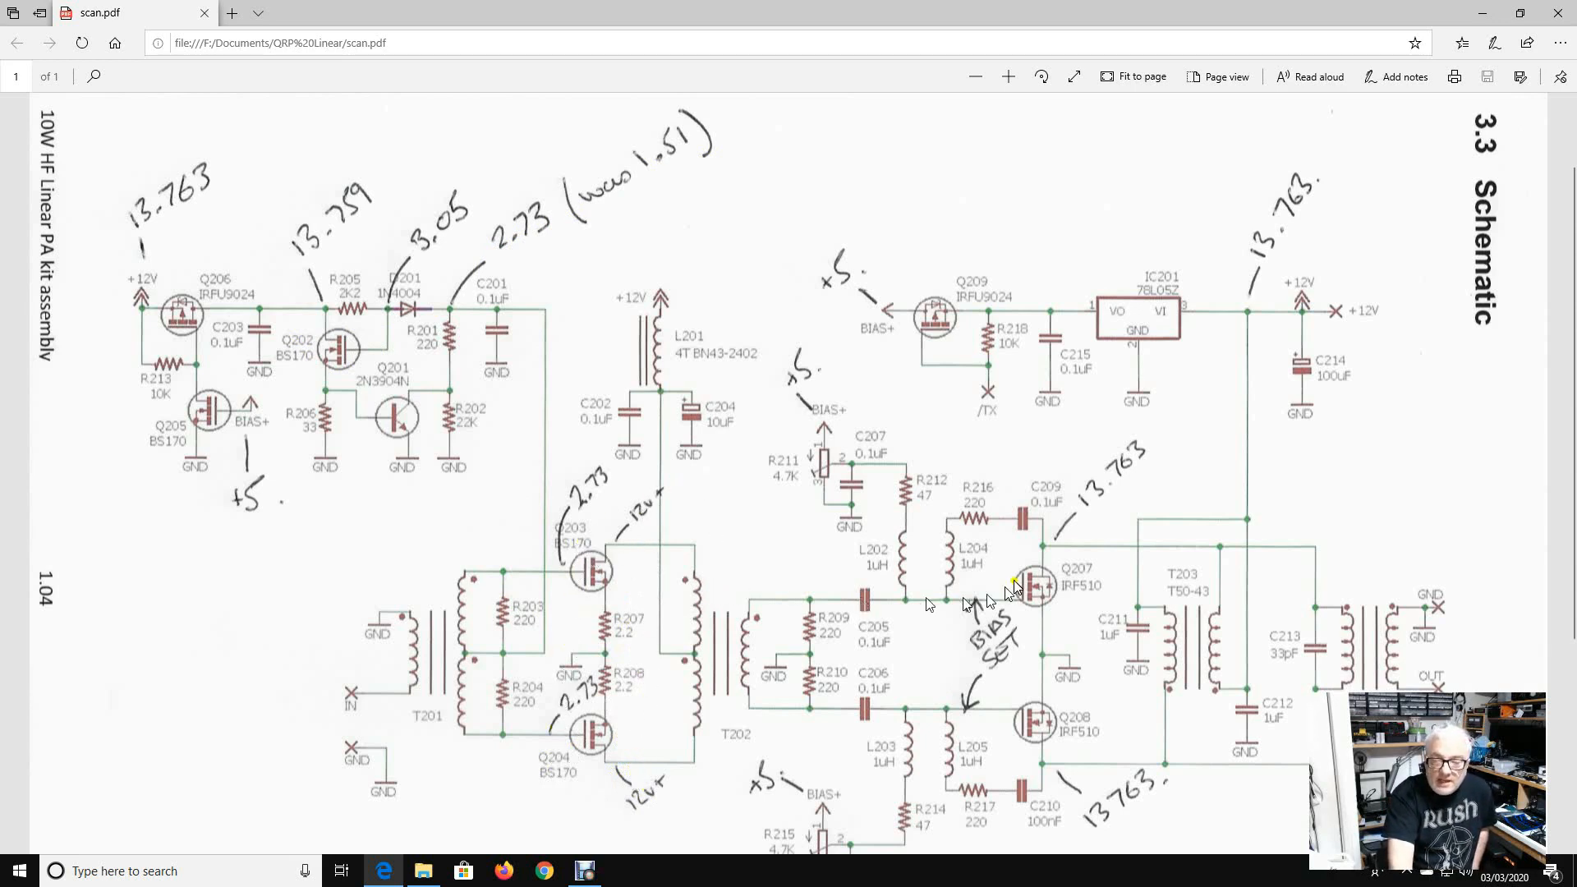
pyautogui.moveTo(1020, 734)
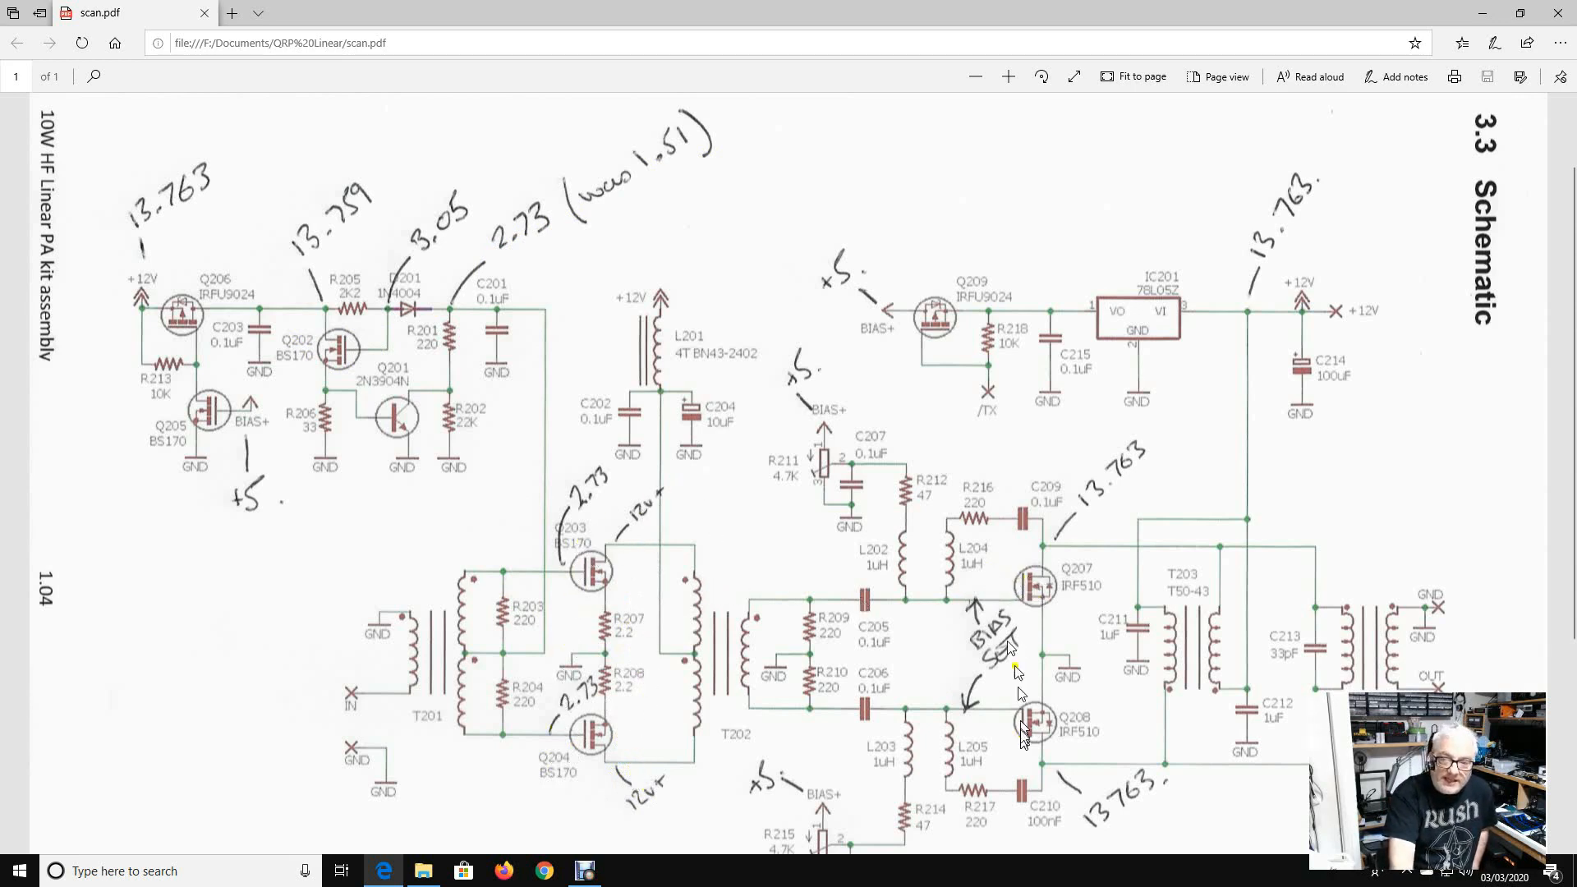
pyautogui.moveTo(1020, 598)
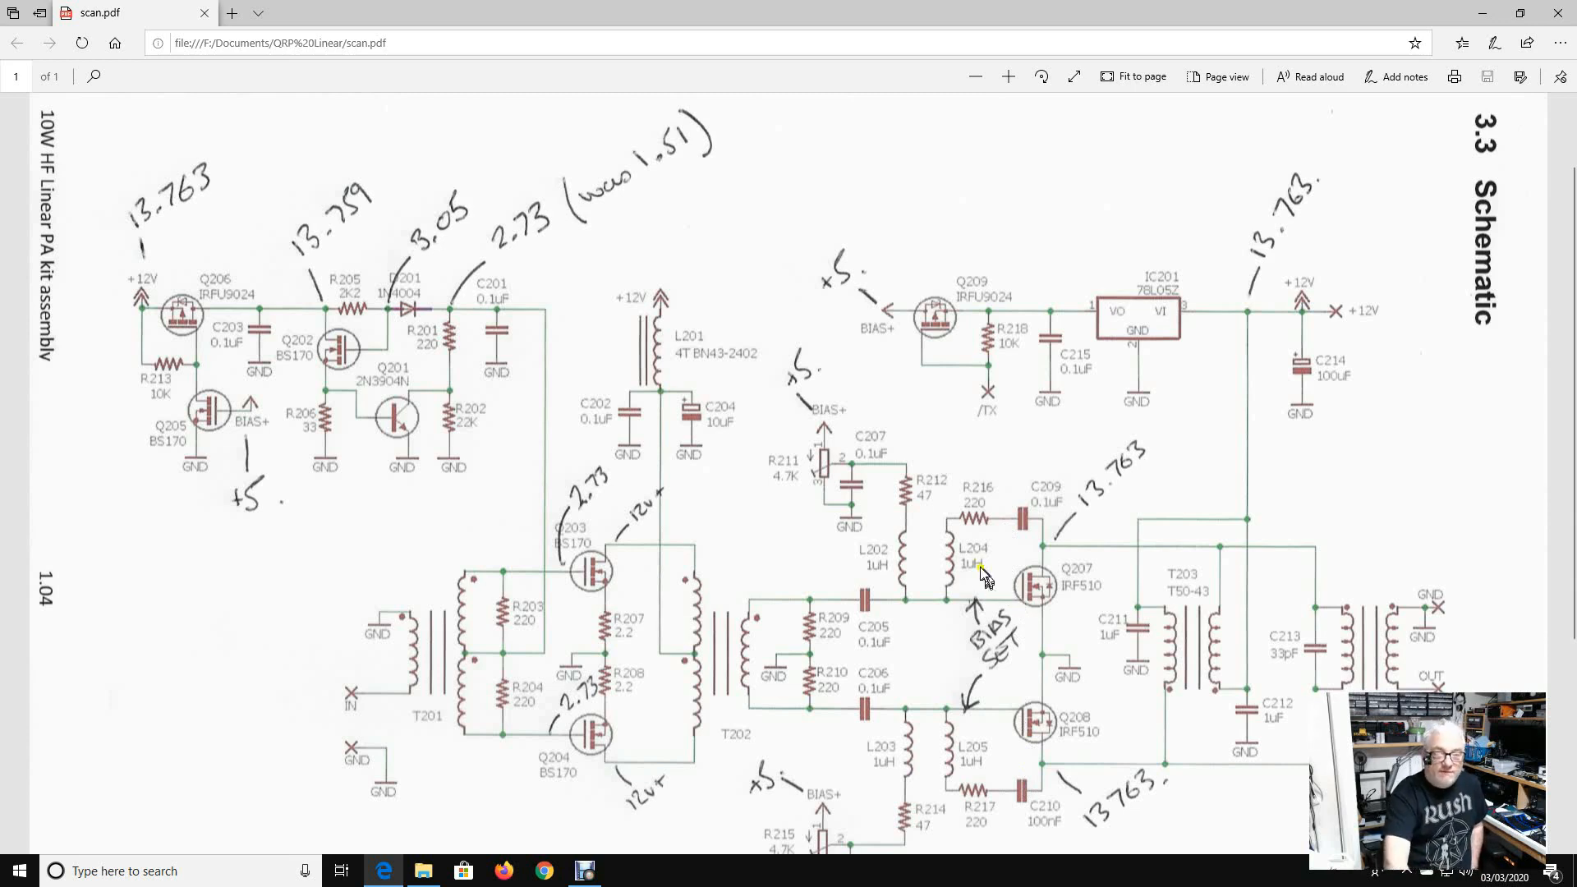
pyautogui.moveTo(829, 563)
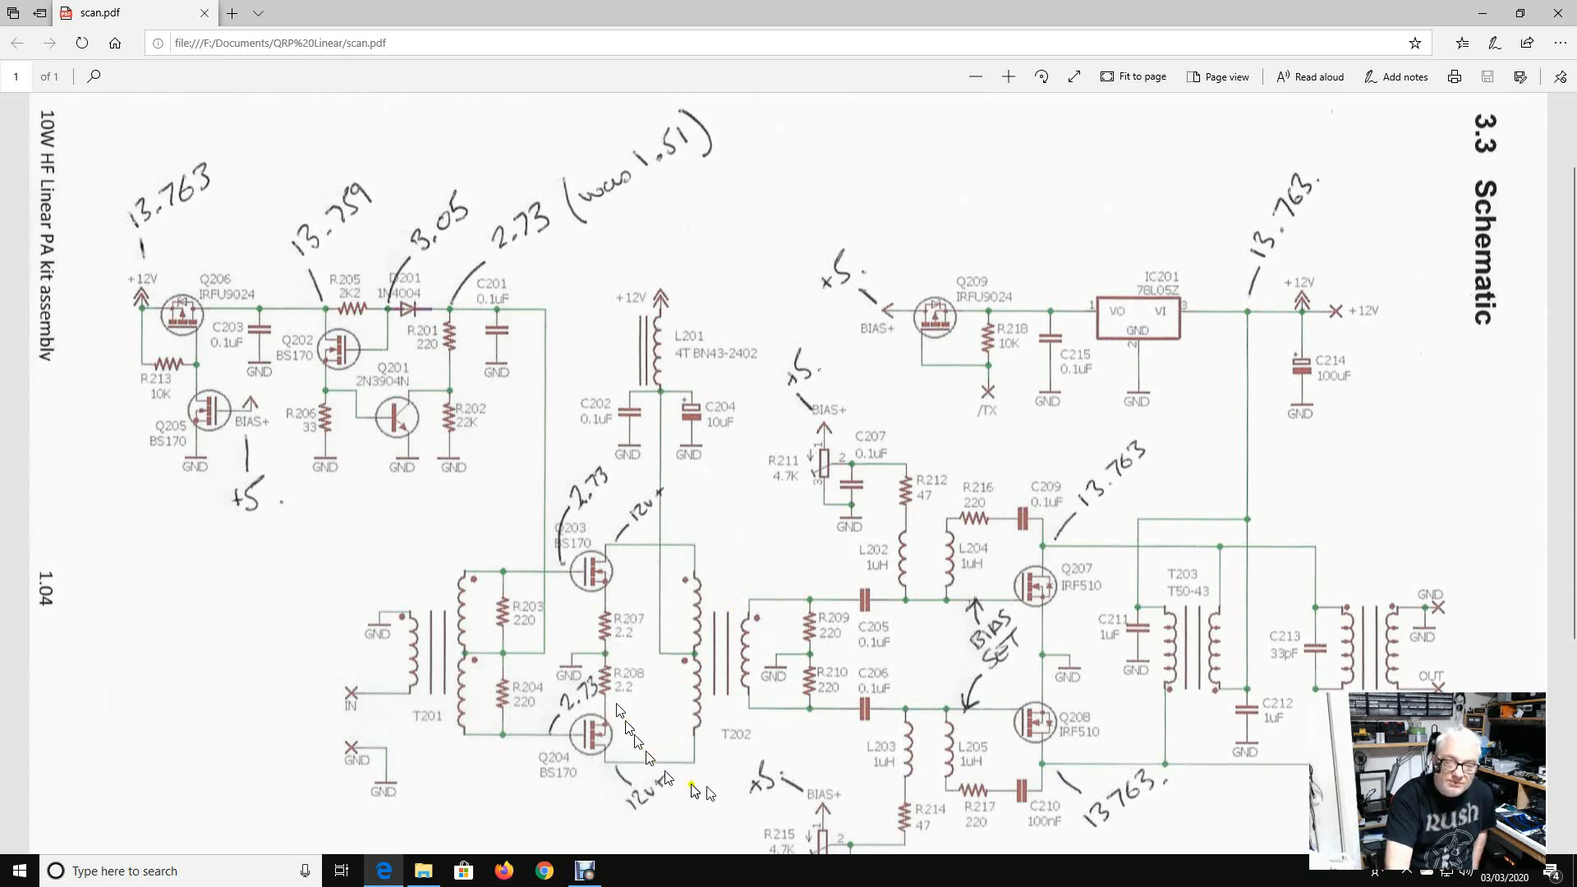
pyautogui.moveTo(683, 597)
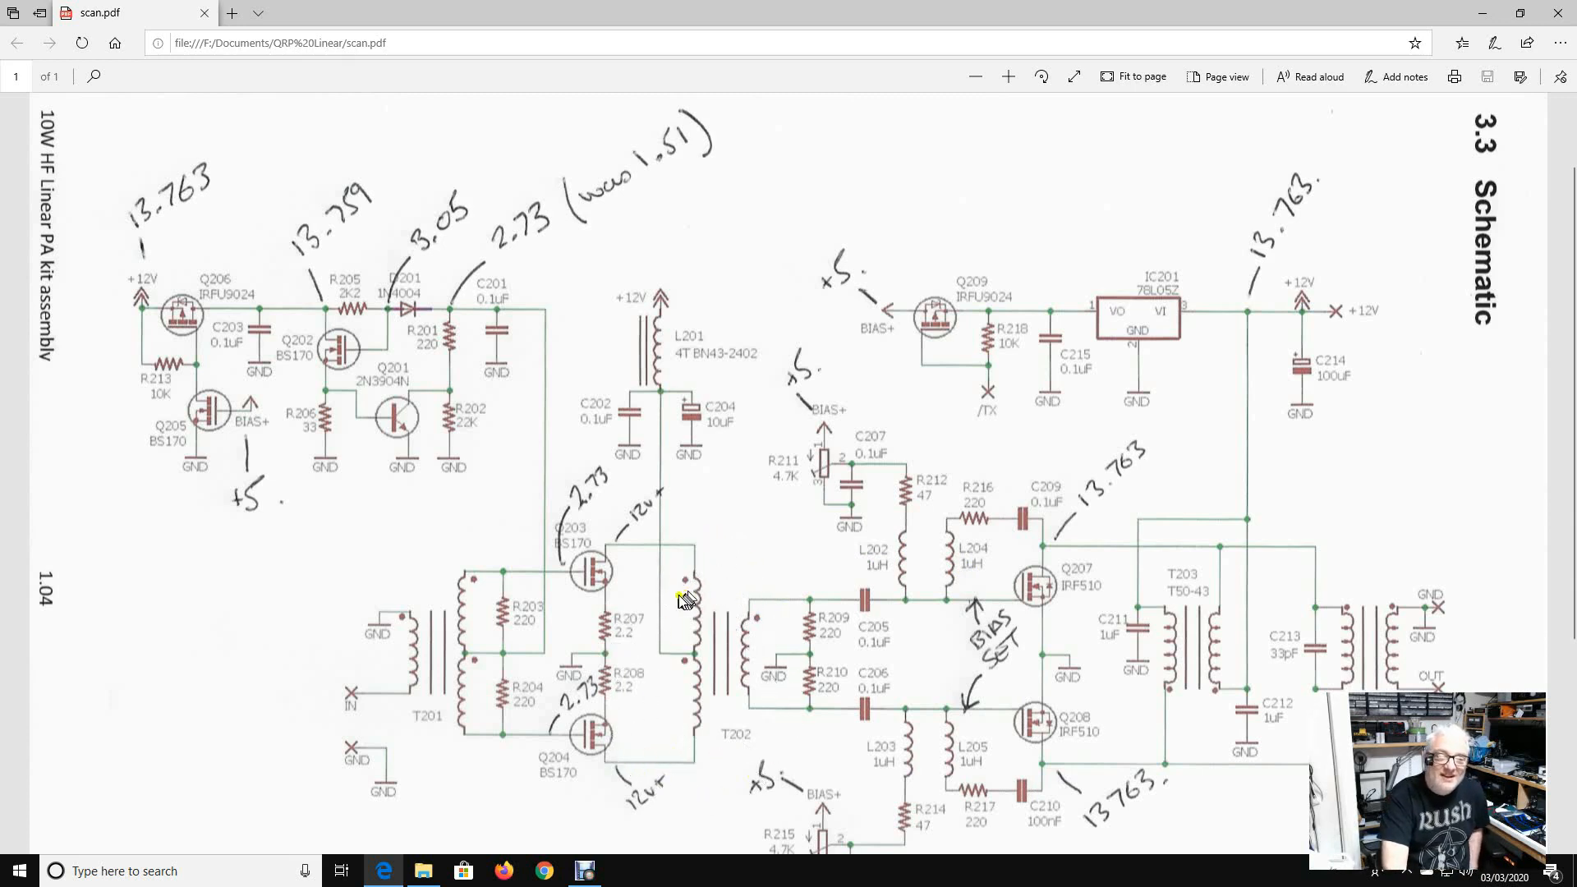
pyautogui.moveTo(700, 795)
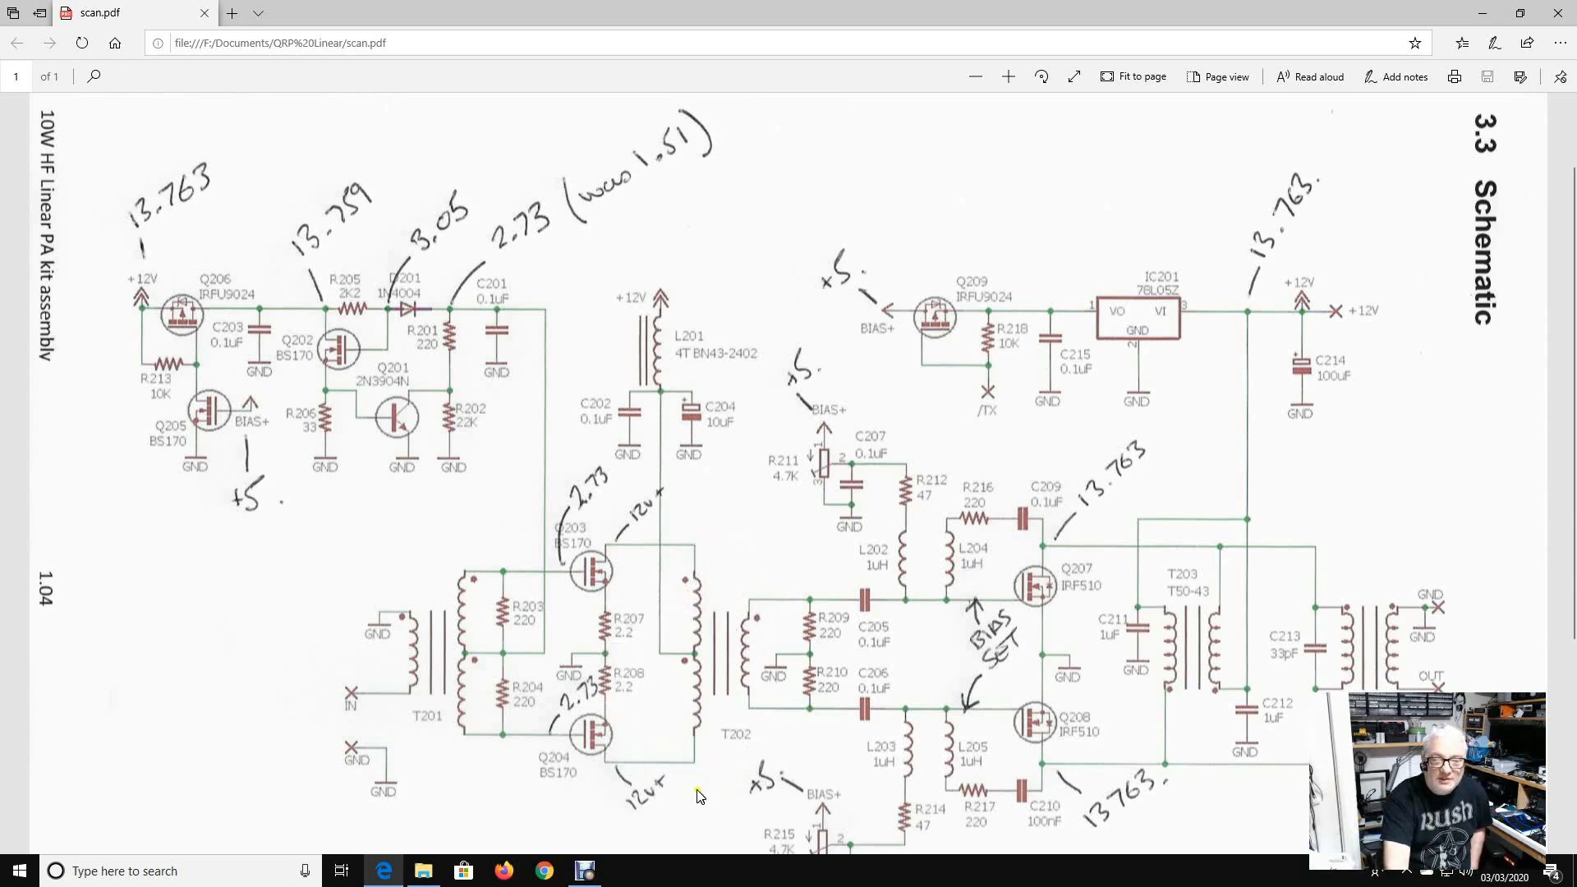
pyautogui.click(663, 870)
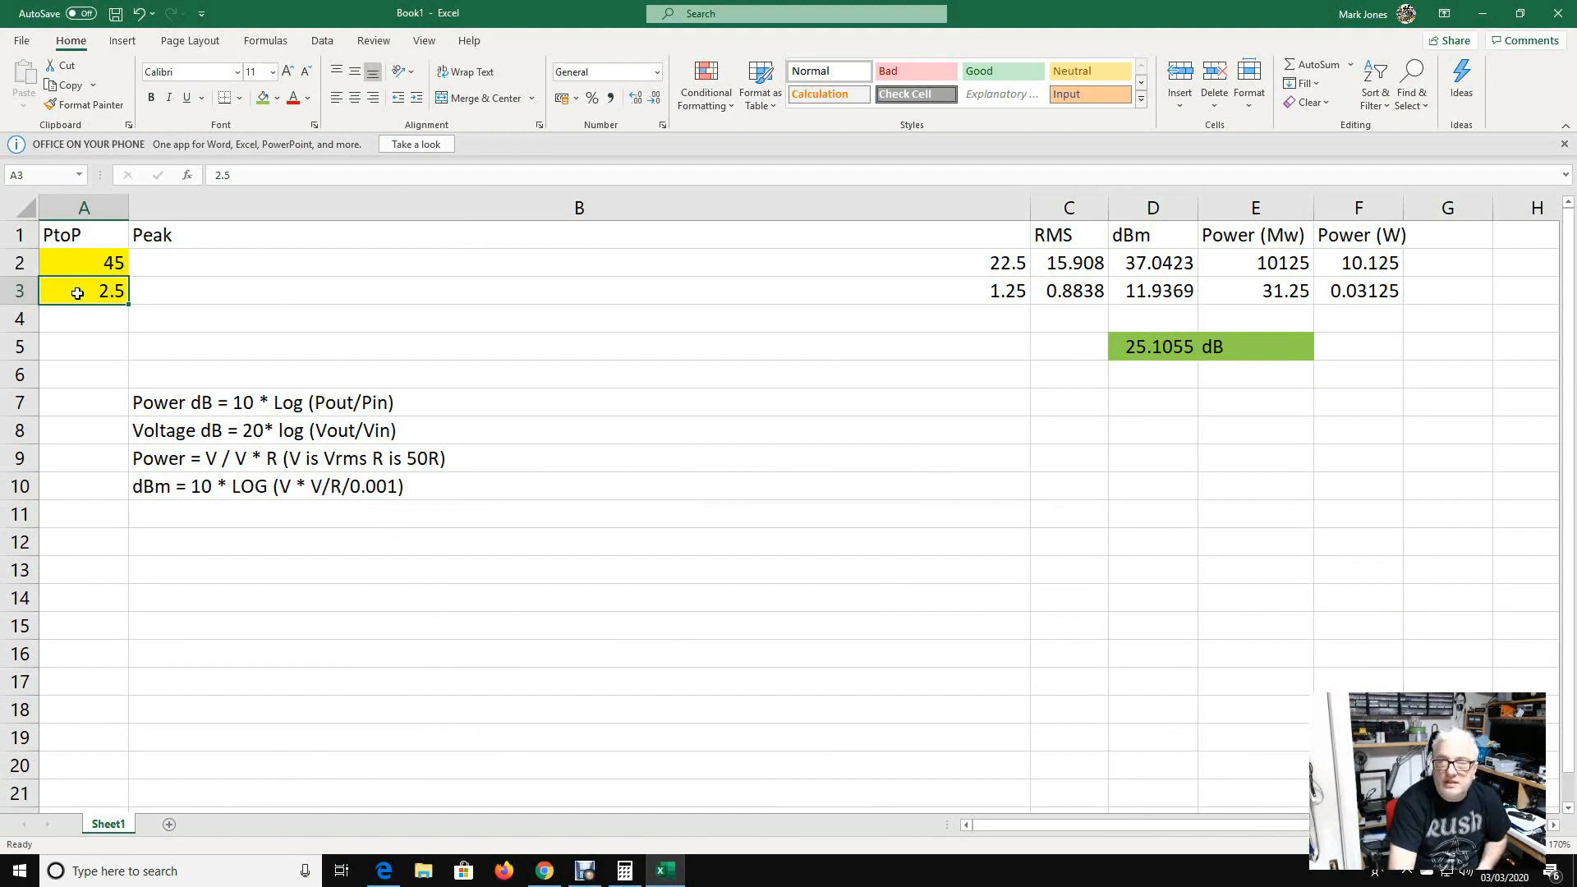
pyautogui.moveTo(980, 332)
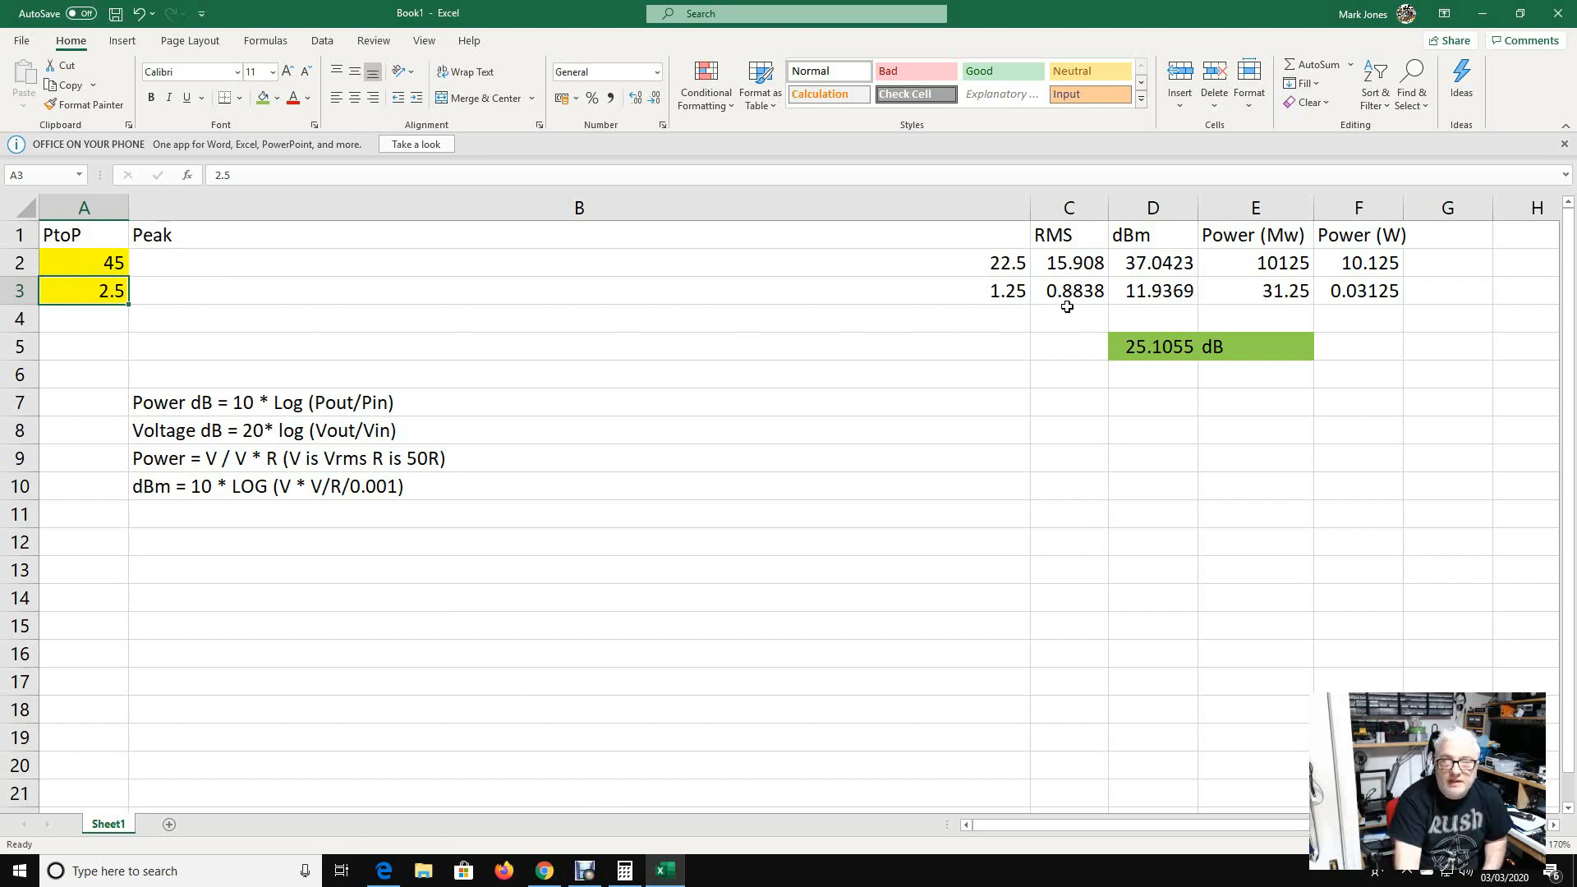
pyautogui.moveTo(1119, 289)
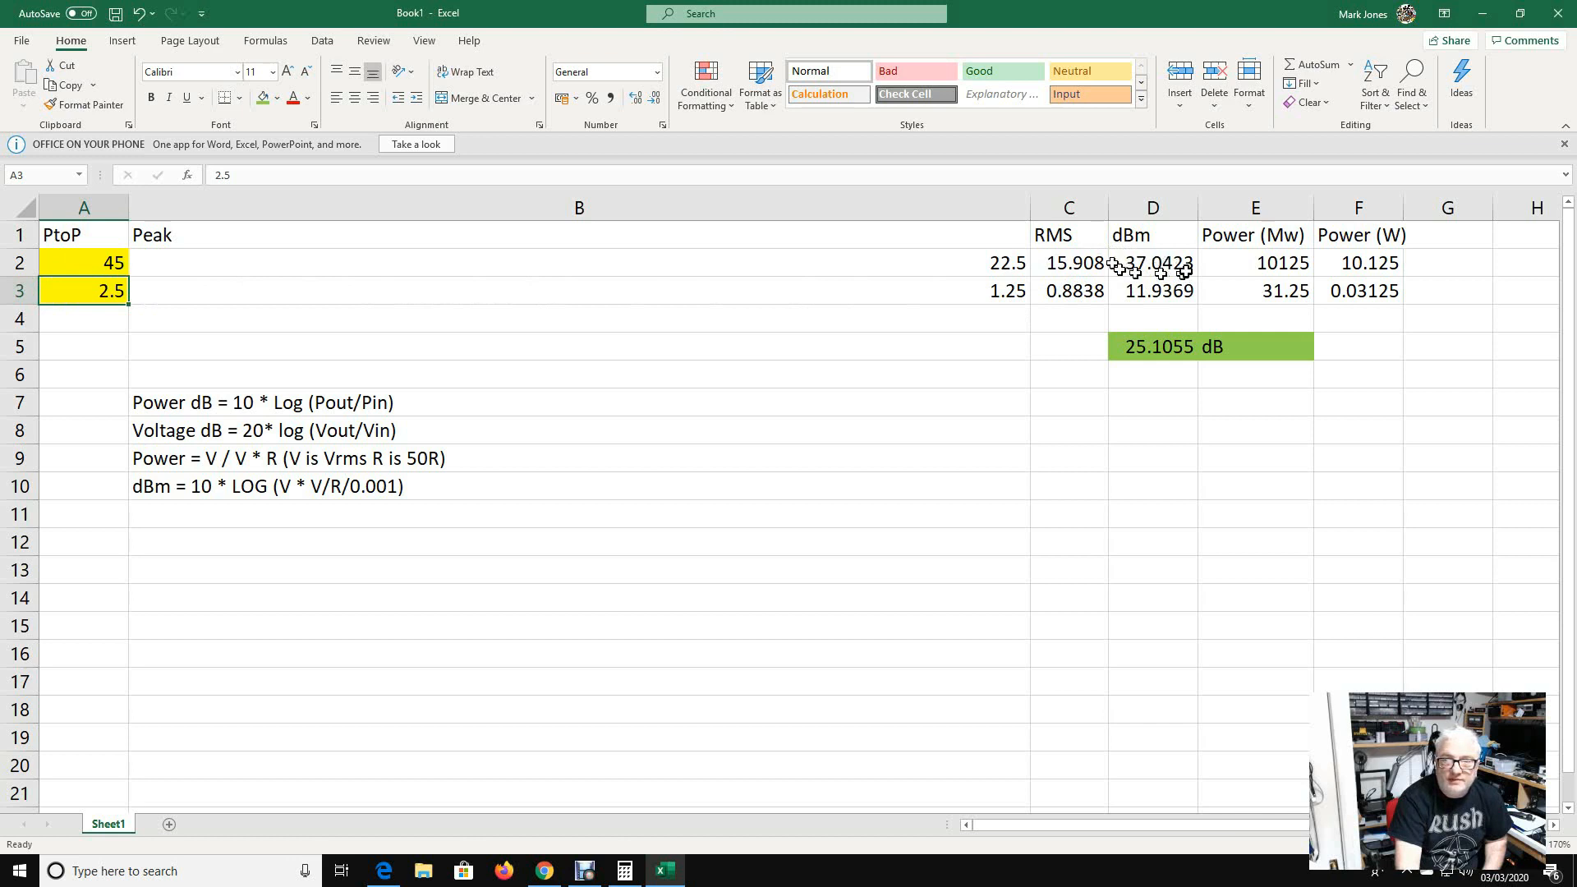
pyautogui.moveTo(1212, 347)
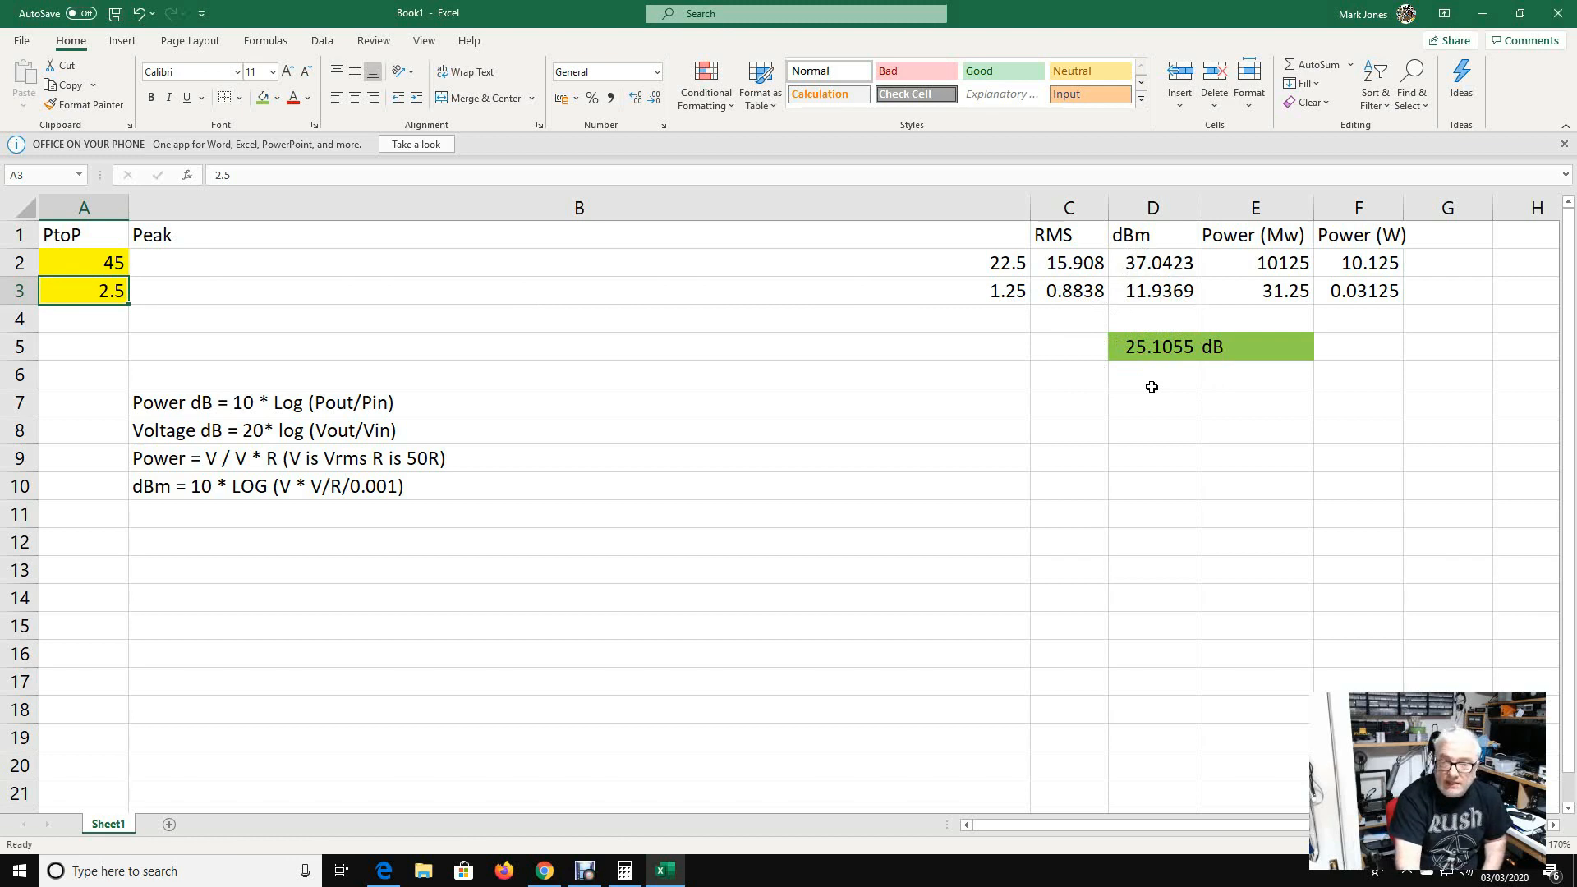
pyautogui.moveTo(1148, 389)
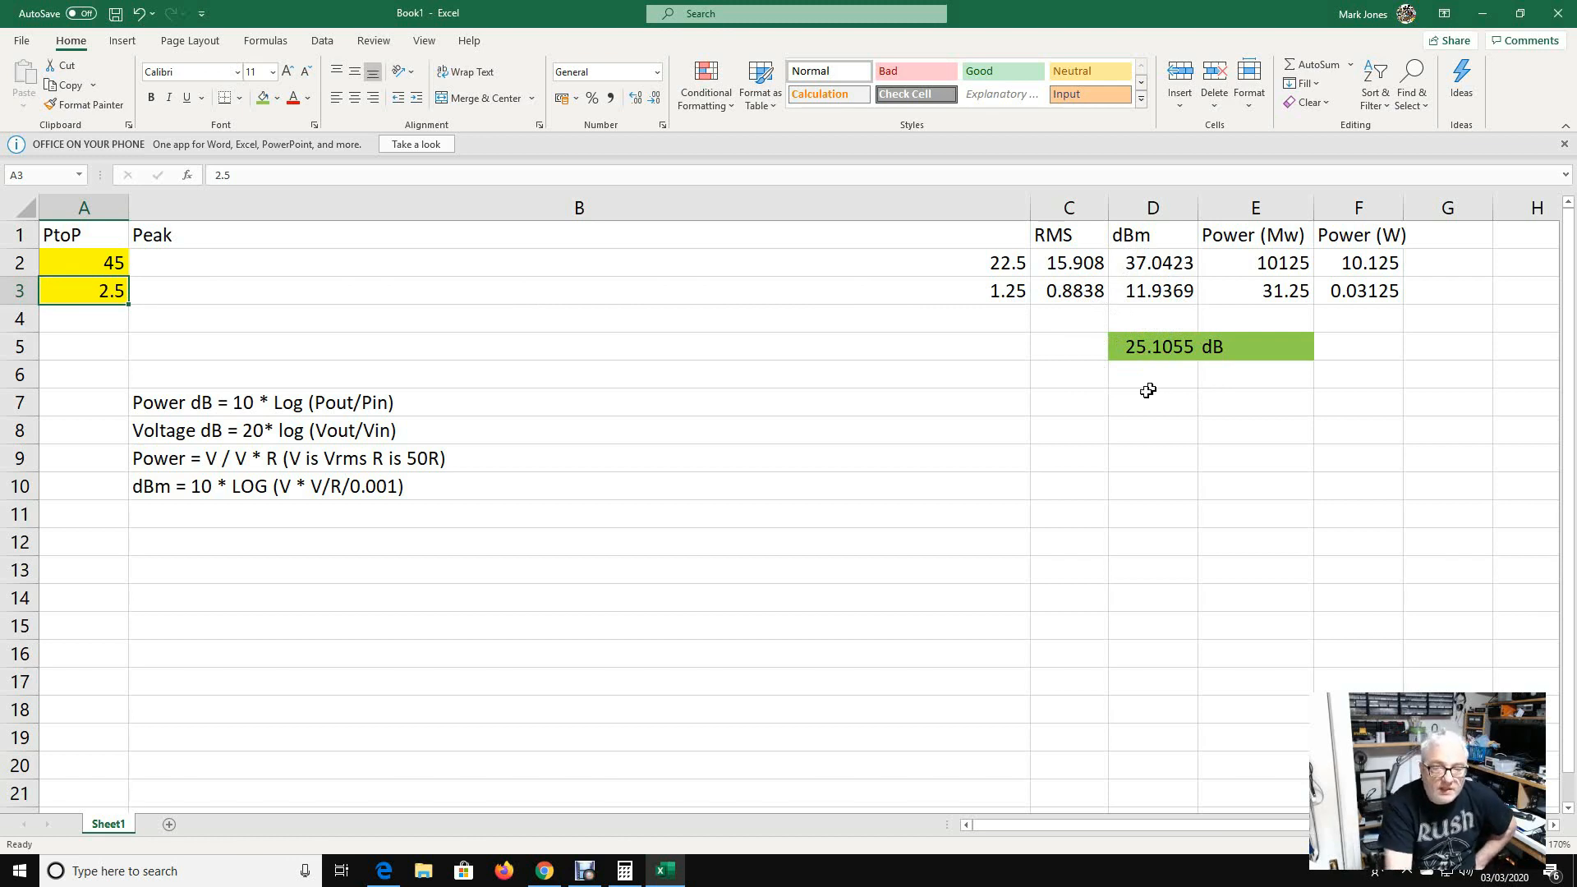